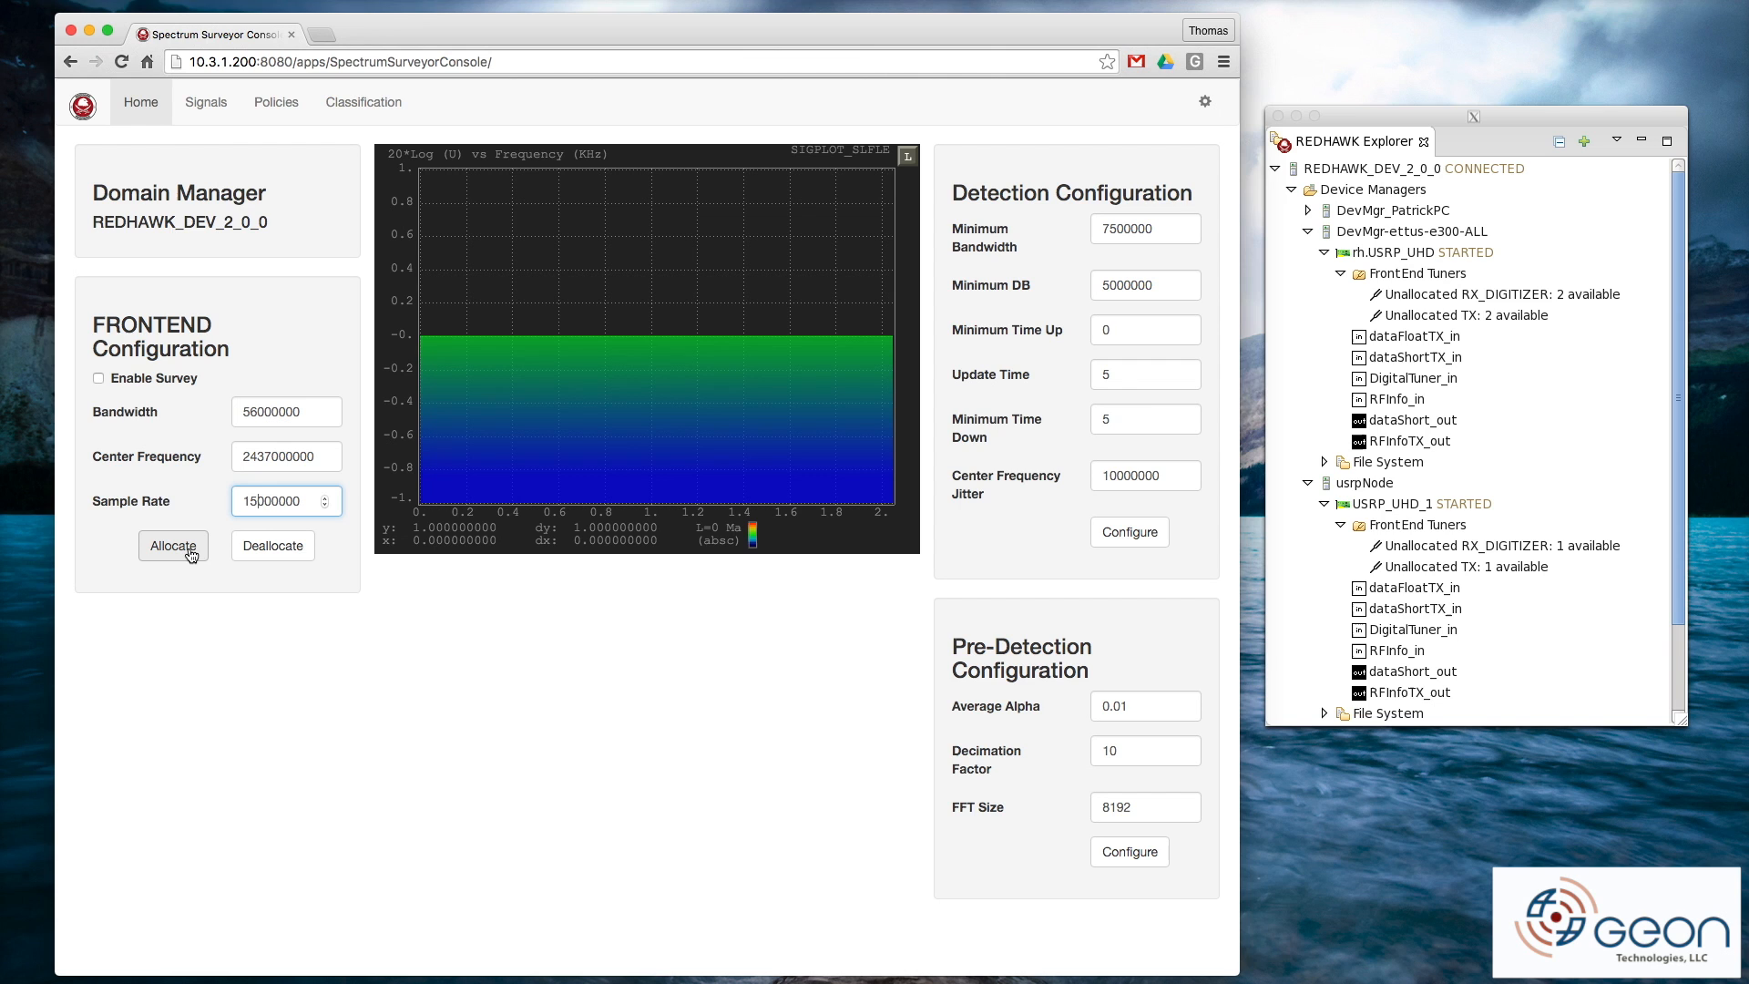
{"action": "left_click", "coordinate": [171, 544]}
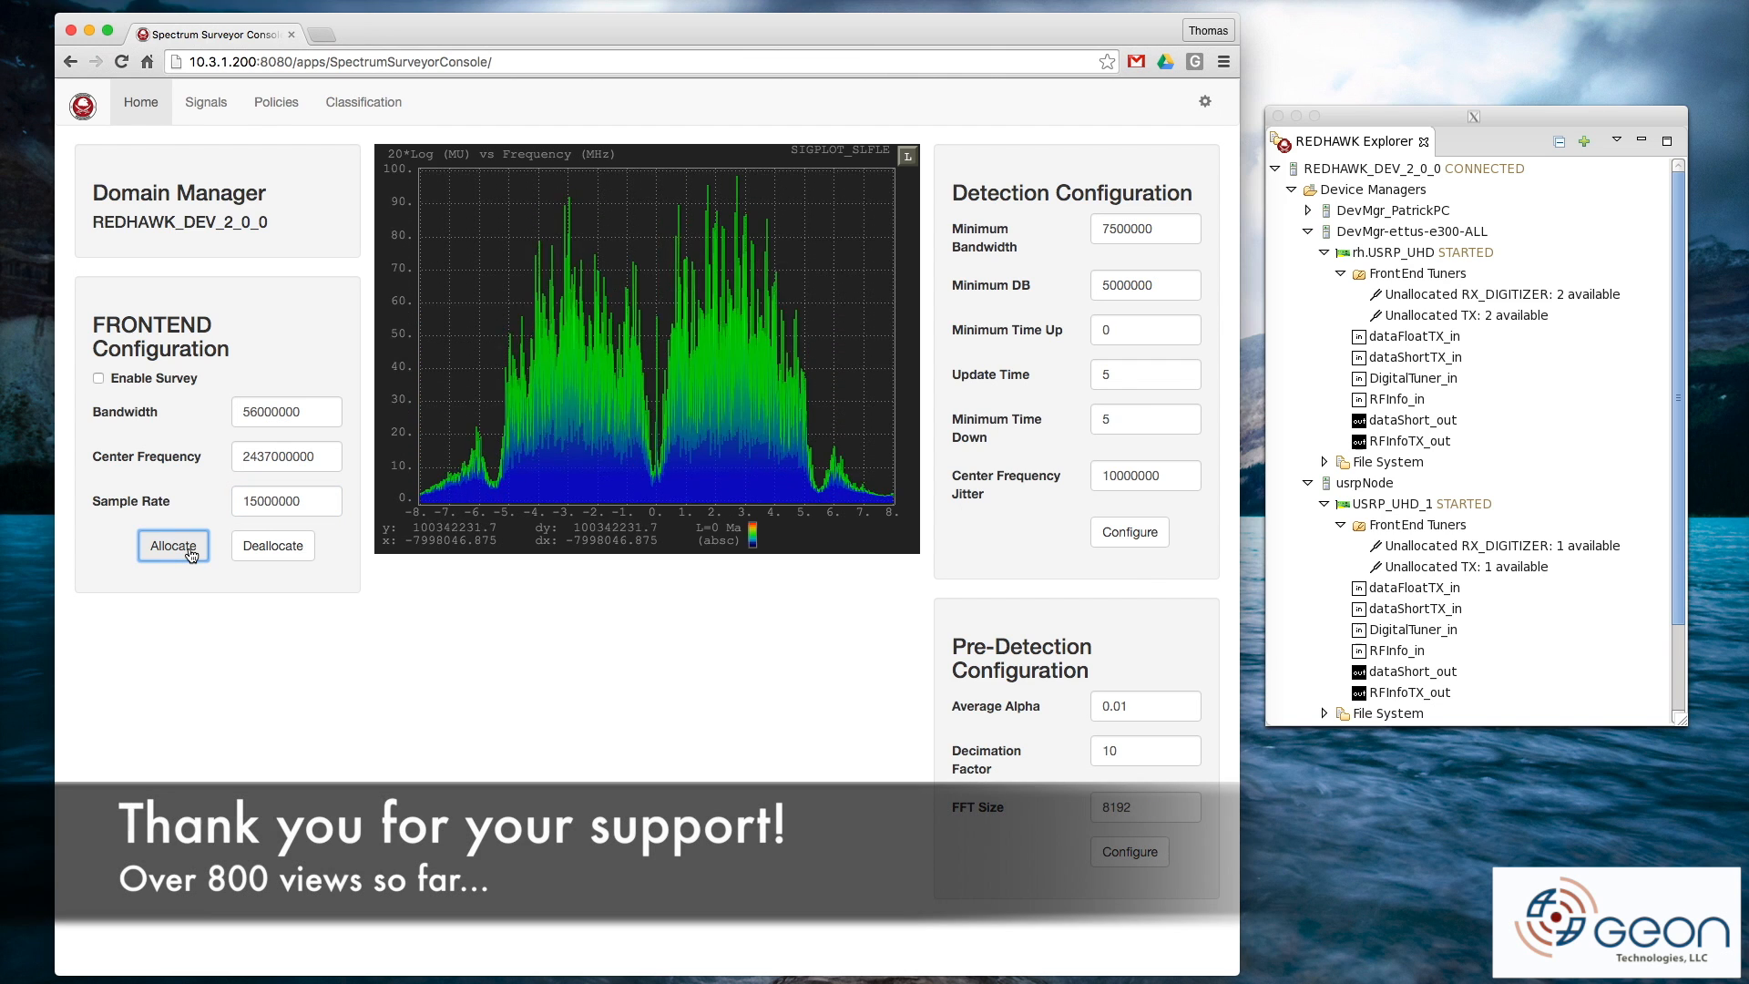
{"action": "left_click", "coordinate": [173, 544]}
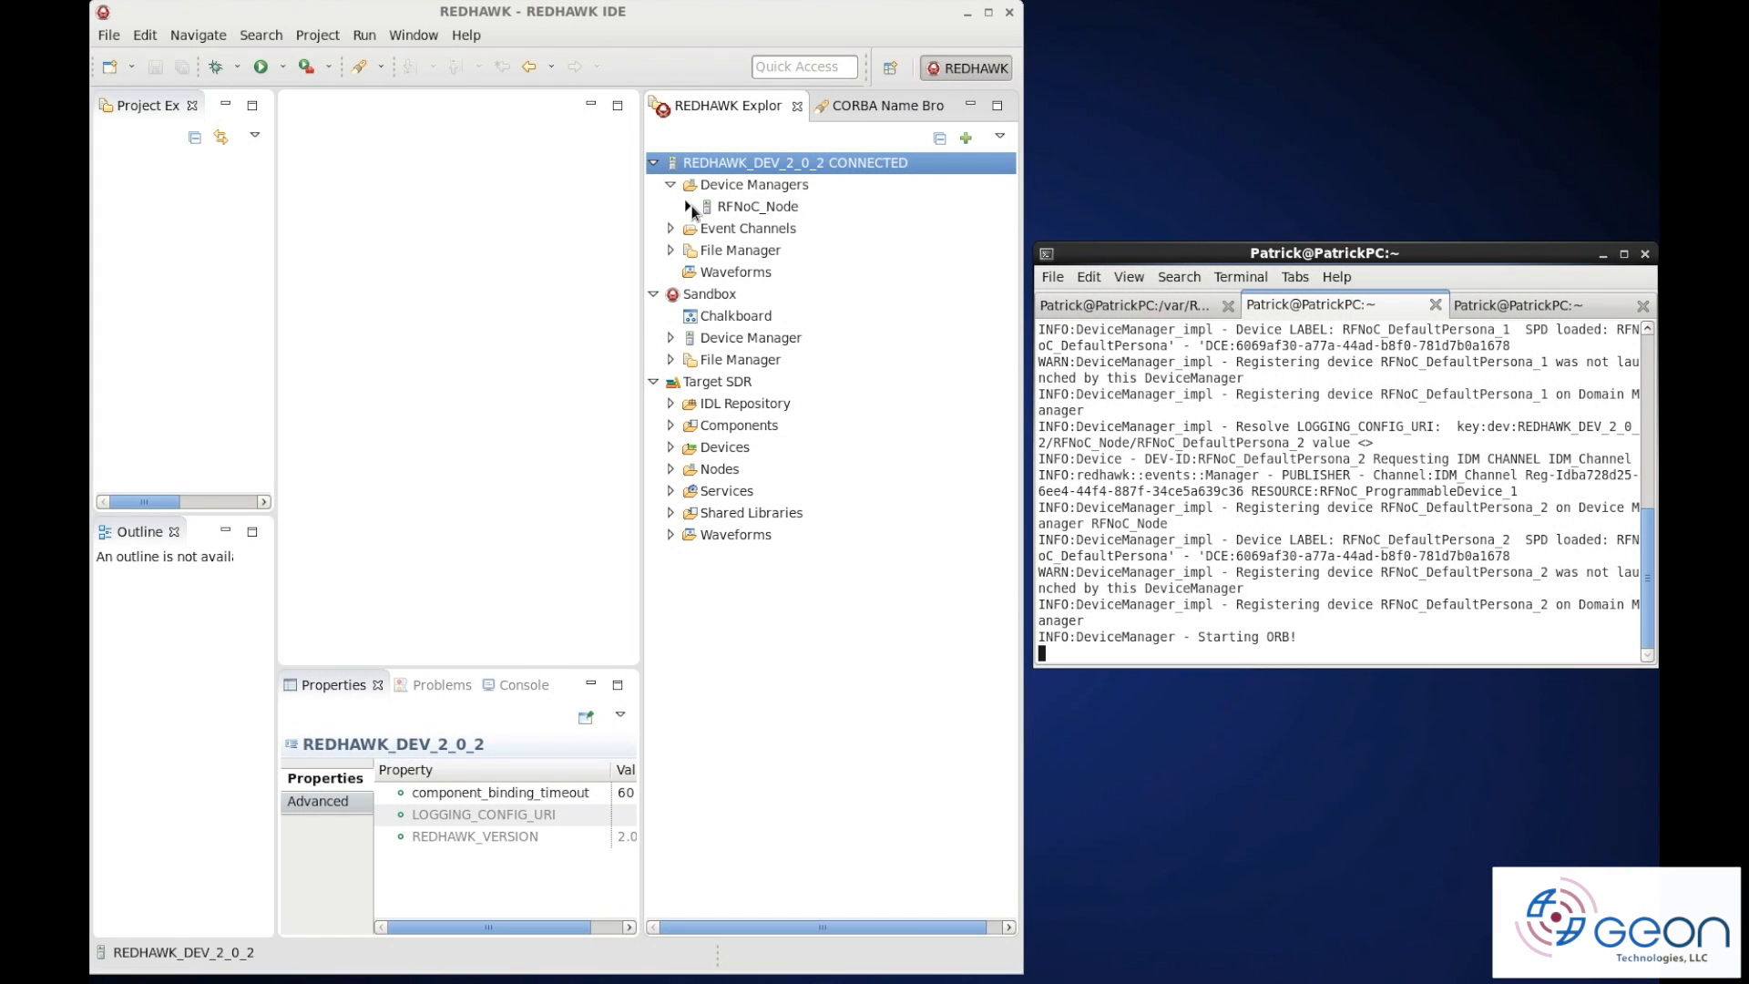
Show RFNoC_ProgrammableDevice_1 properties with hw_load_statuses INACTIVE and target_device type e3x0 expanded
{"action": "left_click", "coordinate": [686, 205]}
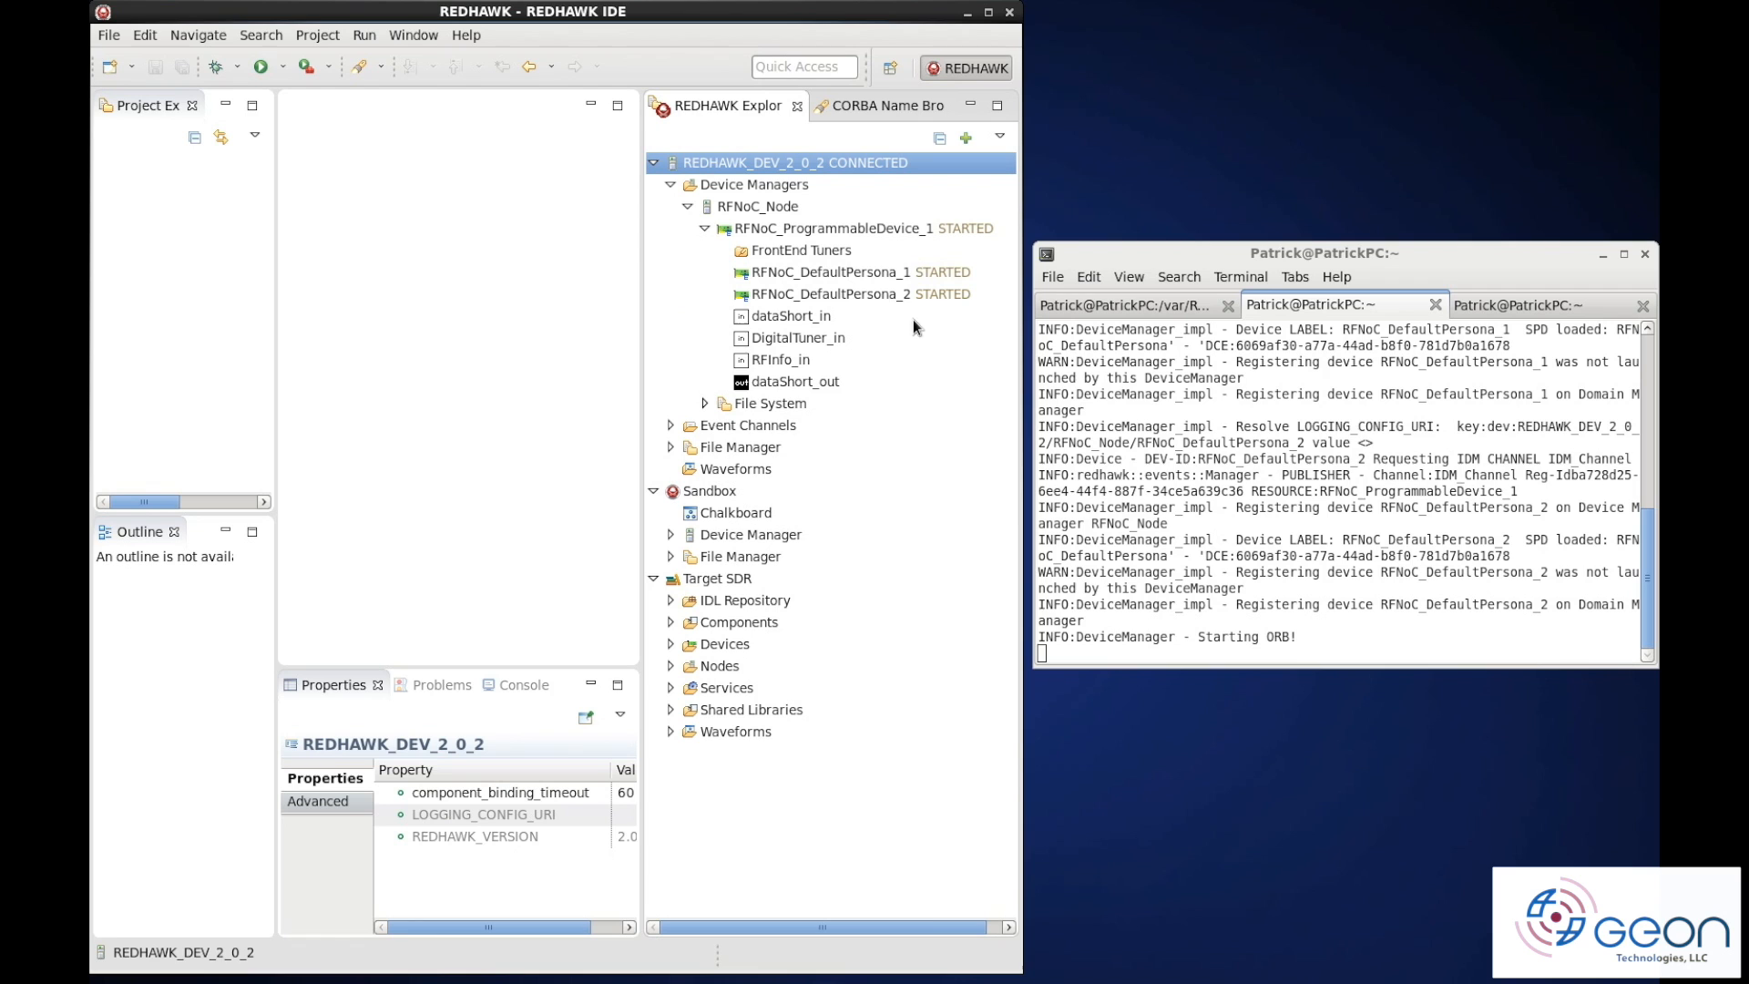
{"action": "left_click", "coordinate": [853, 228]}
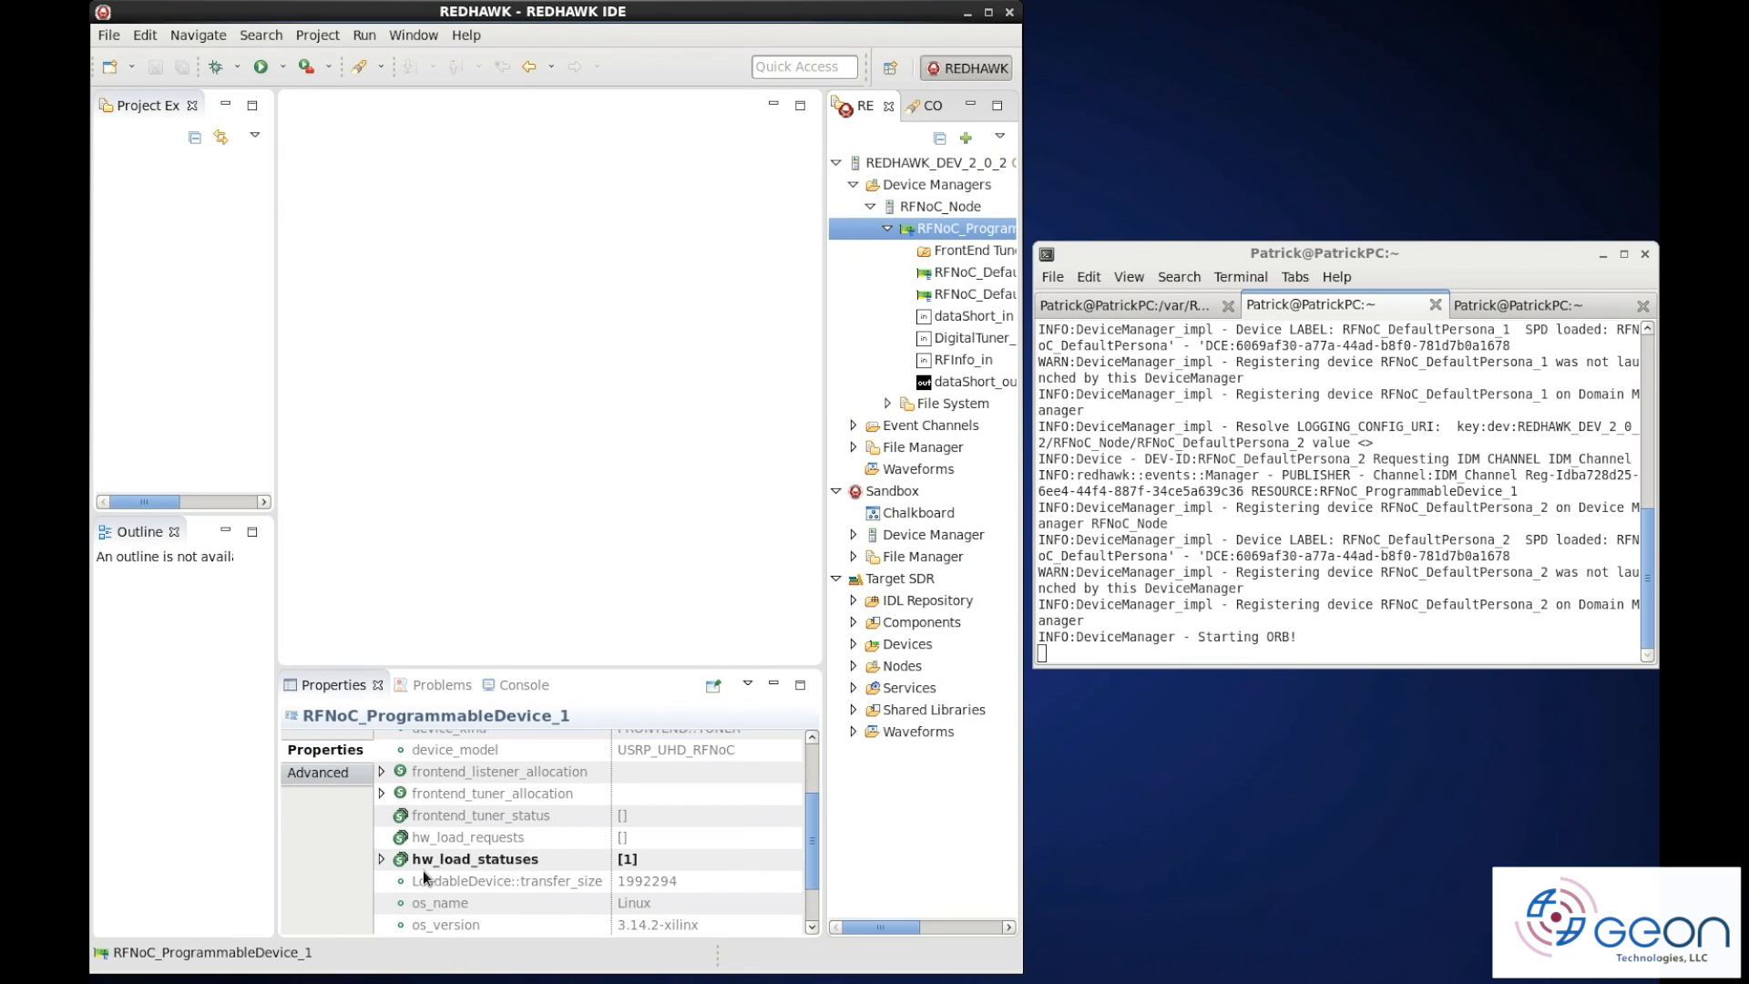
{"action": "left_click", "coordinate": [381, 880]}
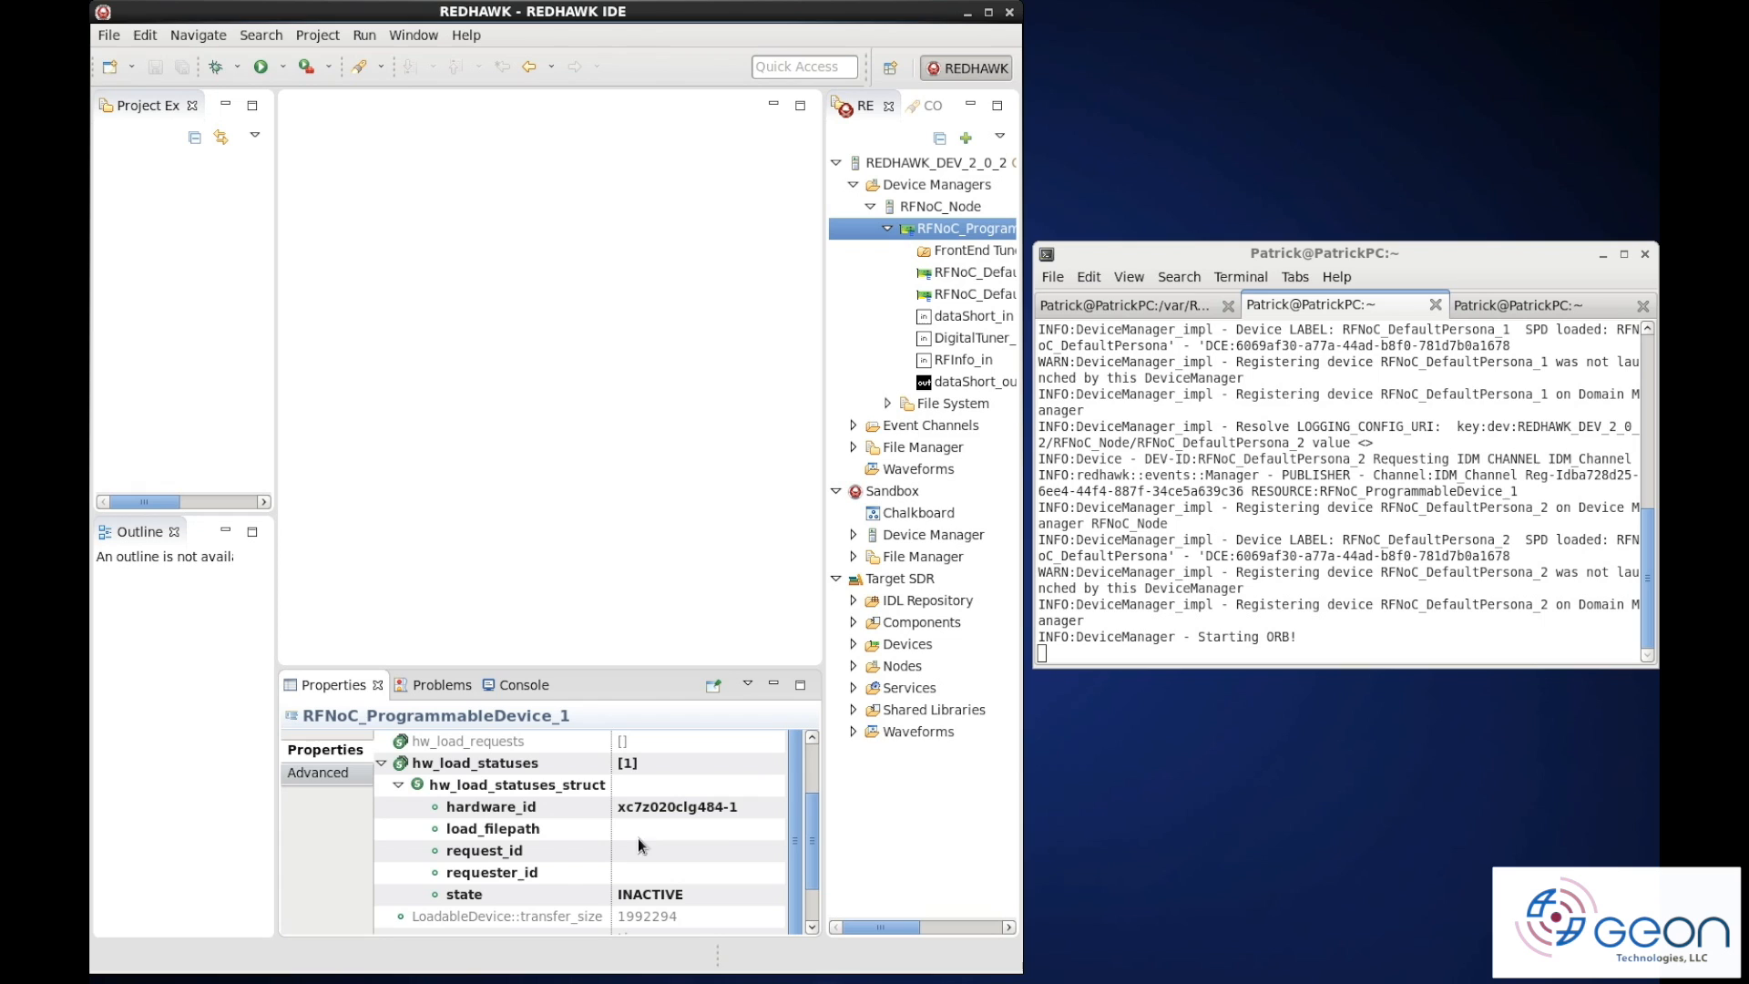
{"action": "scroll", "scroll_direction": "down", "scroll_amount": 3}
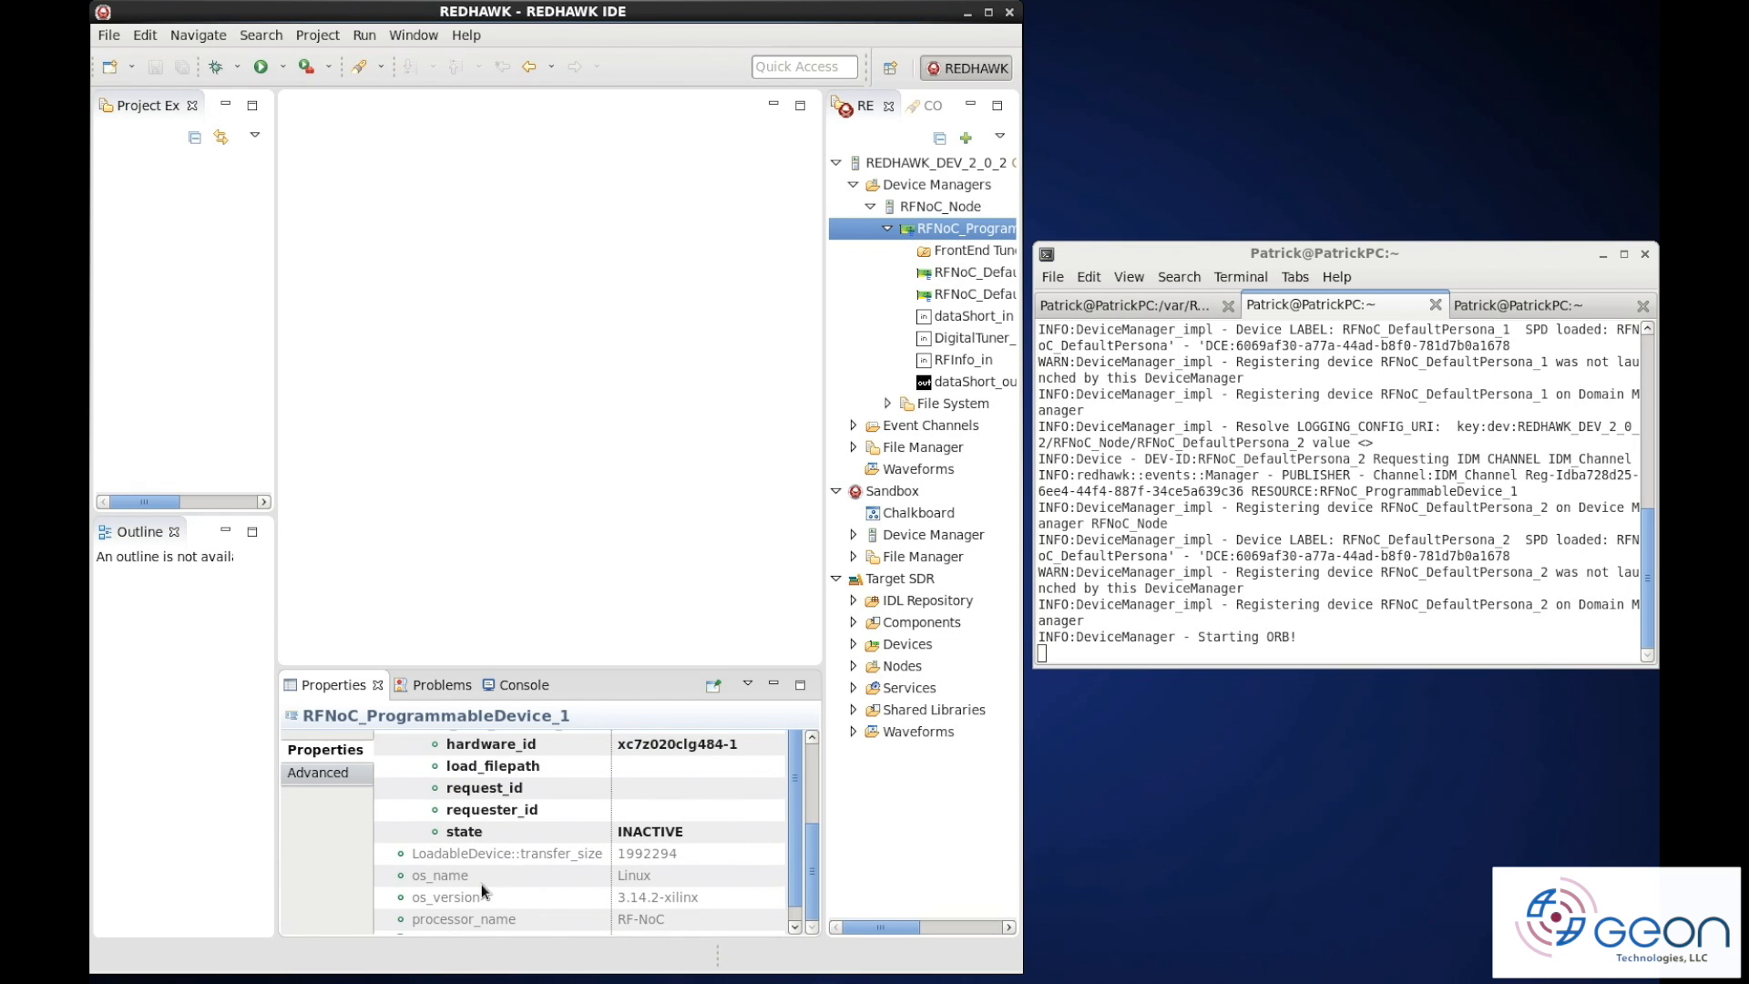
{"action": "scroll", "scroll_direction": "down", "scroll_amount": 3}
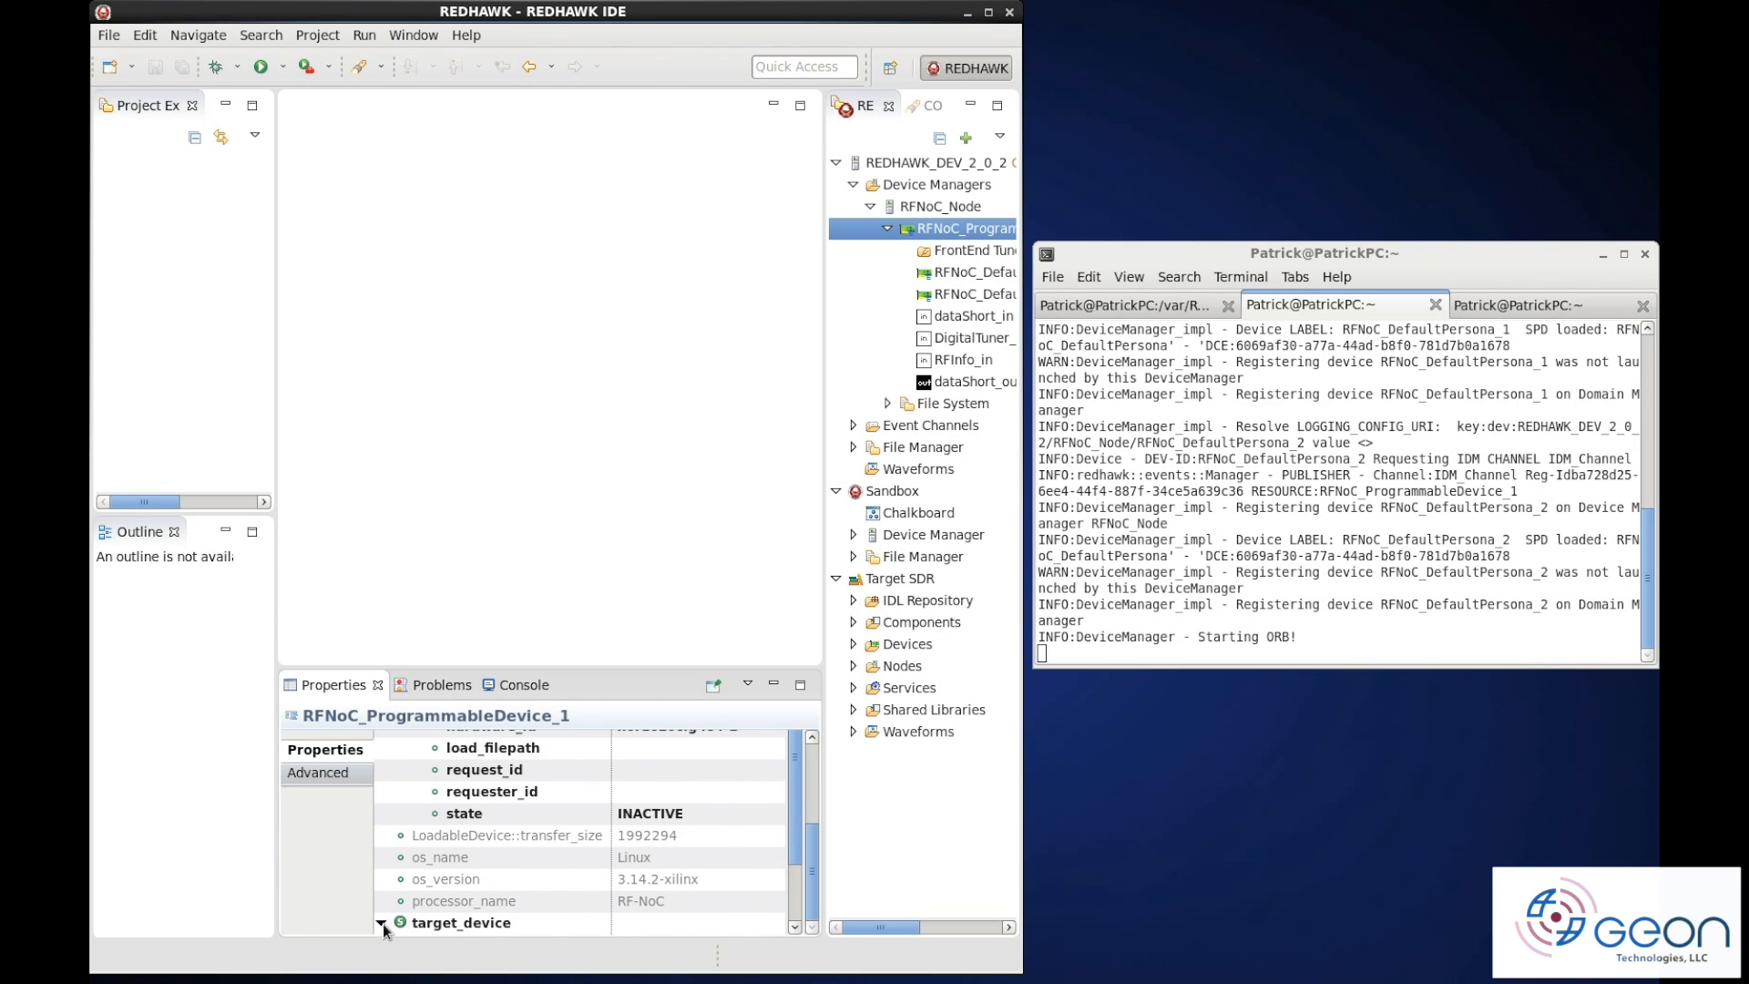
{"action": "left_click", "coordinate": [380, 922]}
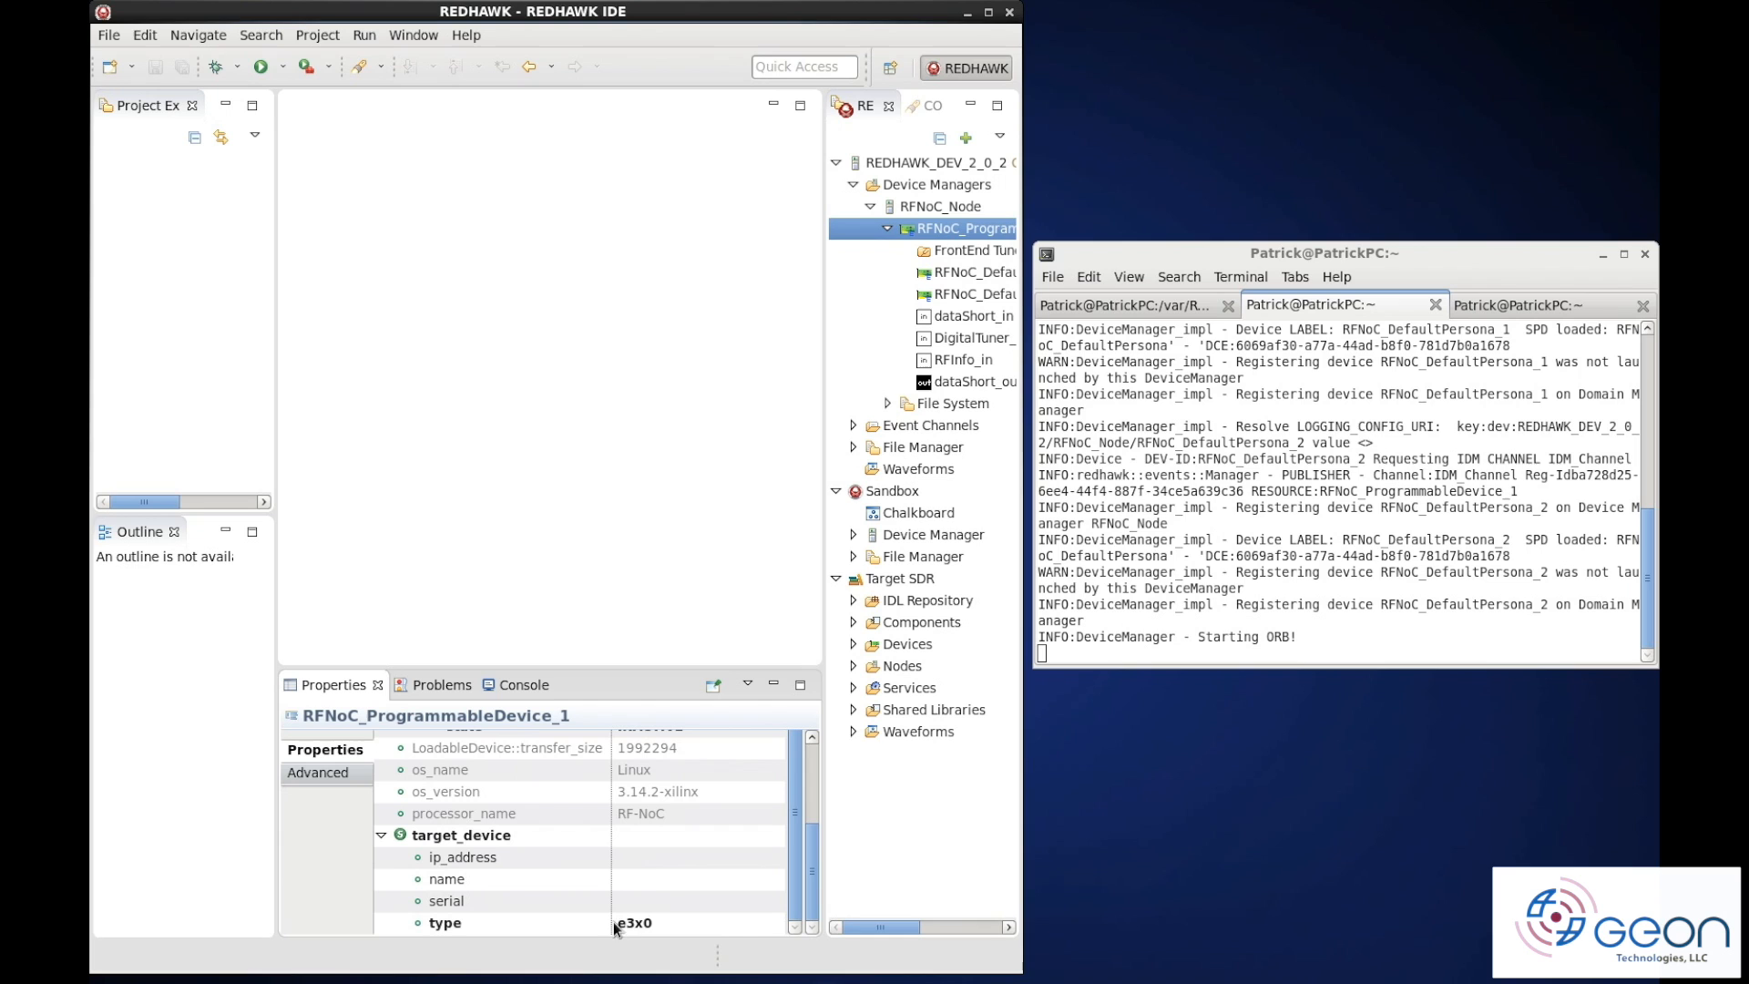
{"action": "mouse_move", "coordinate": [639, 911]}
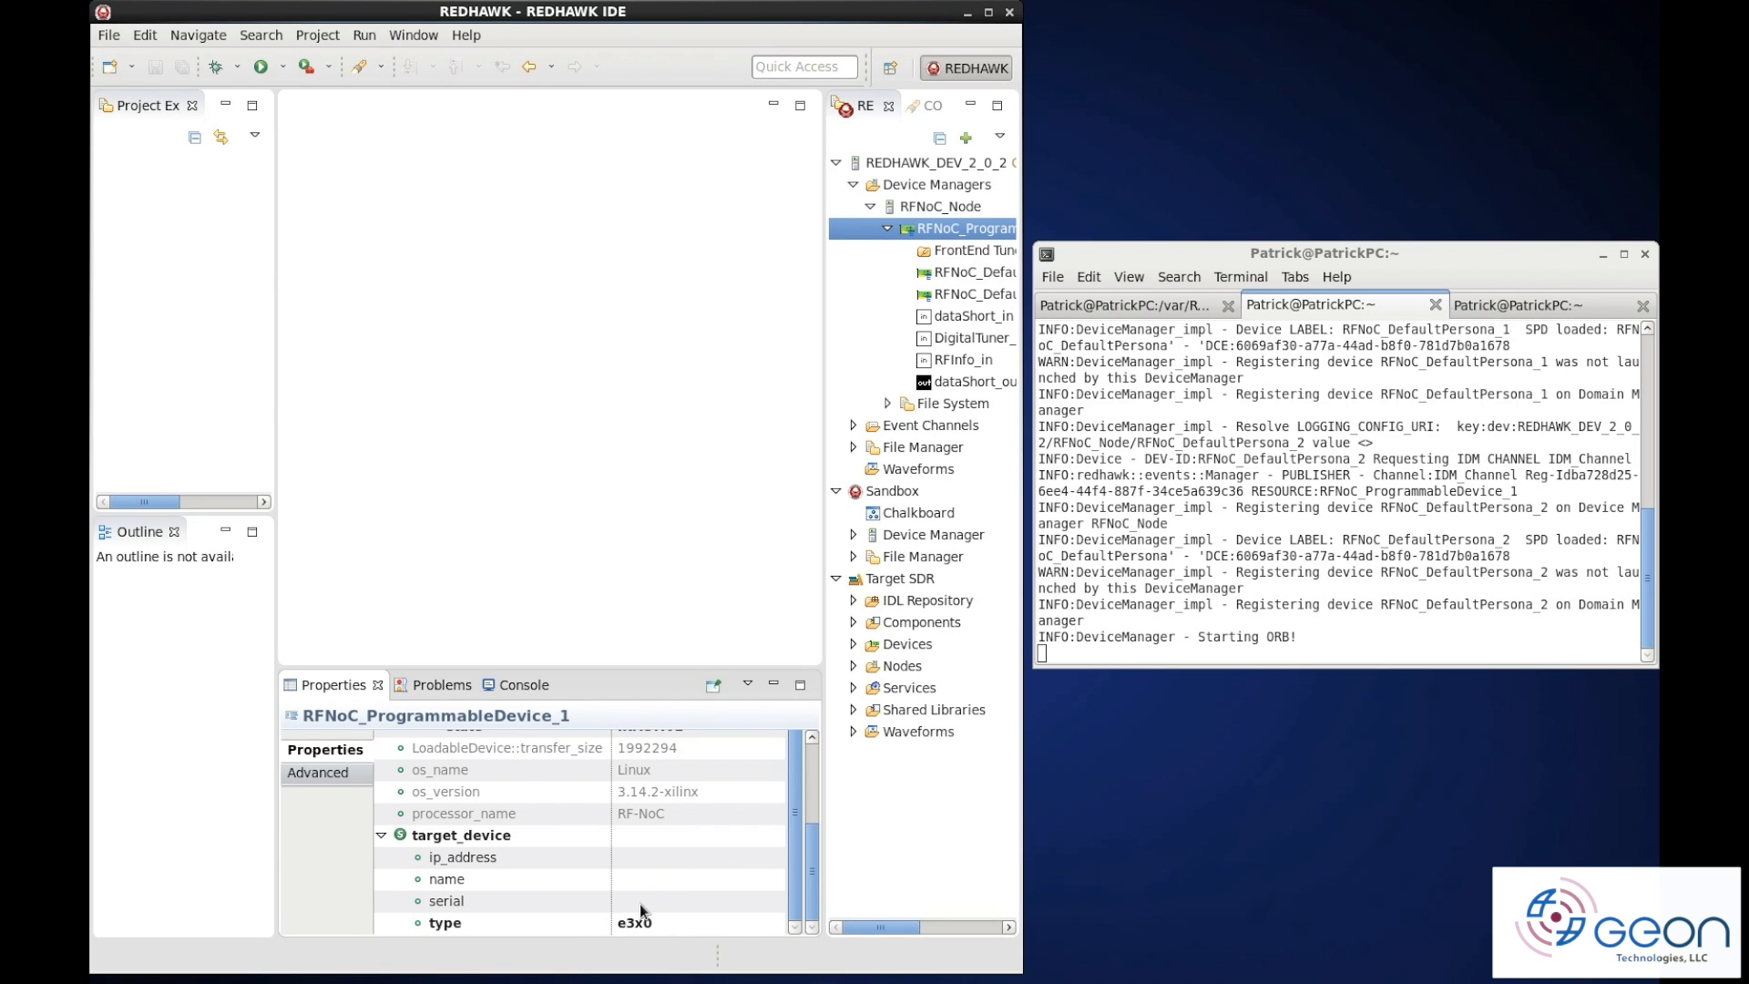
{"action": "mouse_move", "coordinate": [821, 435]}
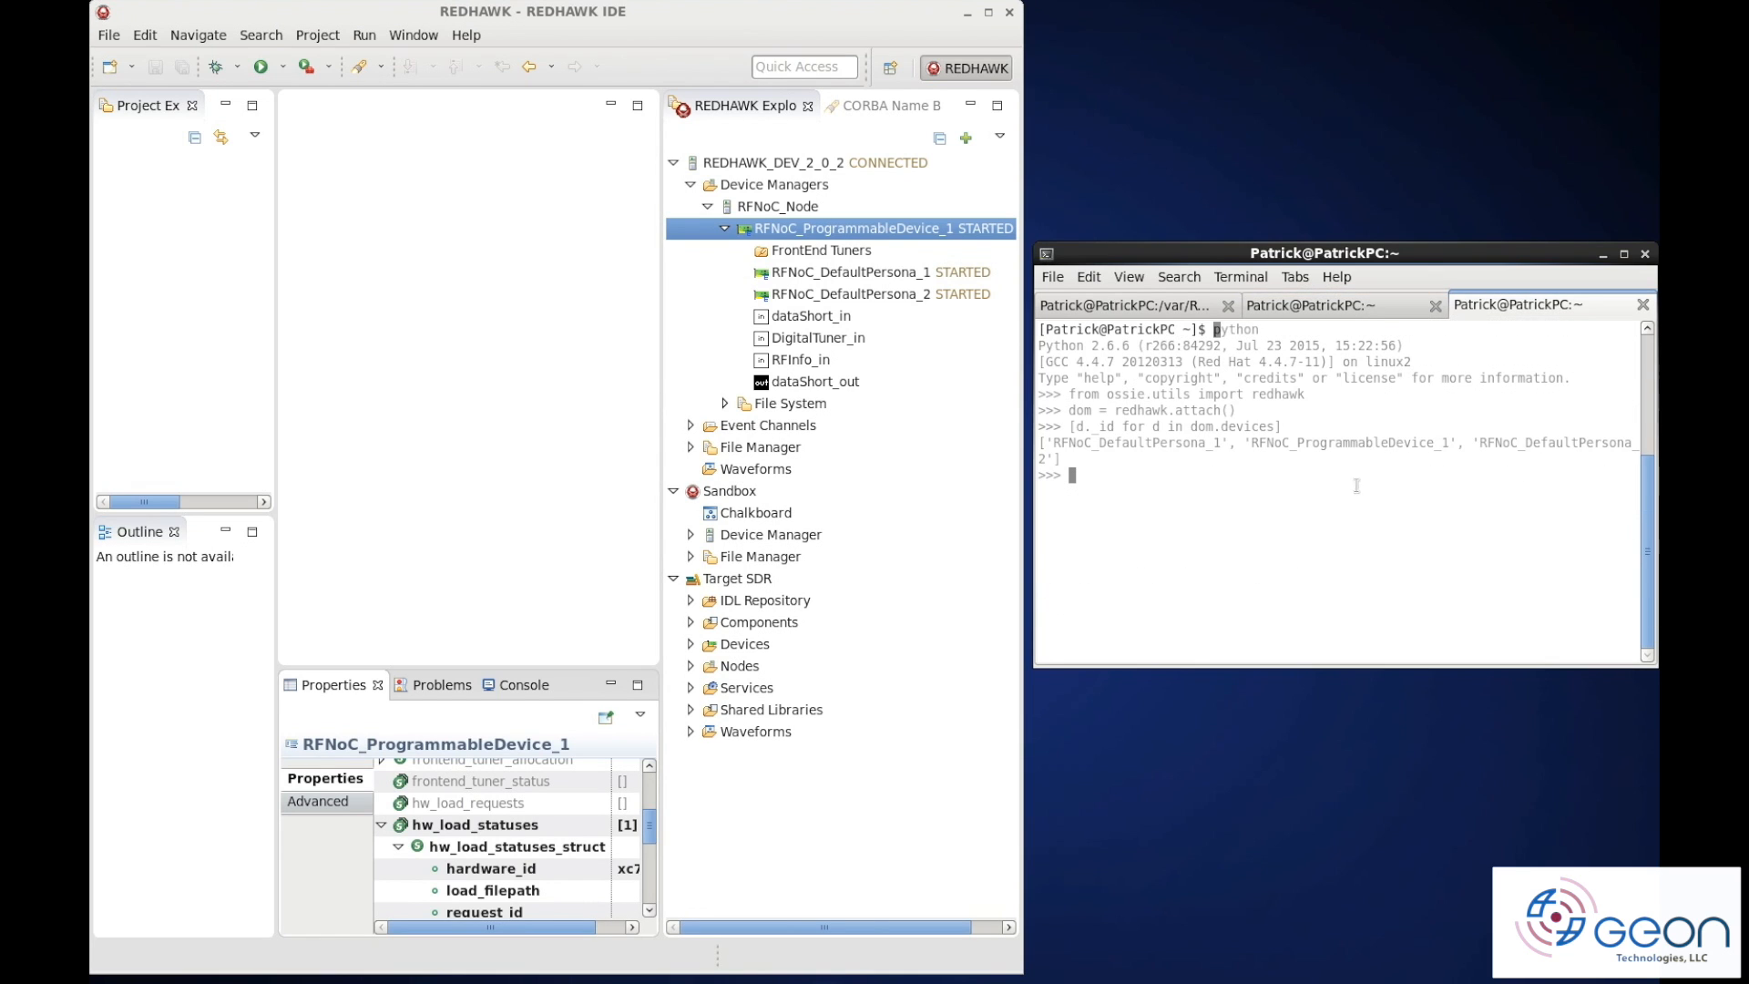
In the Python shell, call dom.devices[0].allocateCapacity([]) so the load status turns ACTIVE
{"action": "type", "text": "dom."}
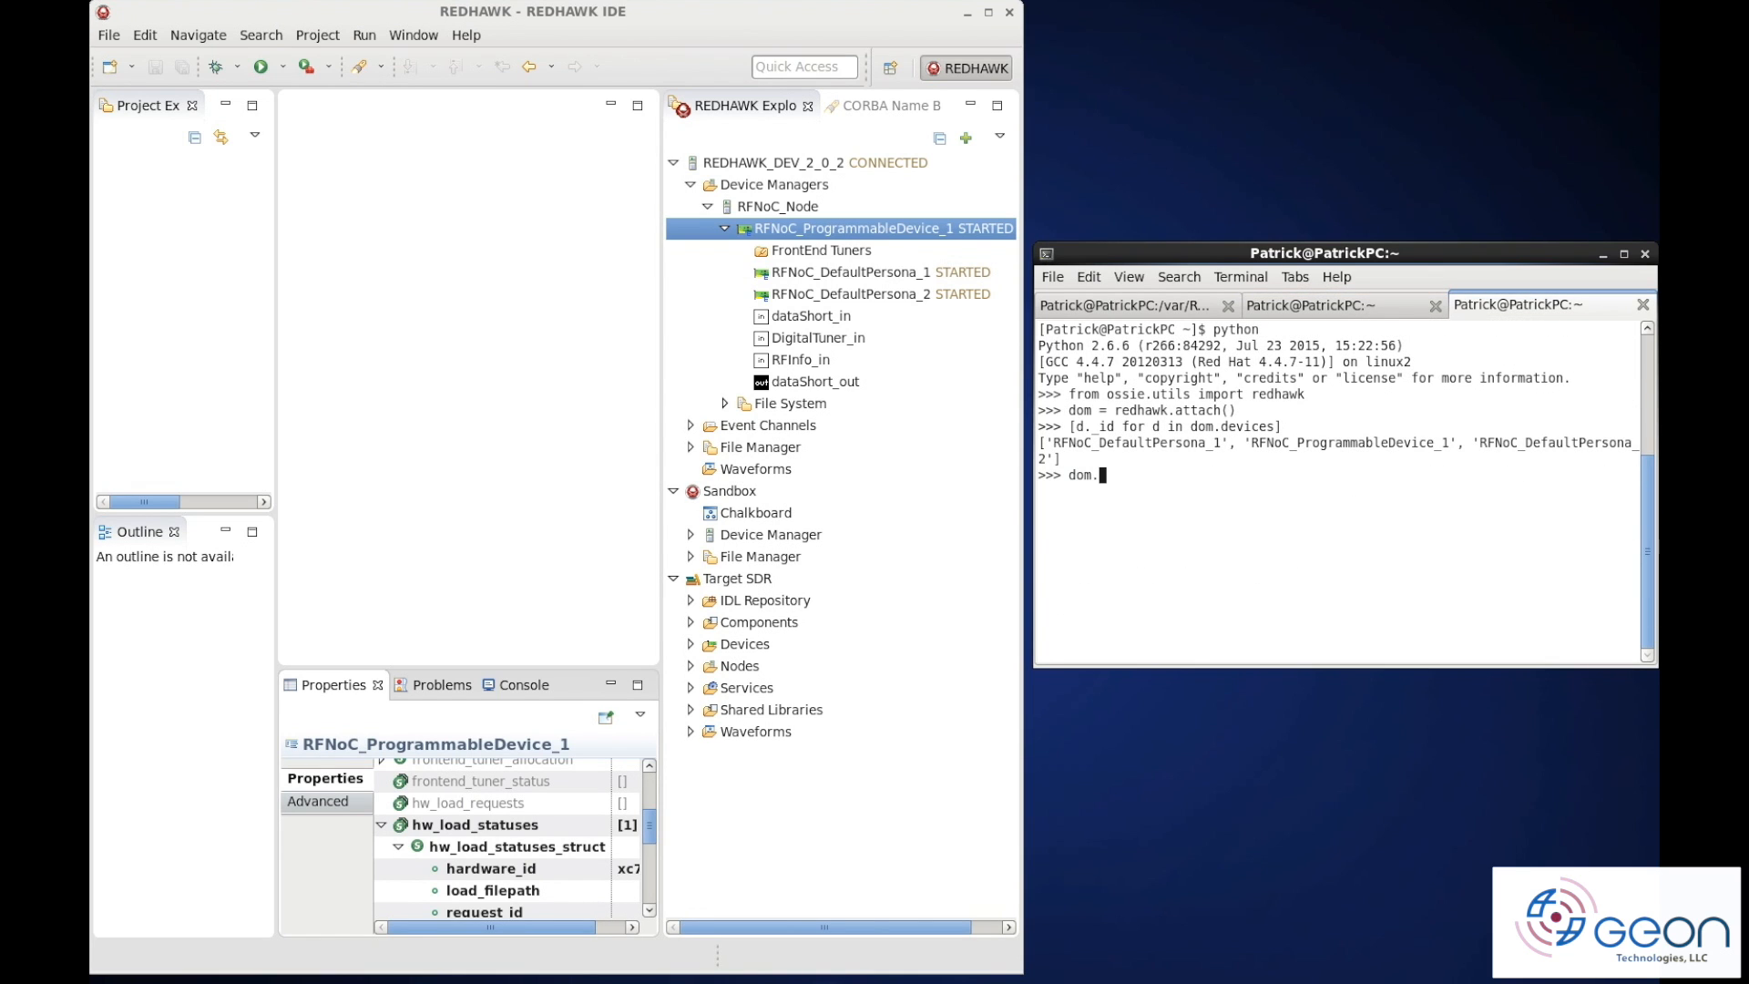
{"action": "type", "text": "devices[0].allocateCapacity(["}
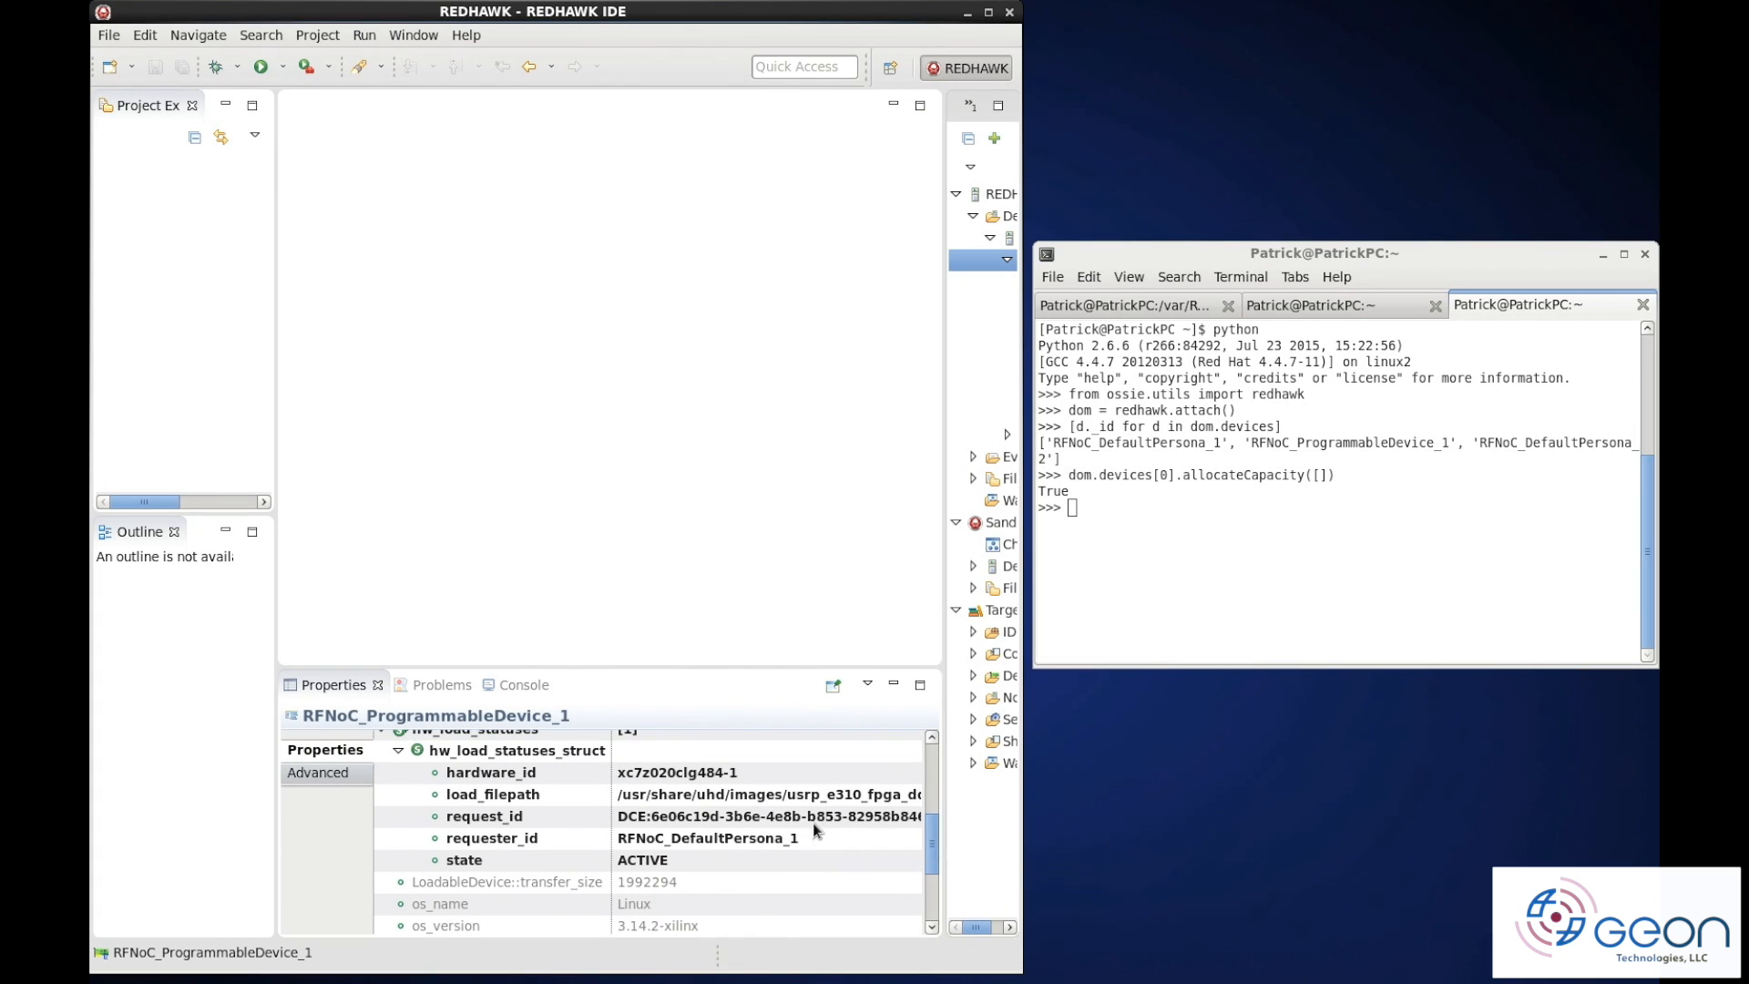
{"action": "mouse_move", "coordinate": [792, 746]}
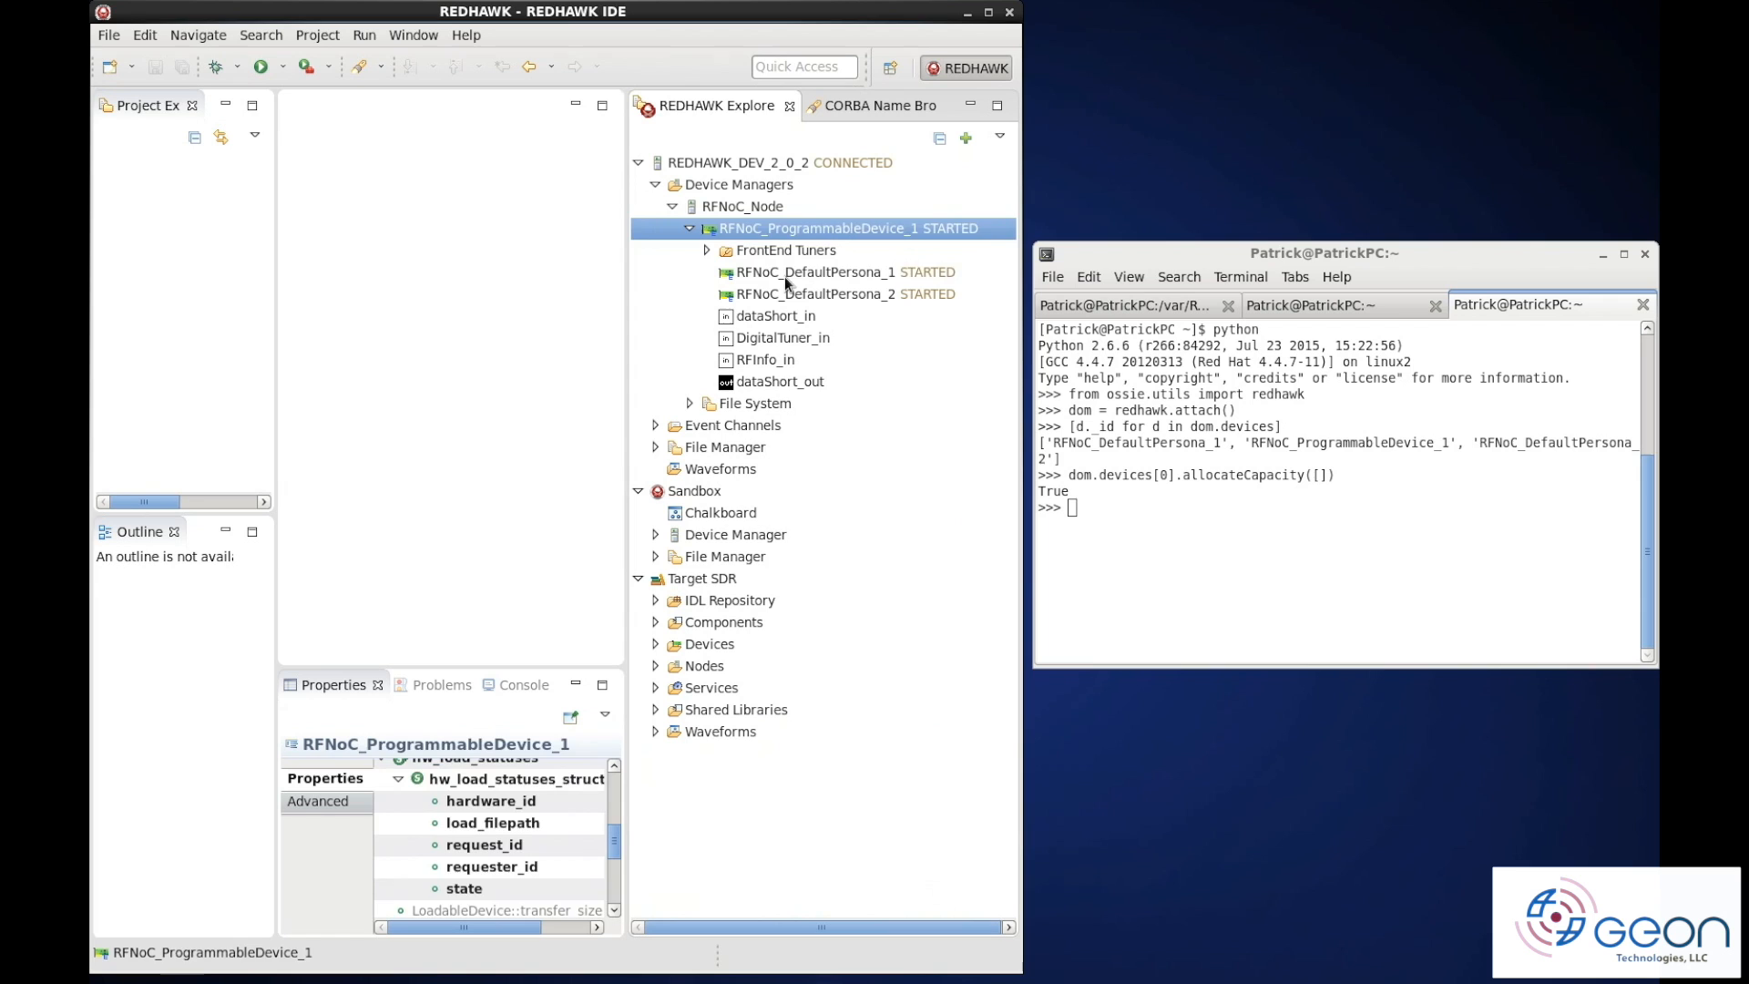
Start the Launch Waveform wizard on the domain and choose RFNoC_PSD_Waveform
{"action": "left_click", "coordinate": [824, 272]}
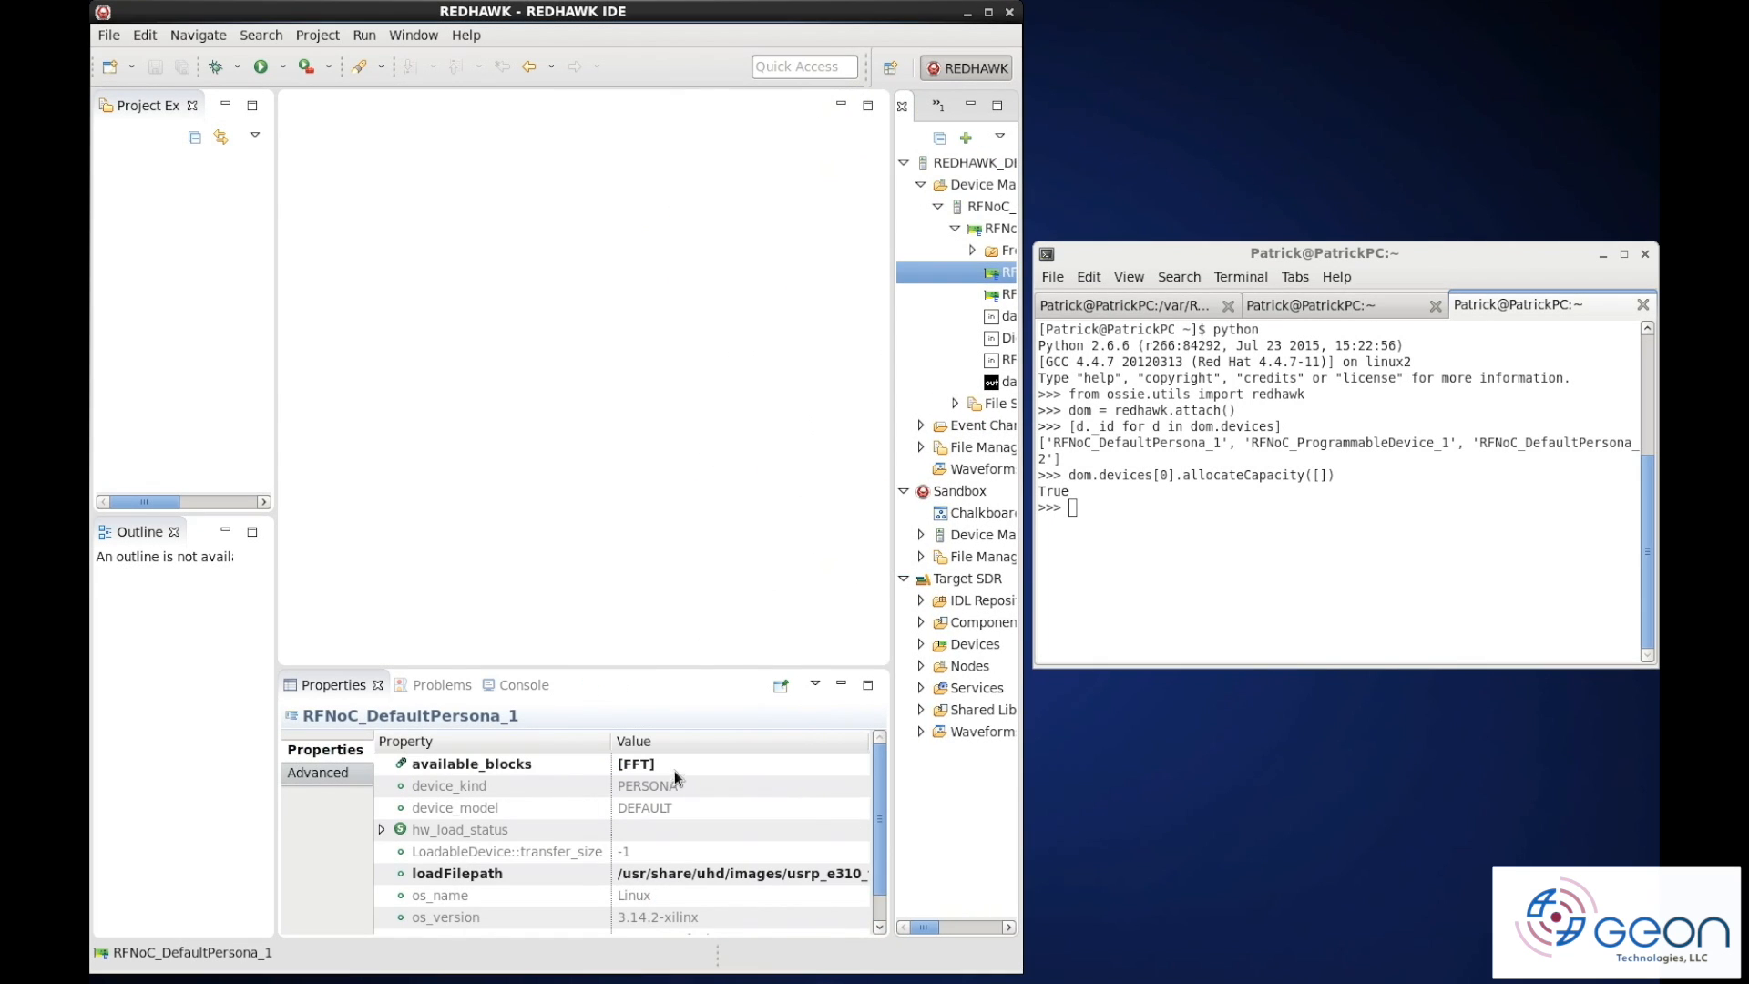
{"action": "mouse_move", "coordinate": [769, 714]}
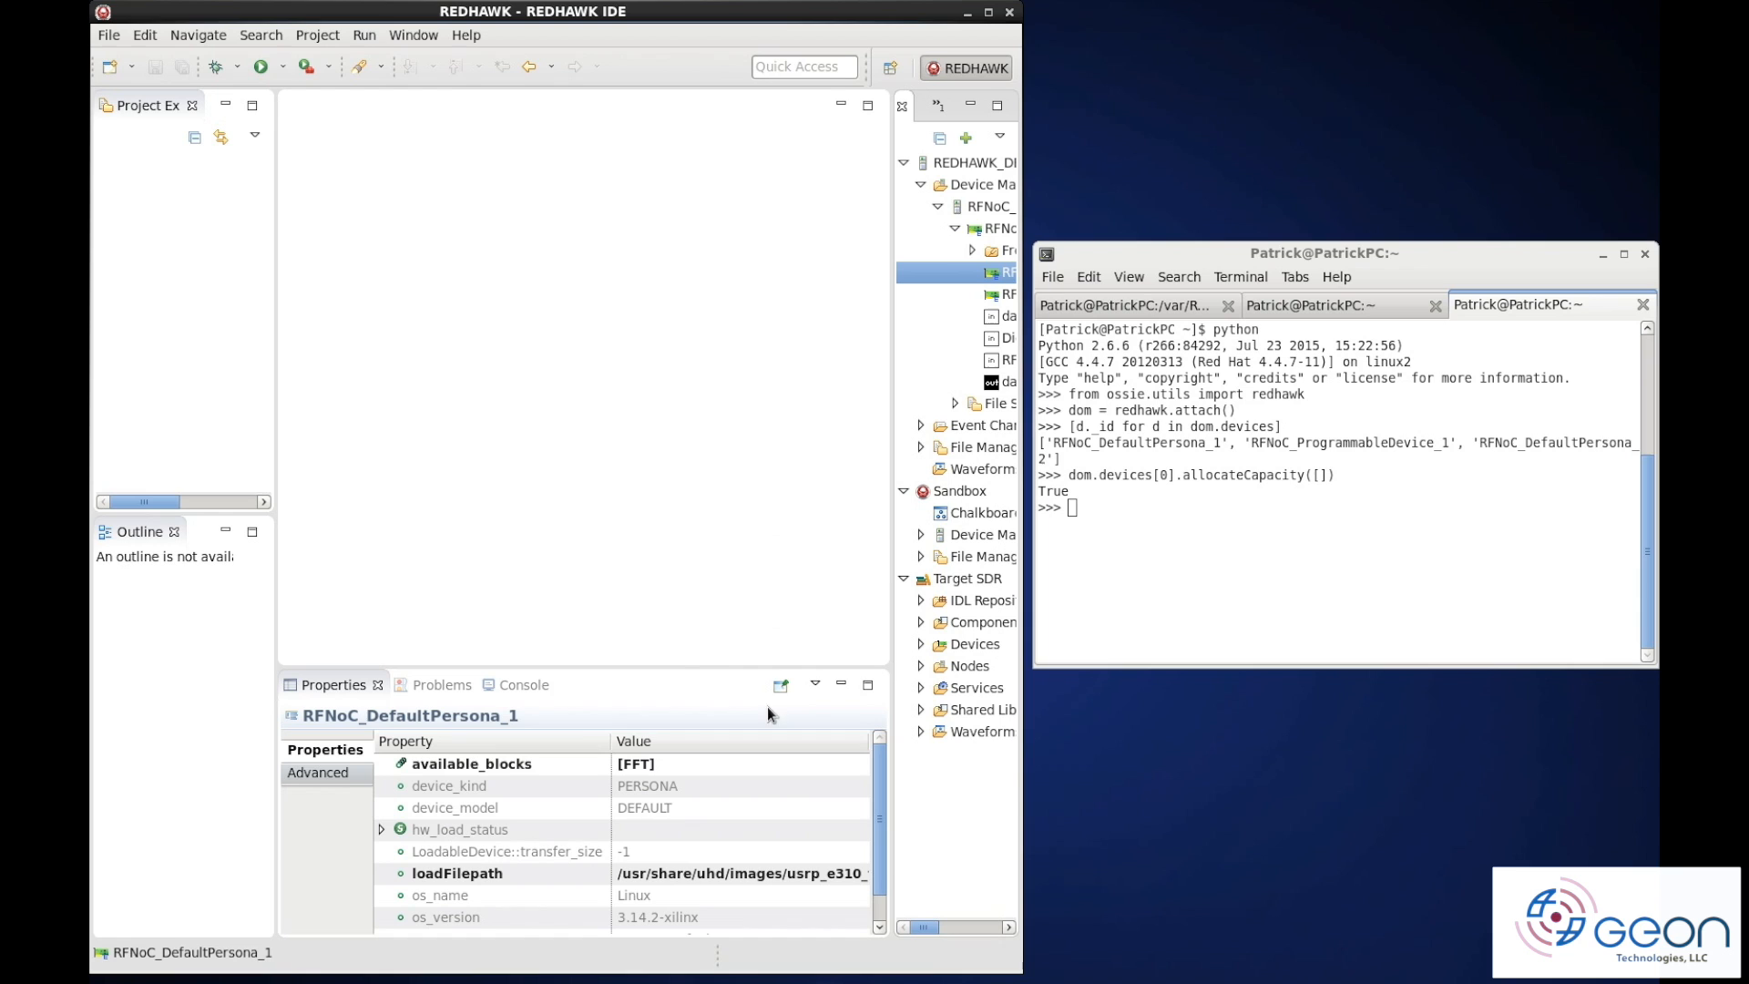
{"action": "right_click", "coordinate": [782, 162]}
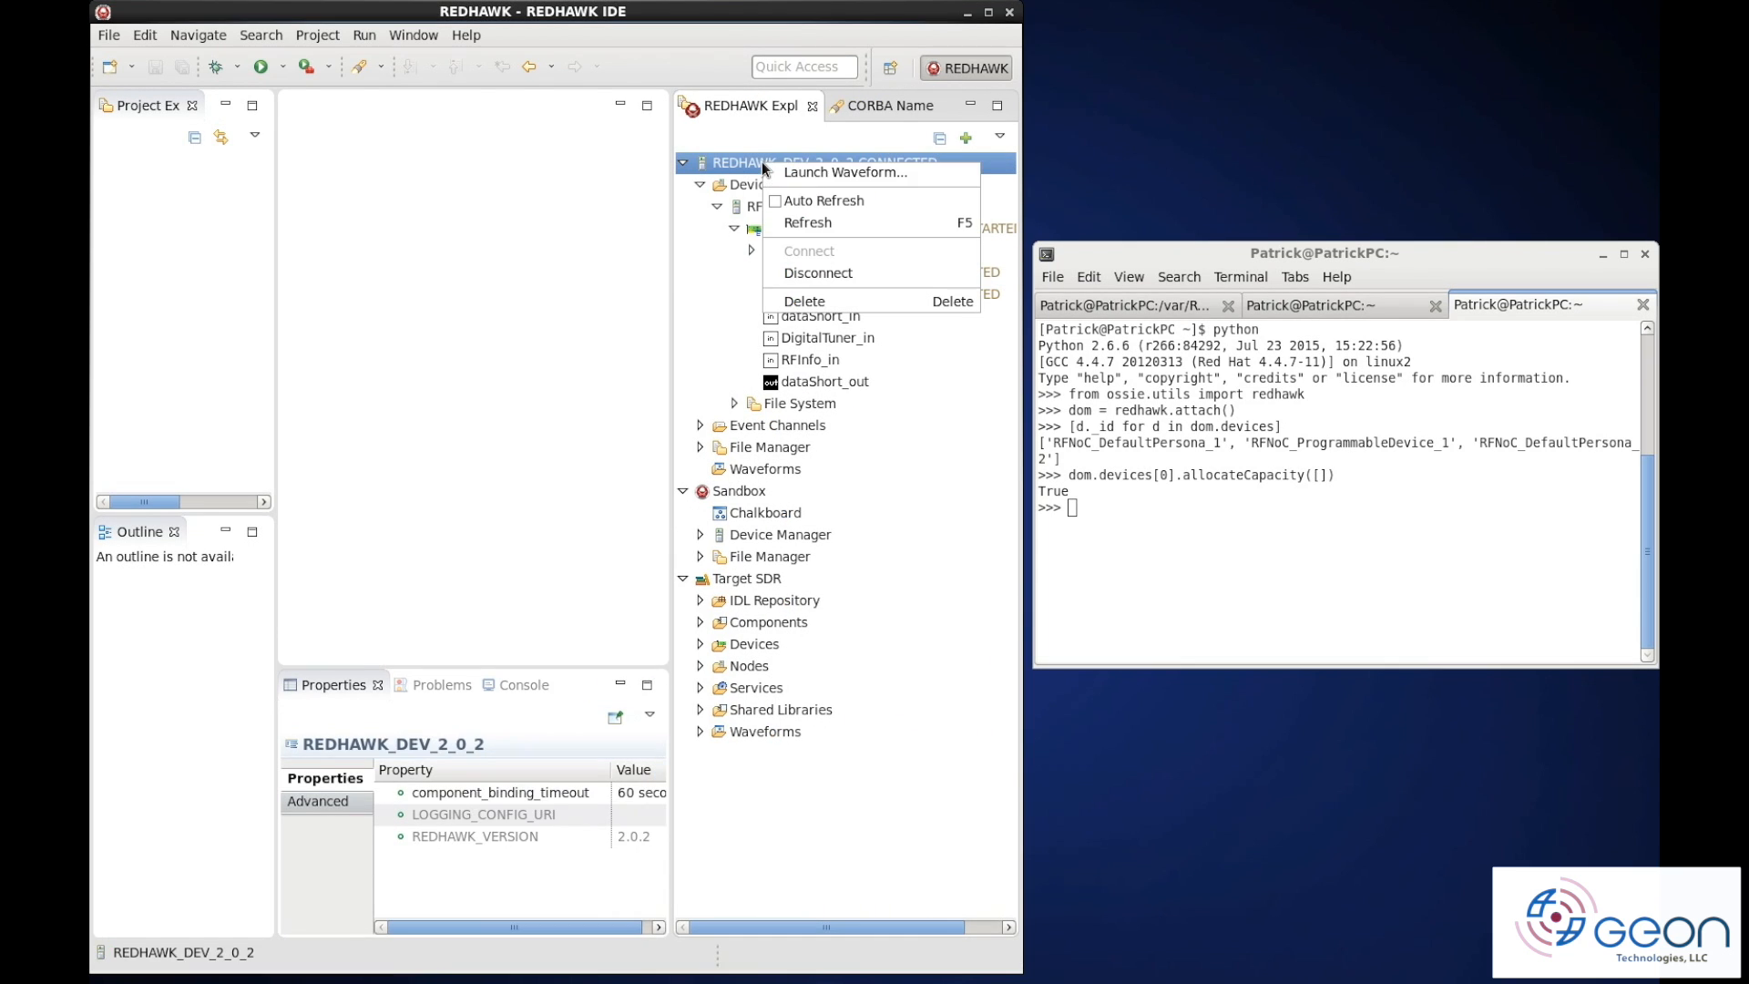
{"action": "left_click", "coordinate": [844, 171]}
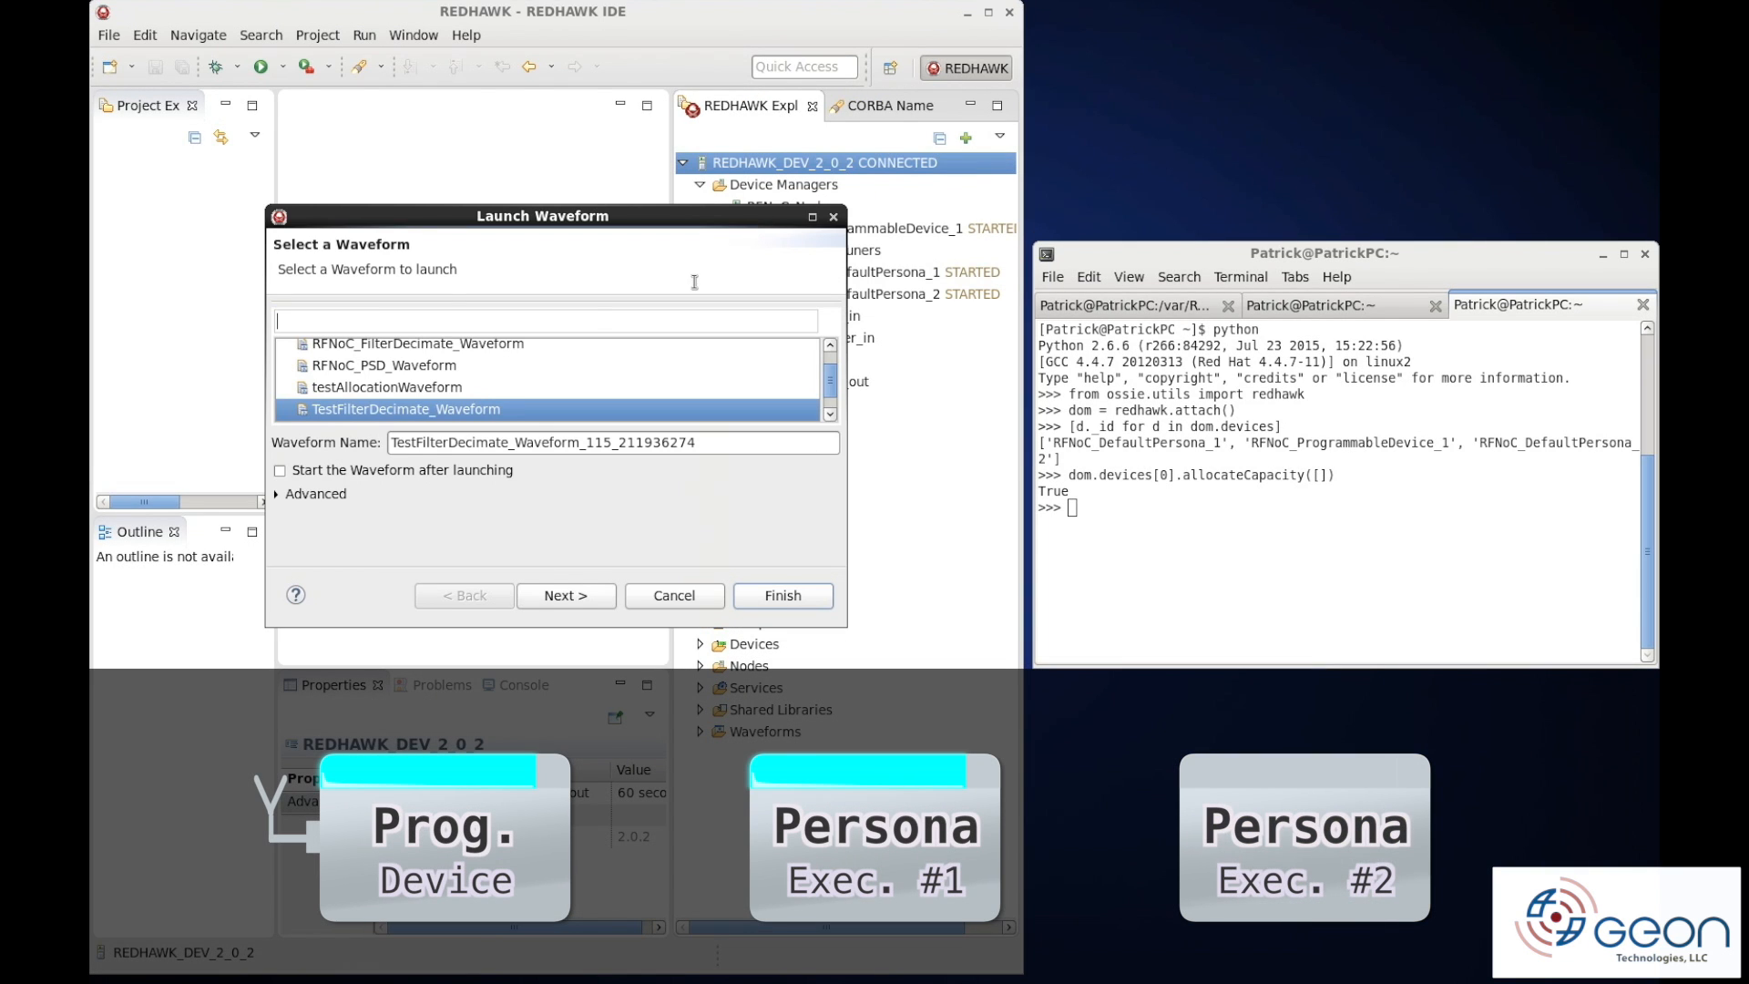
{"action": "left_click", "coordinate": [385, 365]}
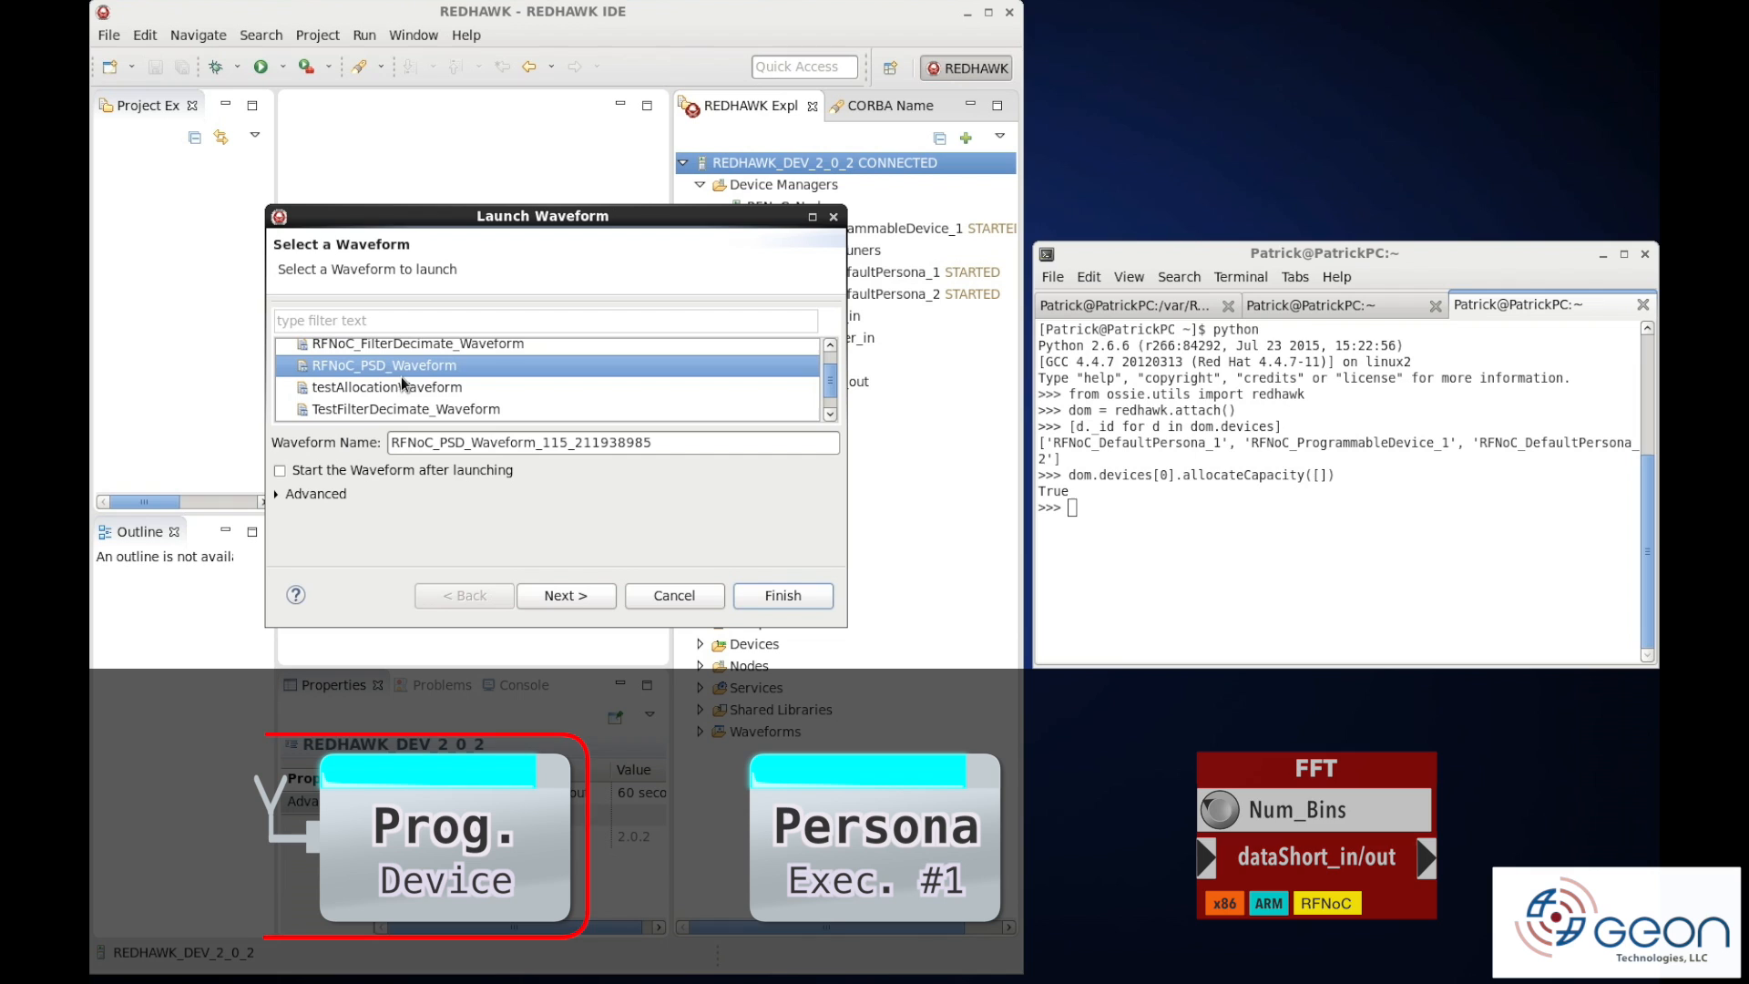
Advance to device assignment and assign psd_1 to RFNoC_DefaultPersona_1
{"action": "left_click", "coordinate": [565, 594]}
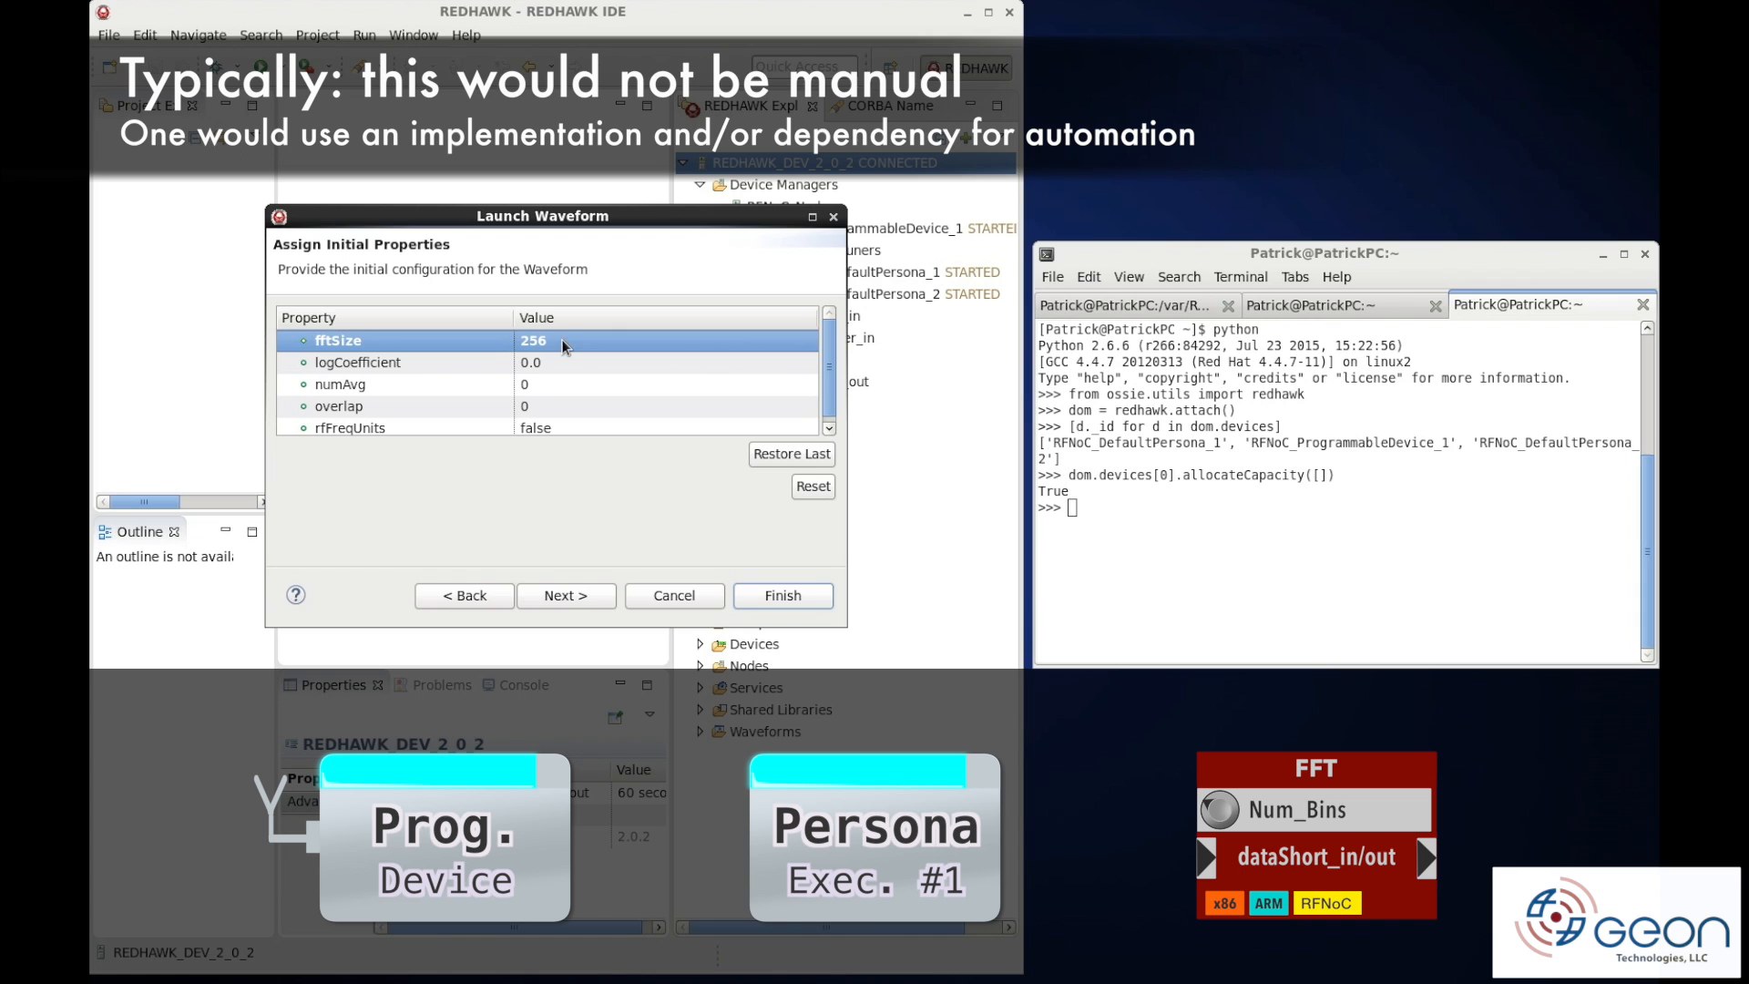
{"action": "left_click", "coordinate": [565, 594]}
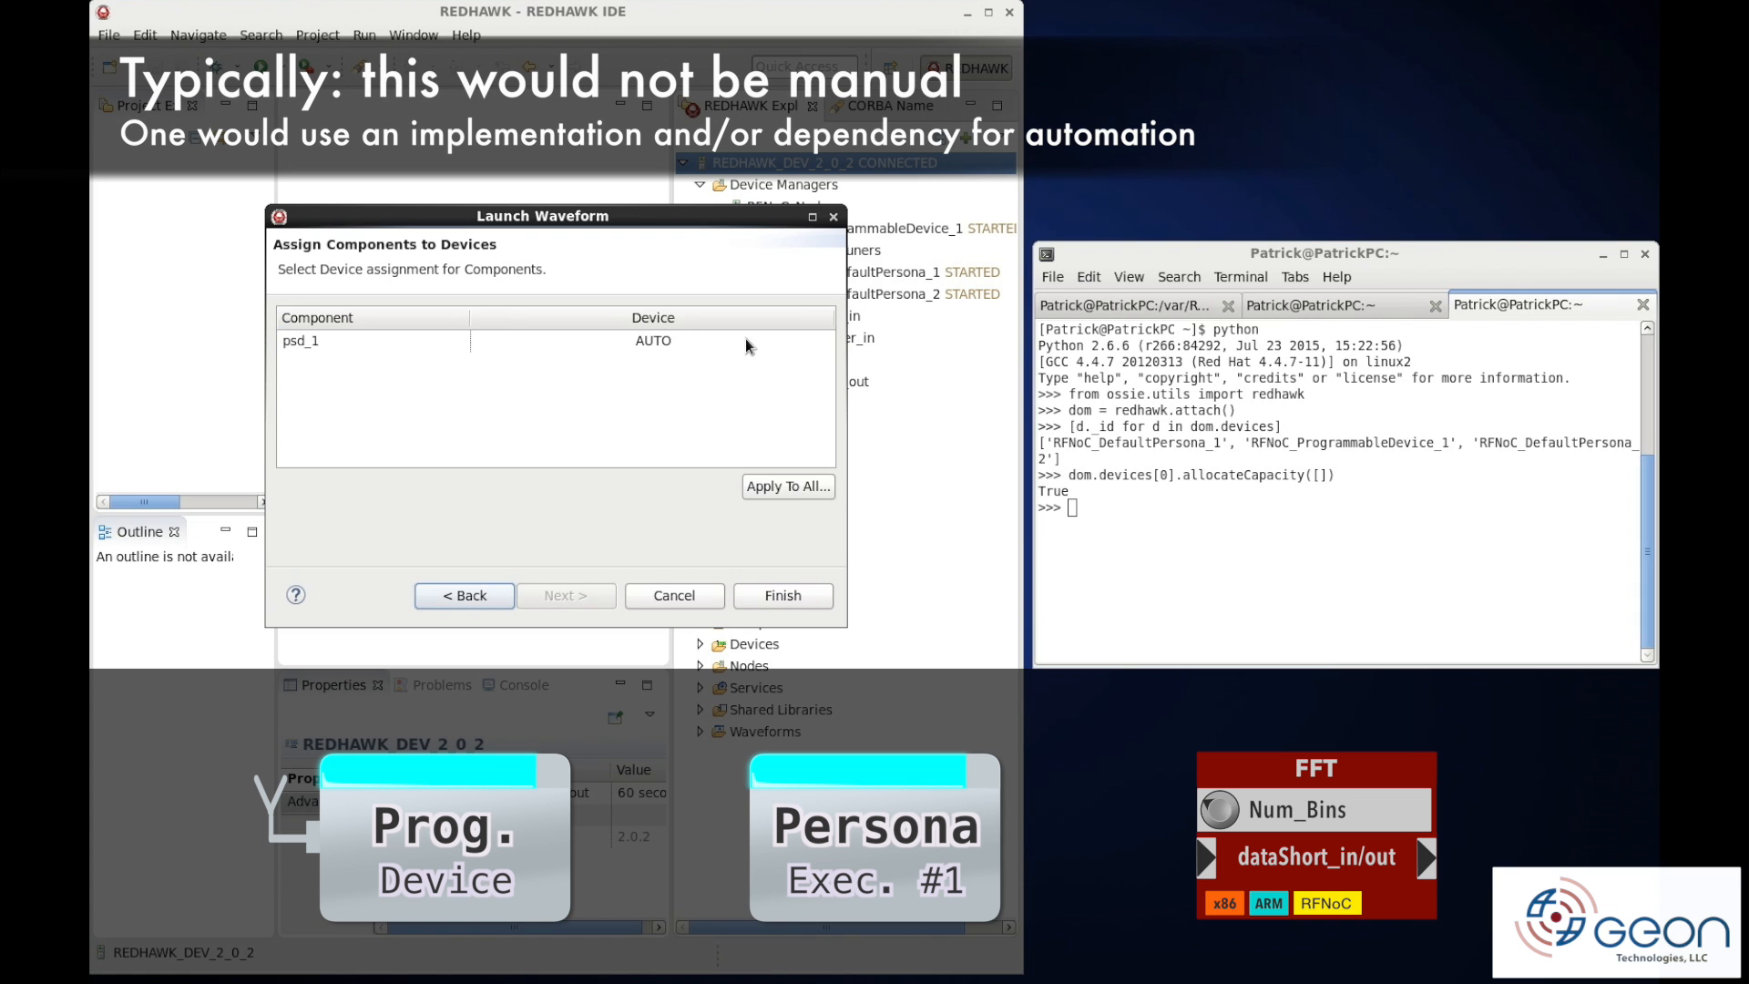
{"action": "left_click", "coordinate": [652, 340]}
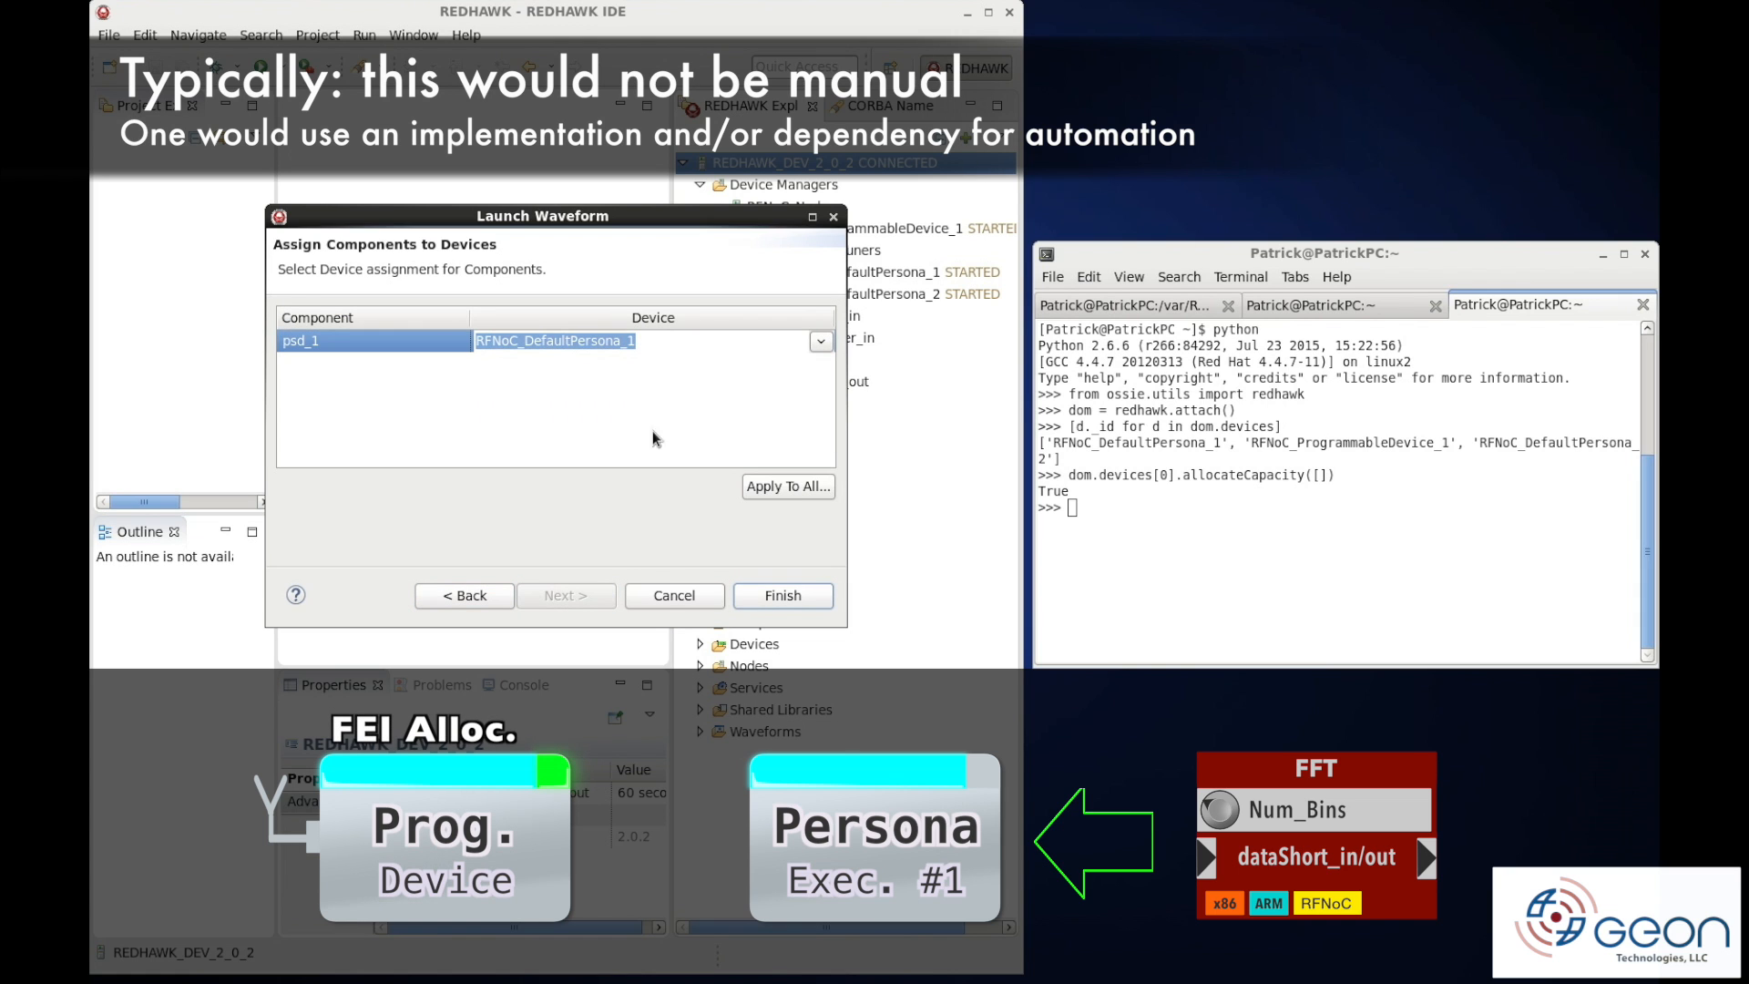
Finish launching the waveform, start it and plot the psd_dataShort_out port data
{"action": "left_click", "coordinate": [782, 594]}
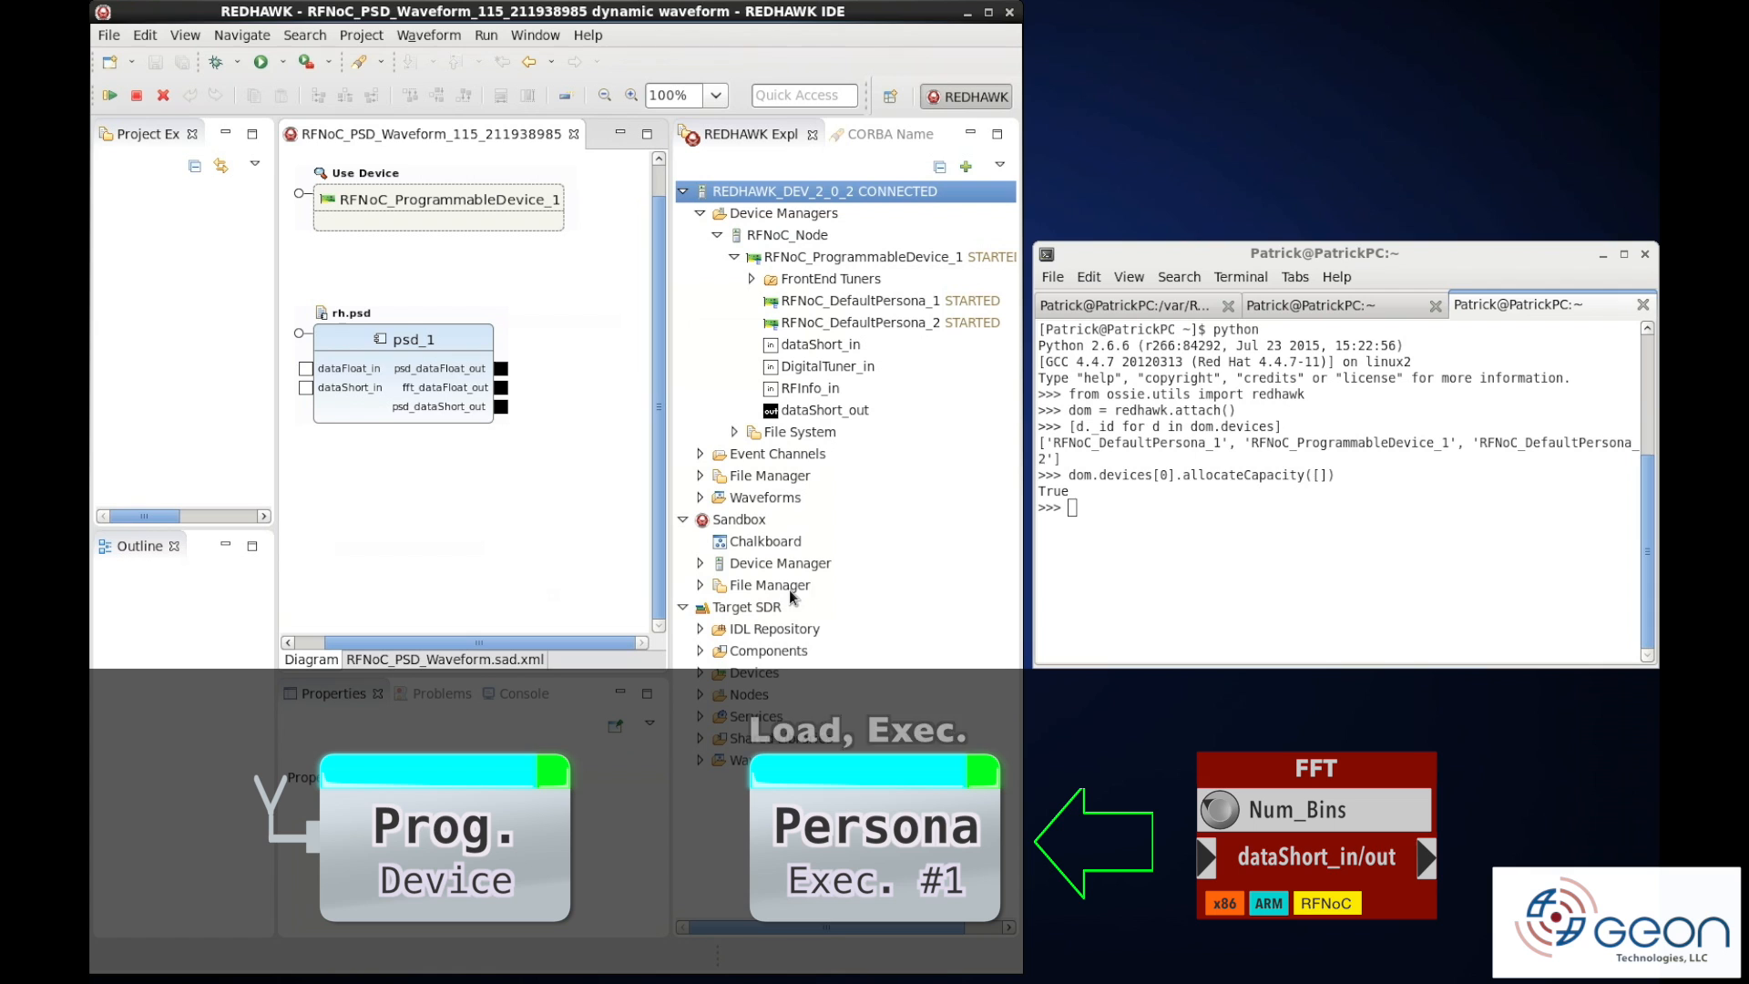
{"action": "left_click", "coordinate": [109, 95]}
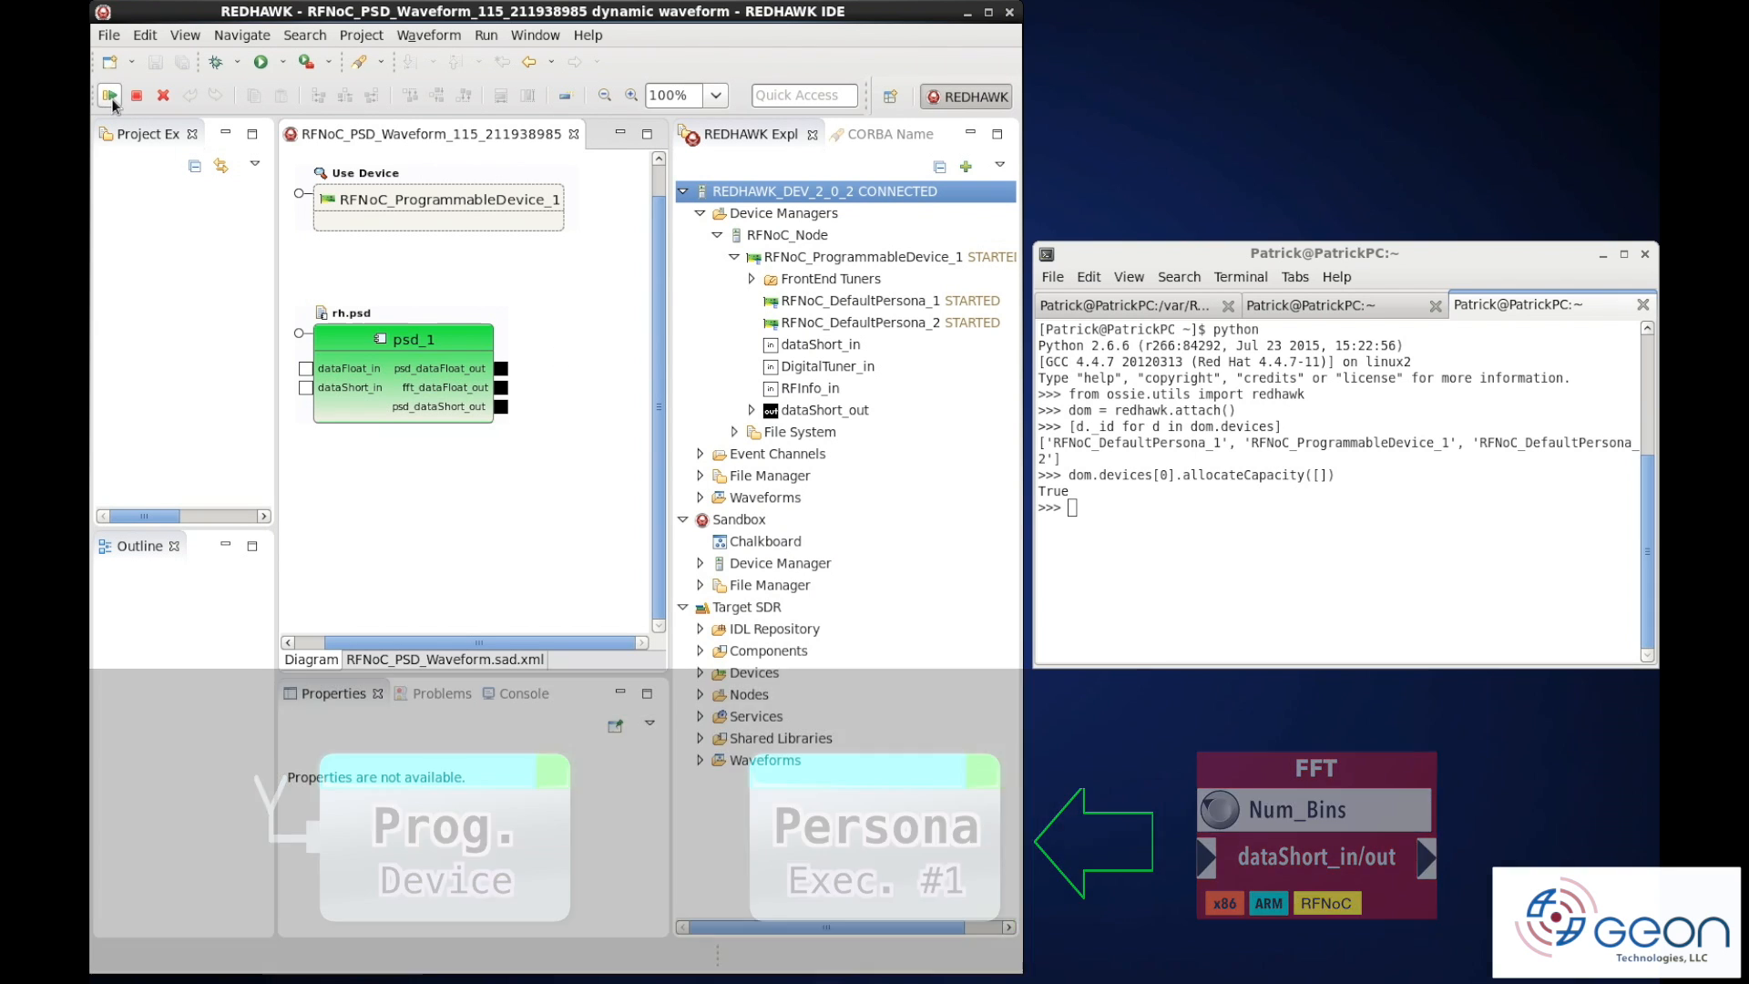
{"action": "left_click", "coordinate": [503, 406]}
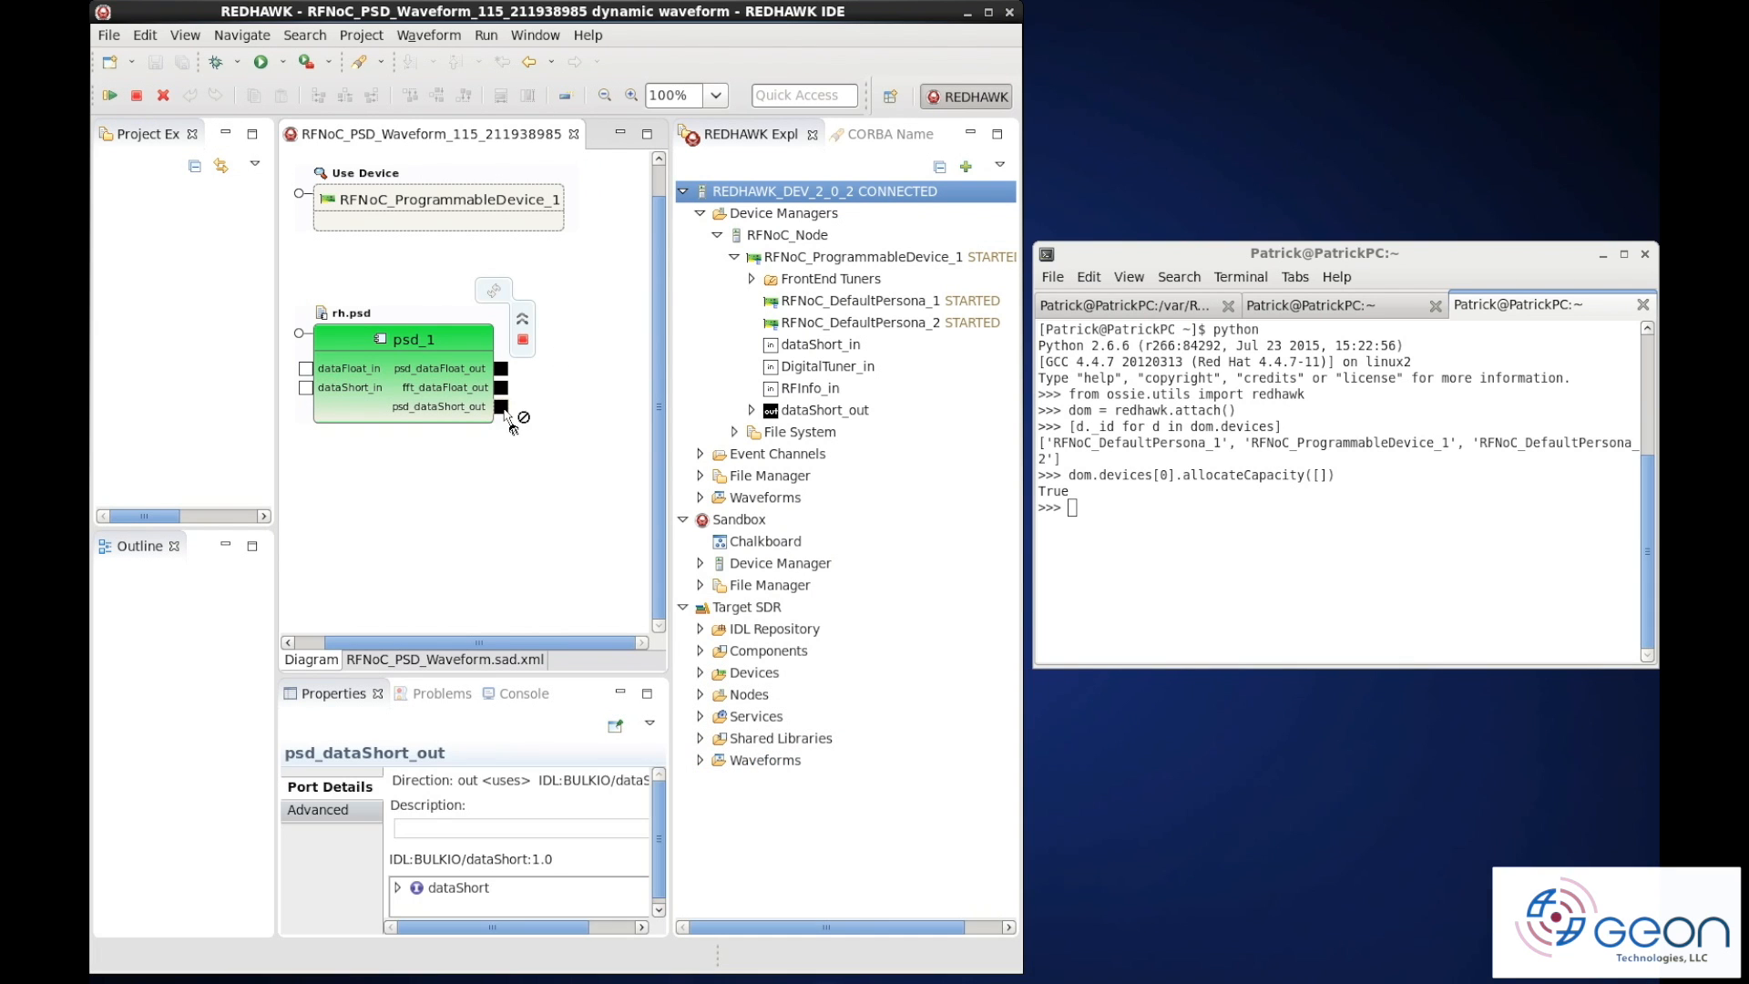
{"action": "right_click", "coordinate": [503, 407]}
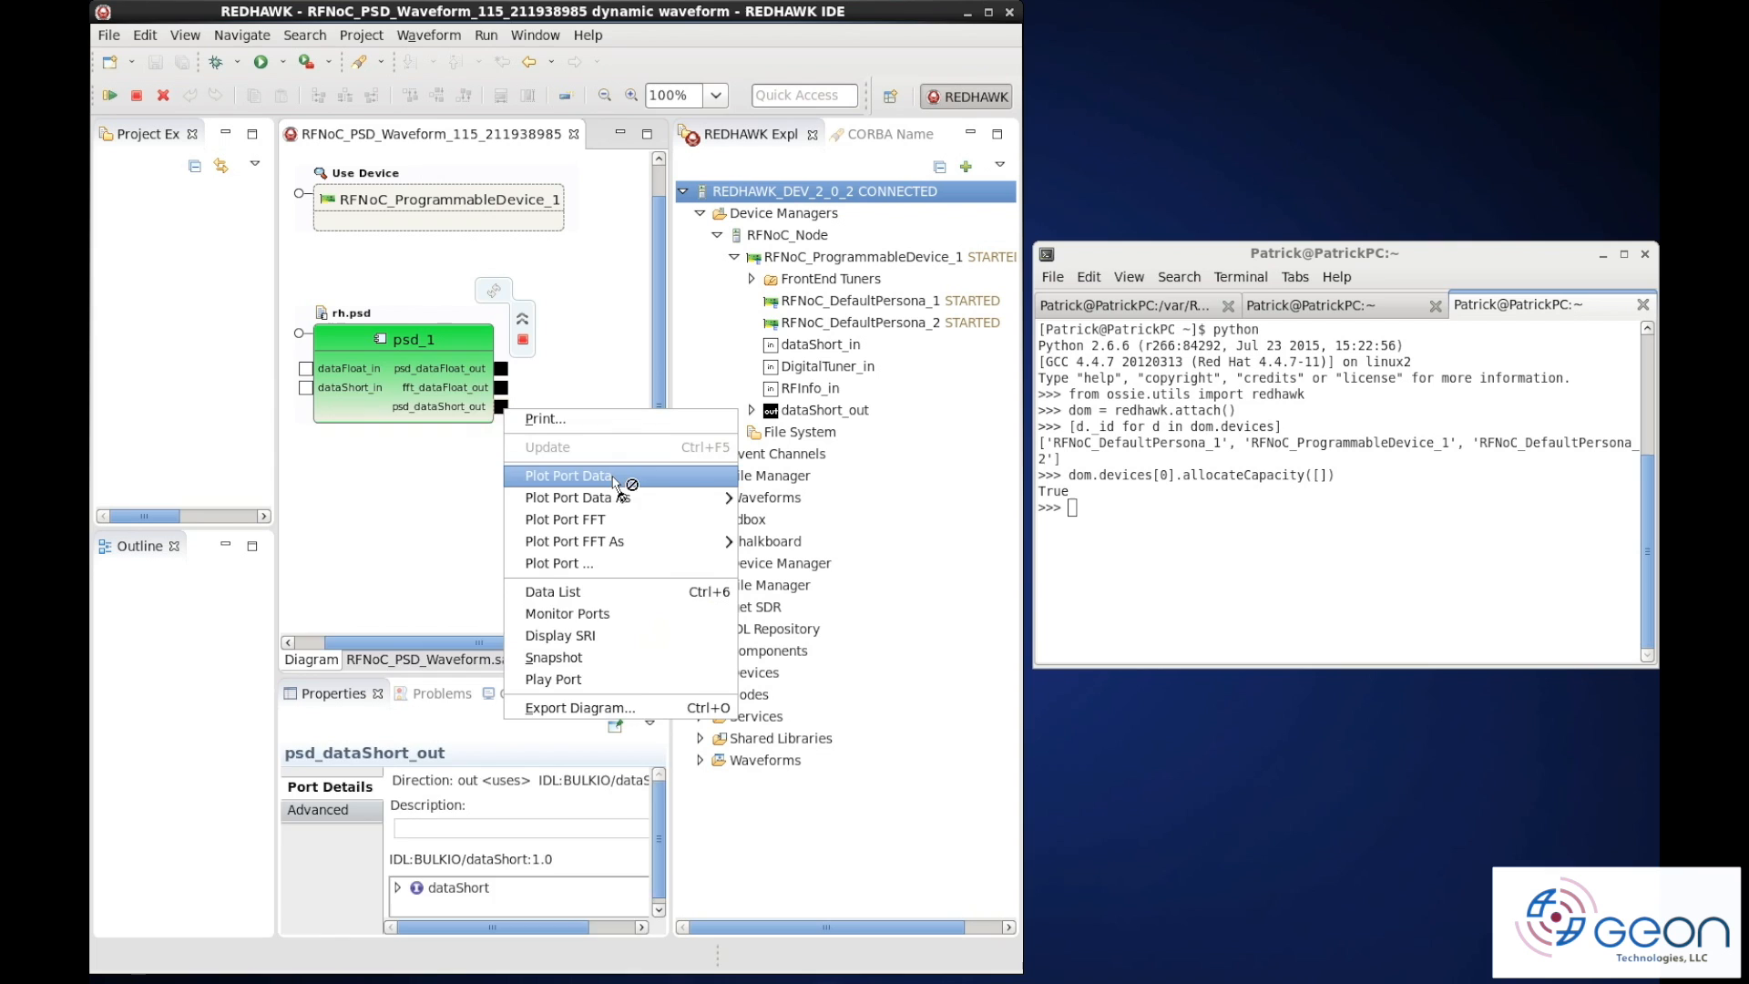
{"action": "left_click", "coordinate": [569, 476]}
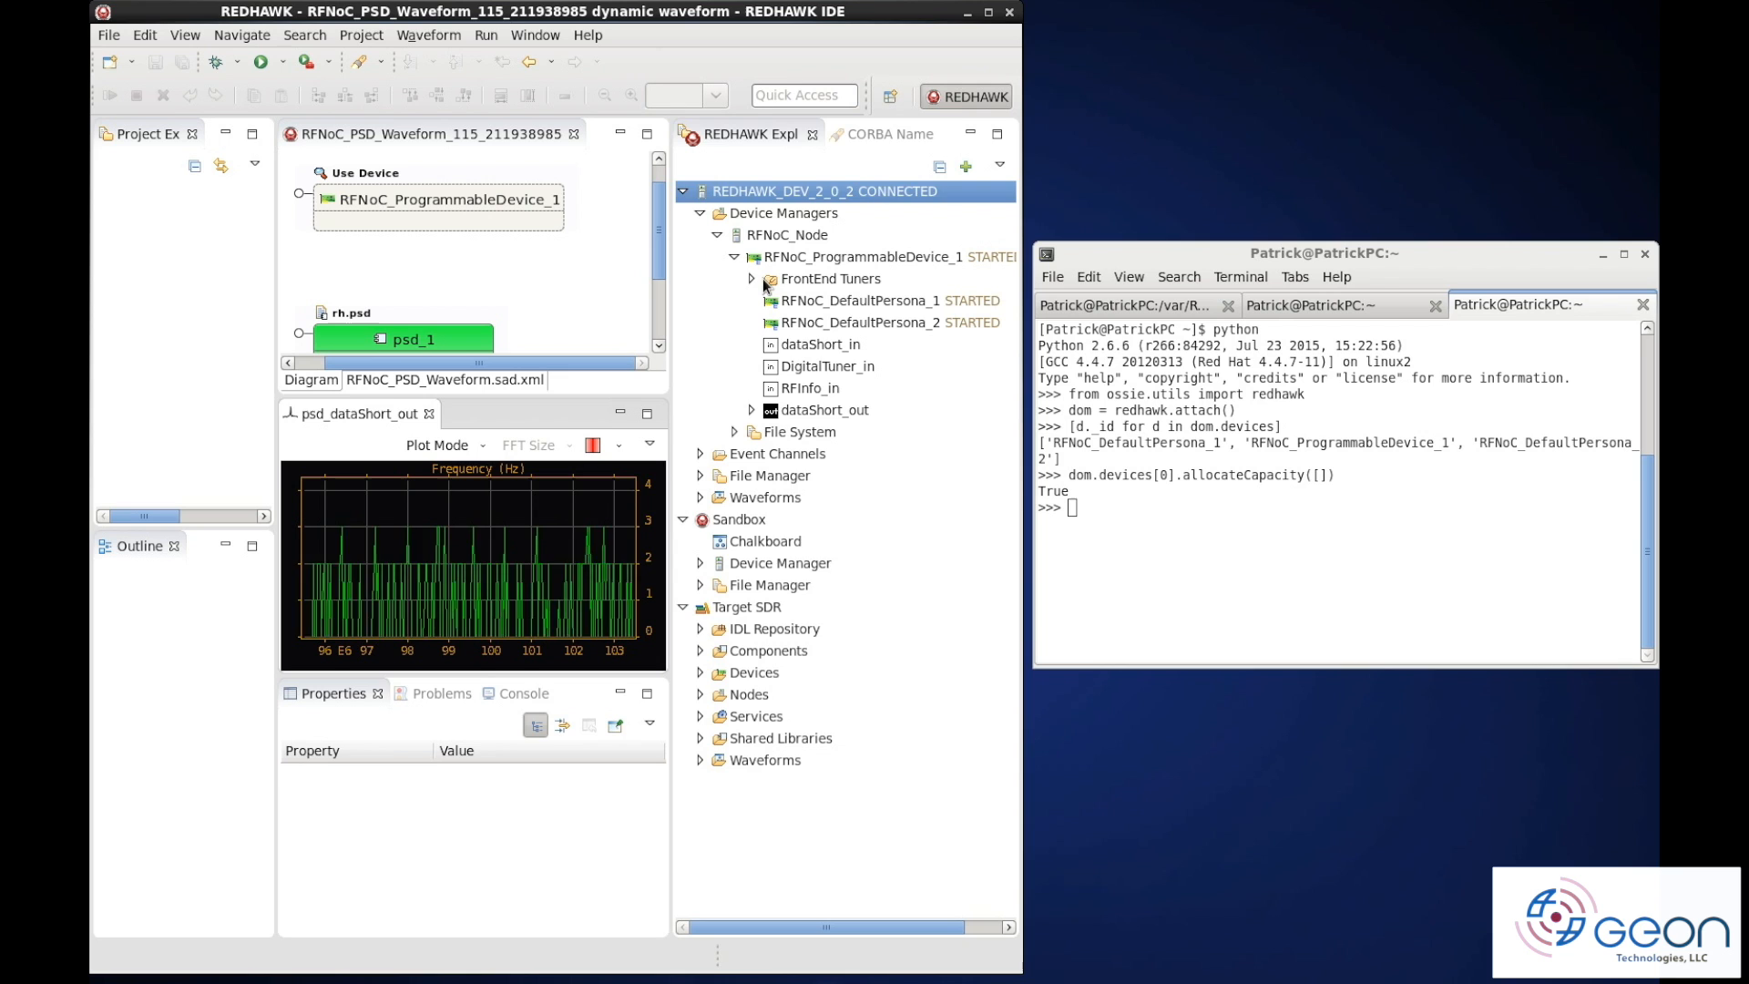
Commit the RX_DIGITIZER tuner gain edit and raise psd_1's fftSize from 256 to 512
{"action": "left_click", "coordinate": [752, 279]}
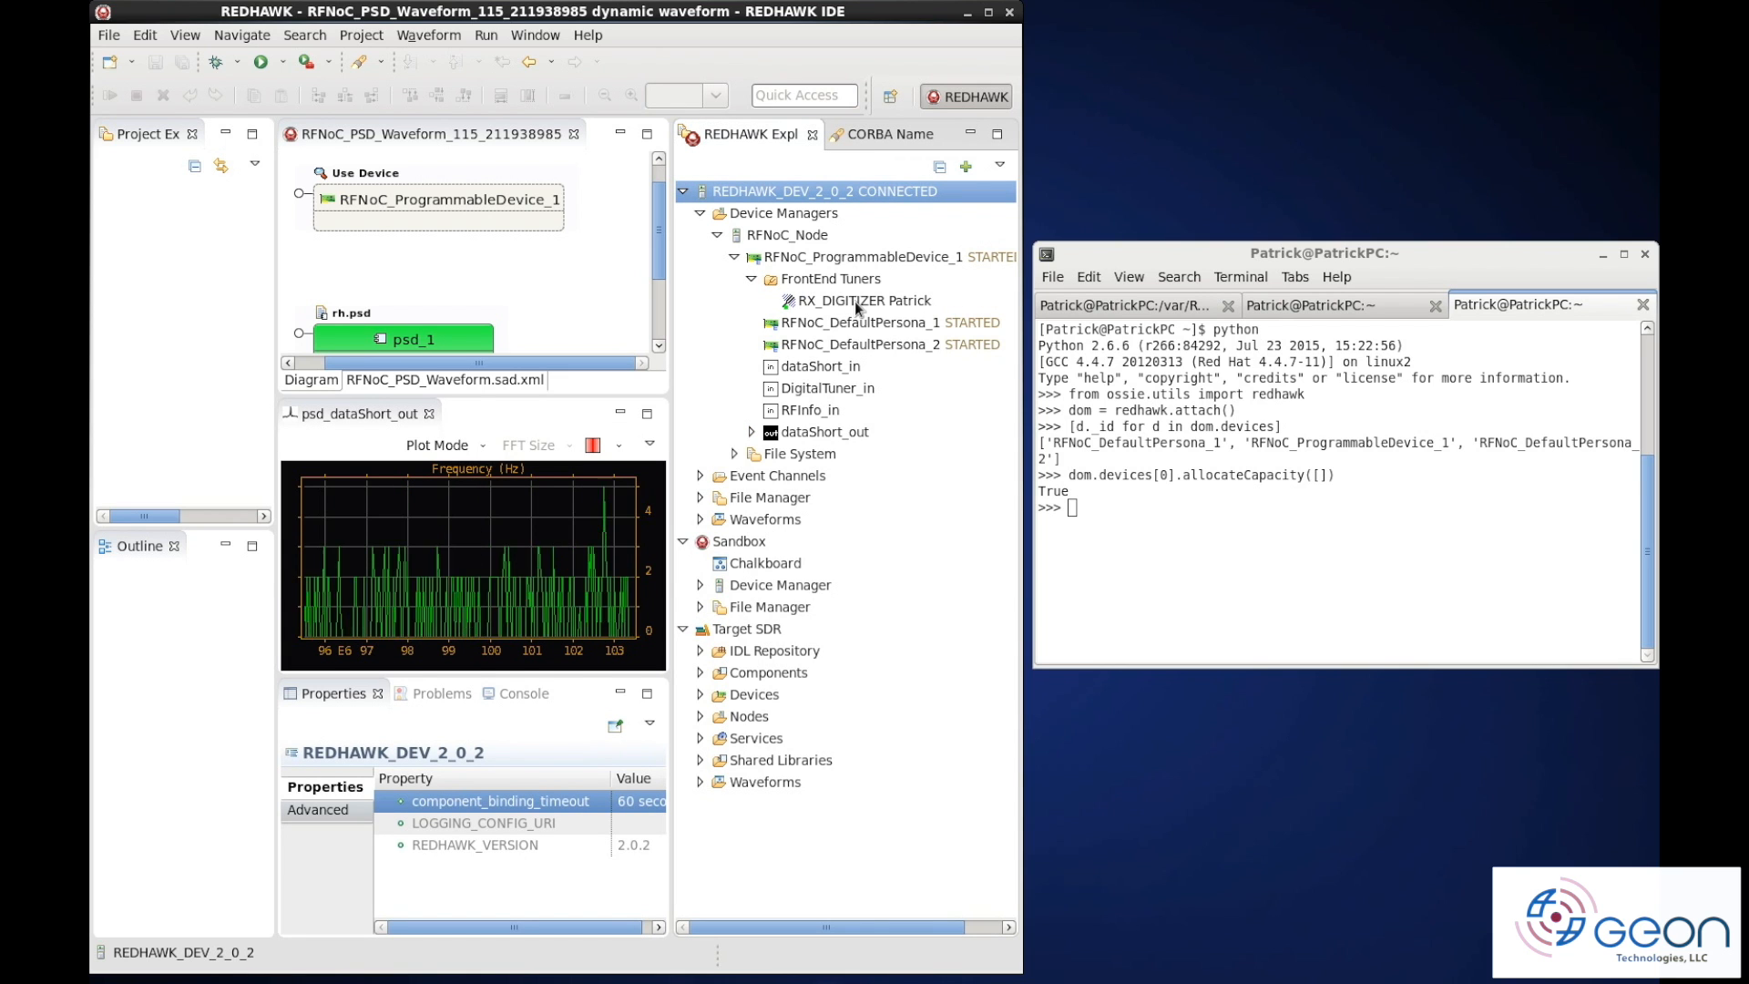
{"action": "left_click", "coordinate": [867, 301]}
{"action": "type", "text": "60"}
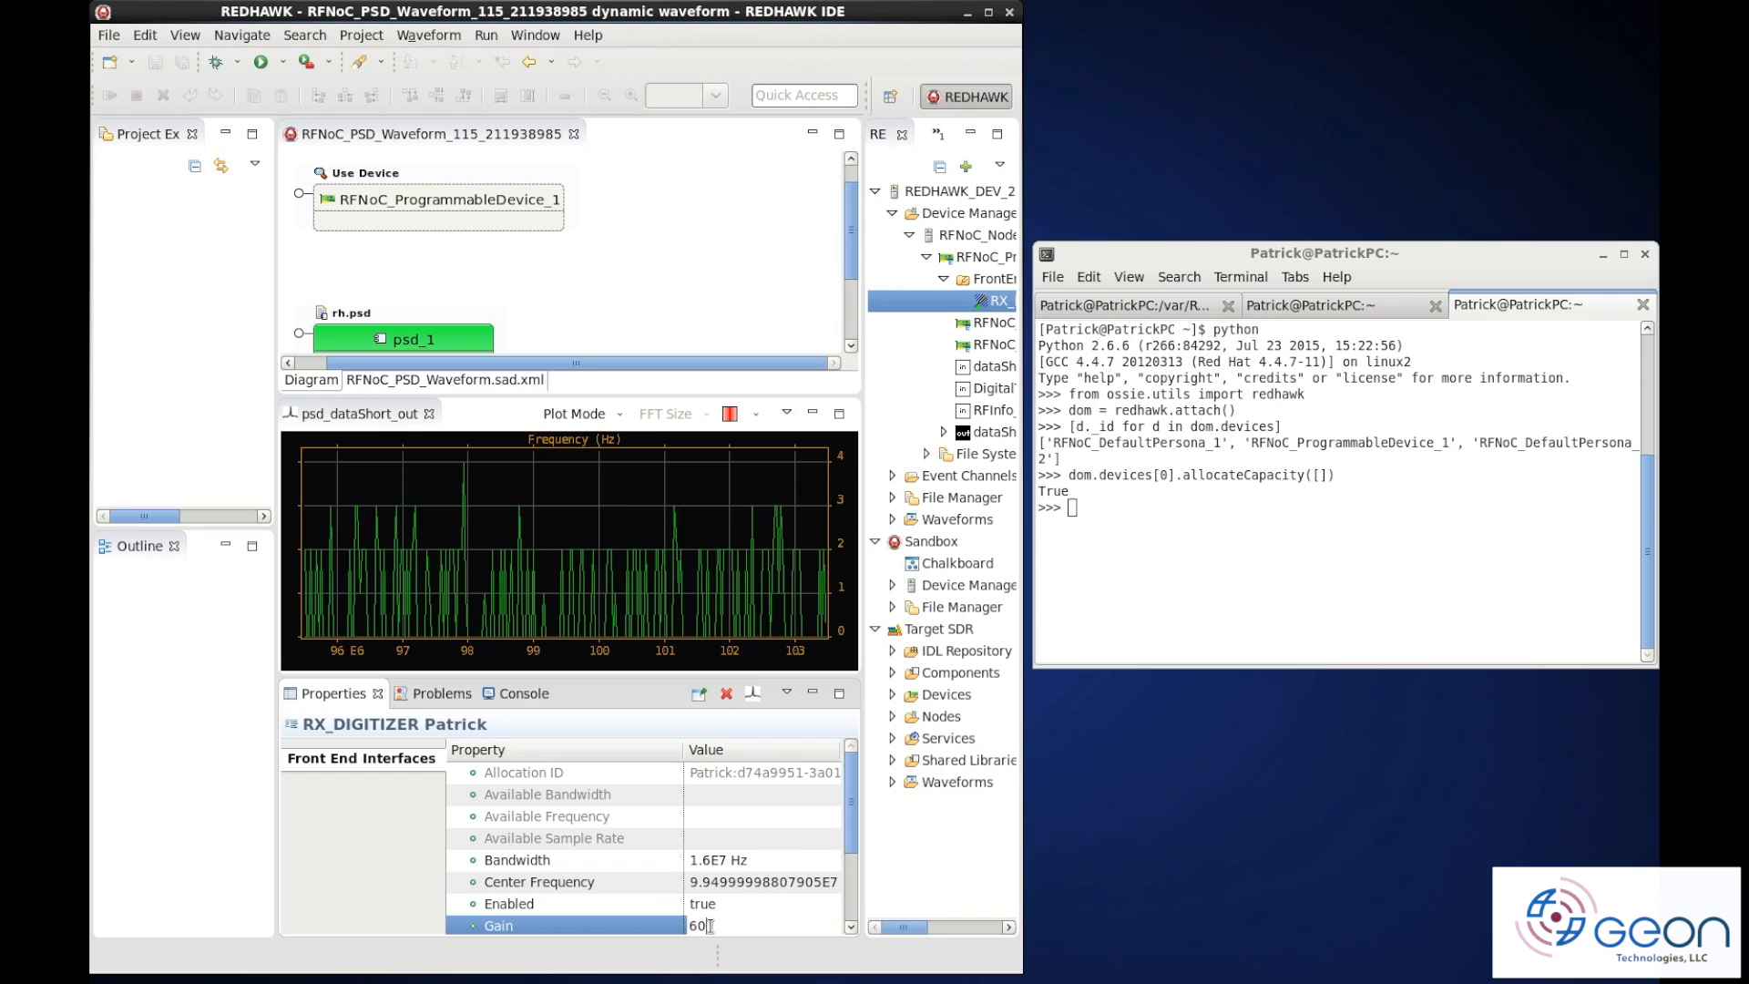
{"action": "key", "text": "Return"}
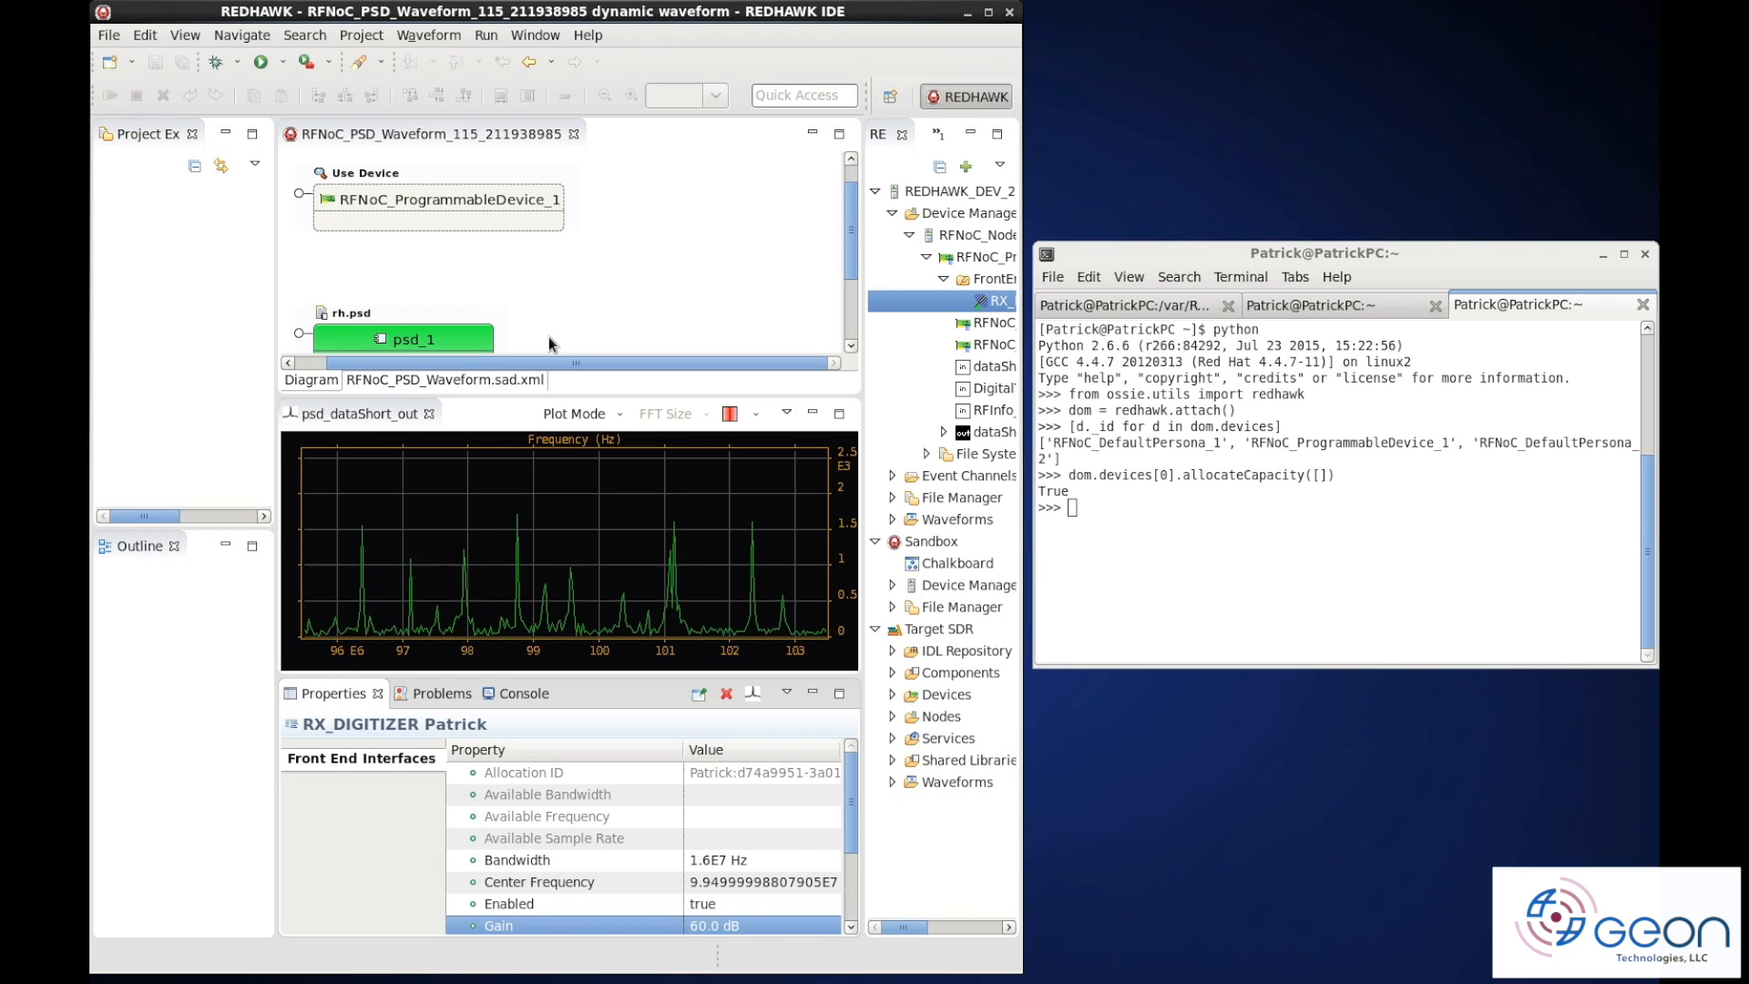
{"action": "left_click", "coordinate": [414, 338]}
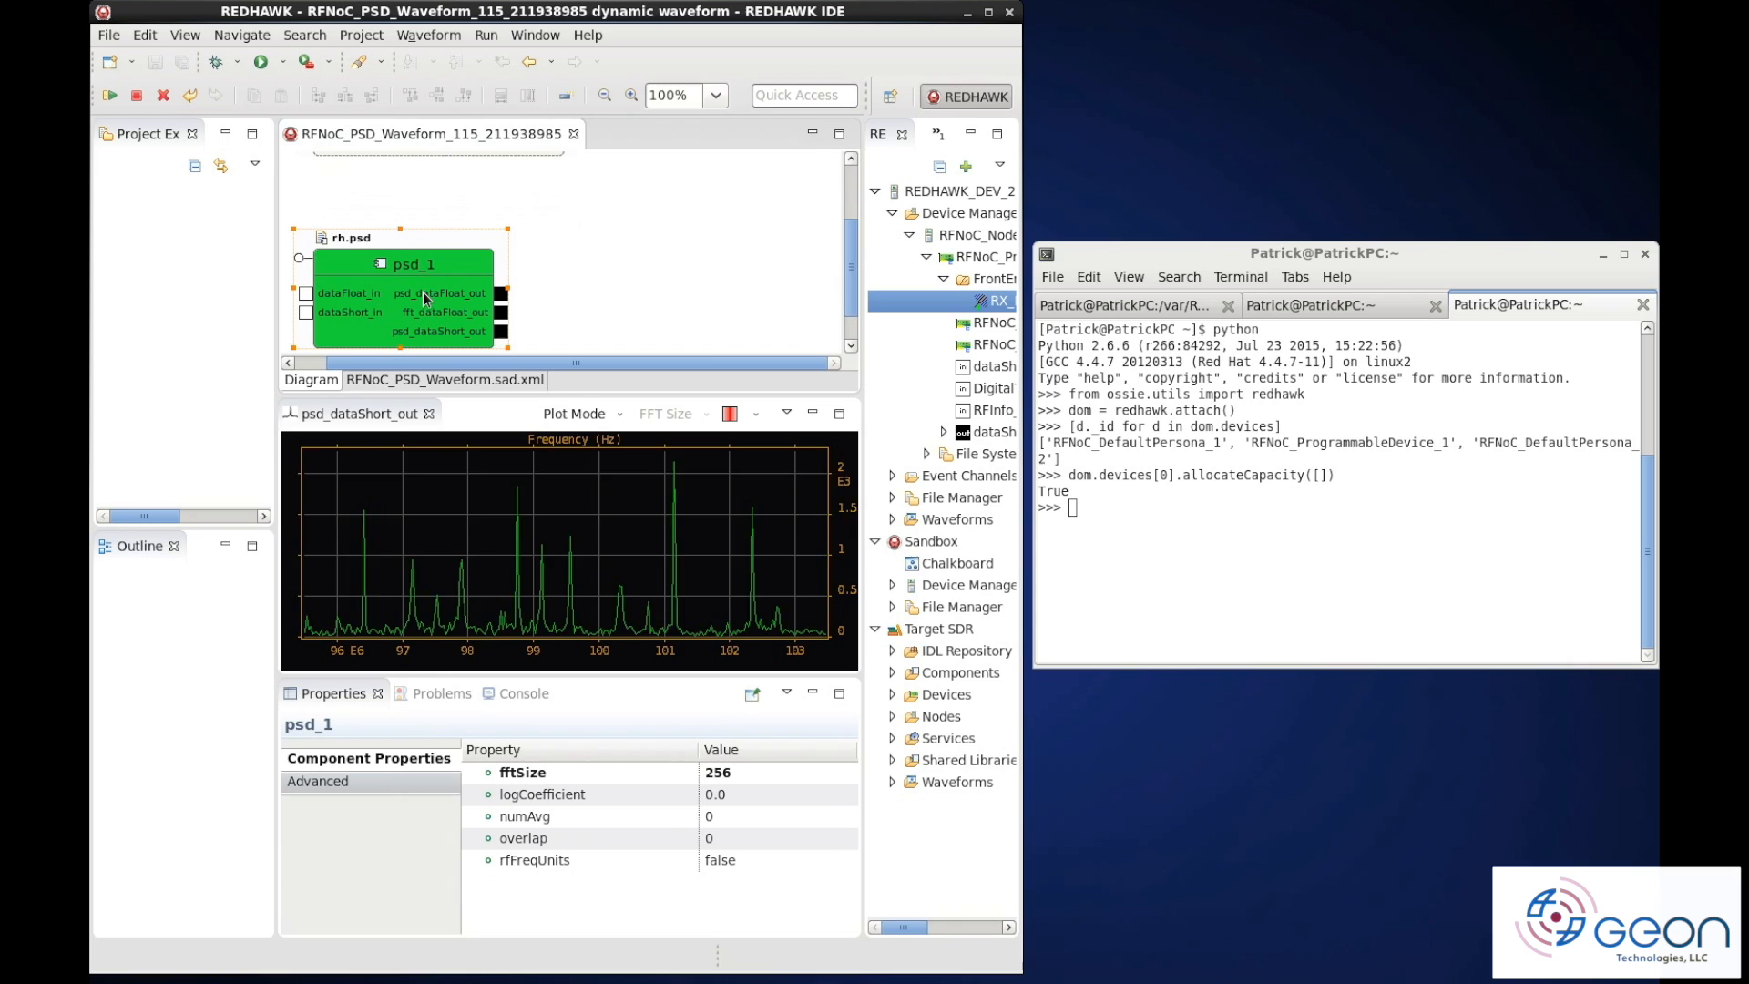
{"action": "mouse_move", "coordinate": [725, 772]}
{"action": "type", "text": "512"}
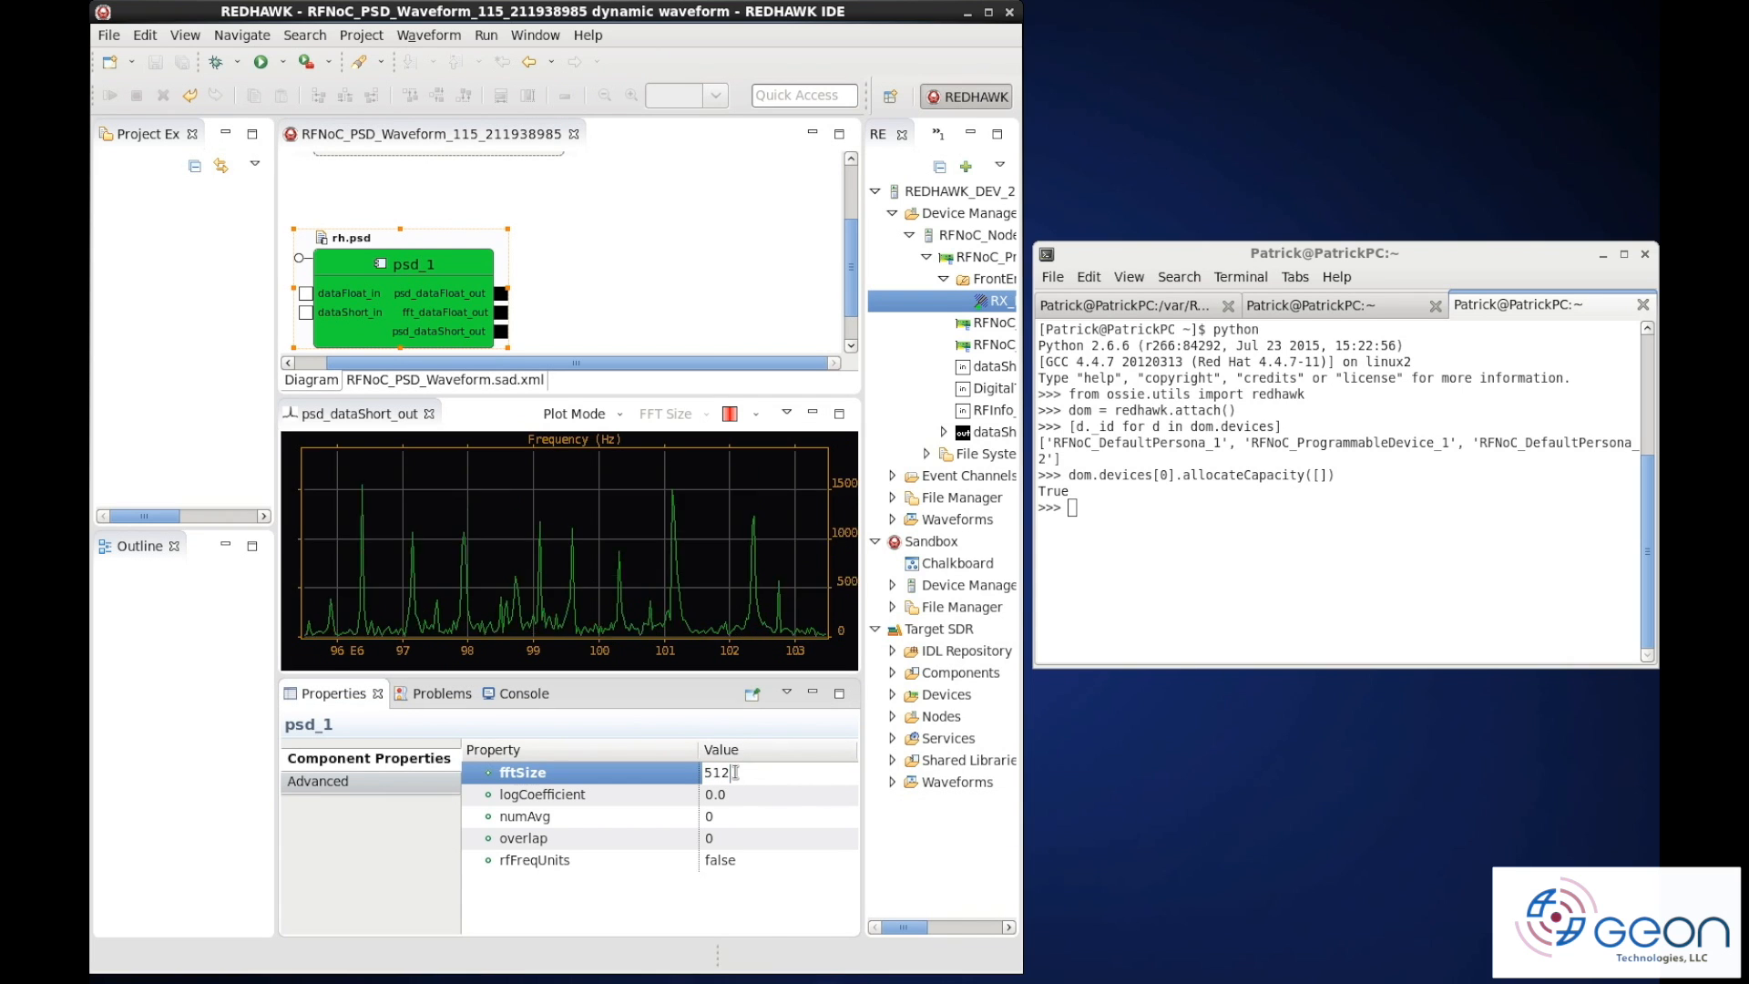
{"action": "key", "text": "Return"}
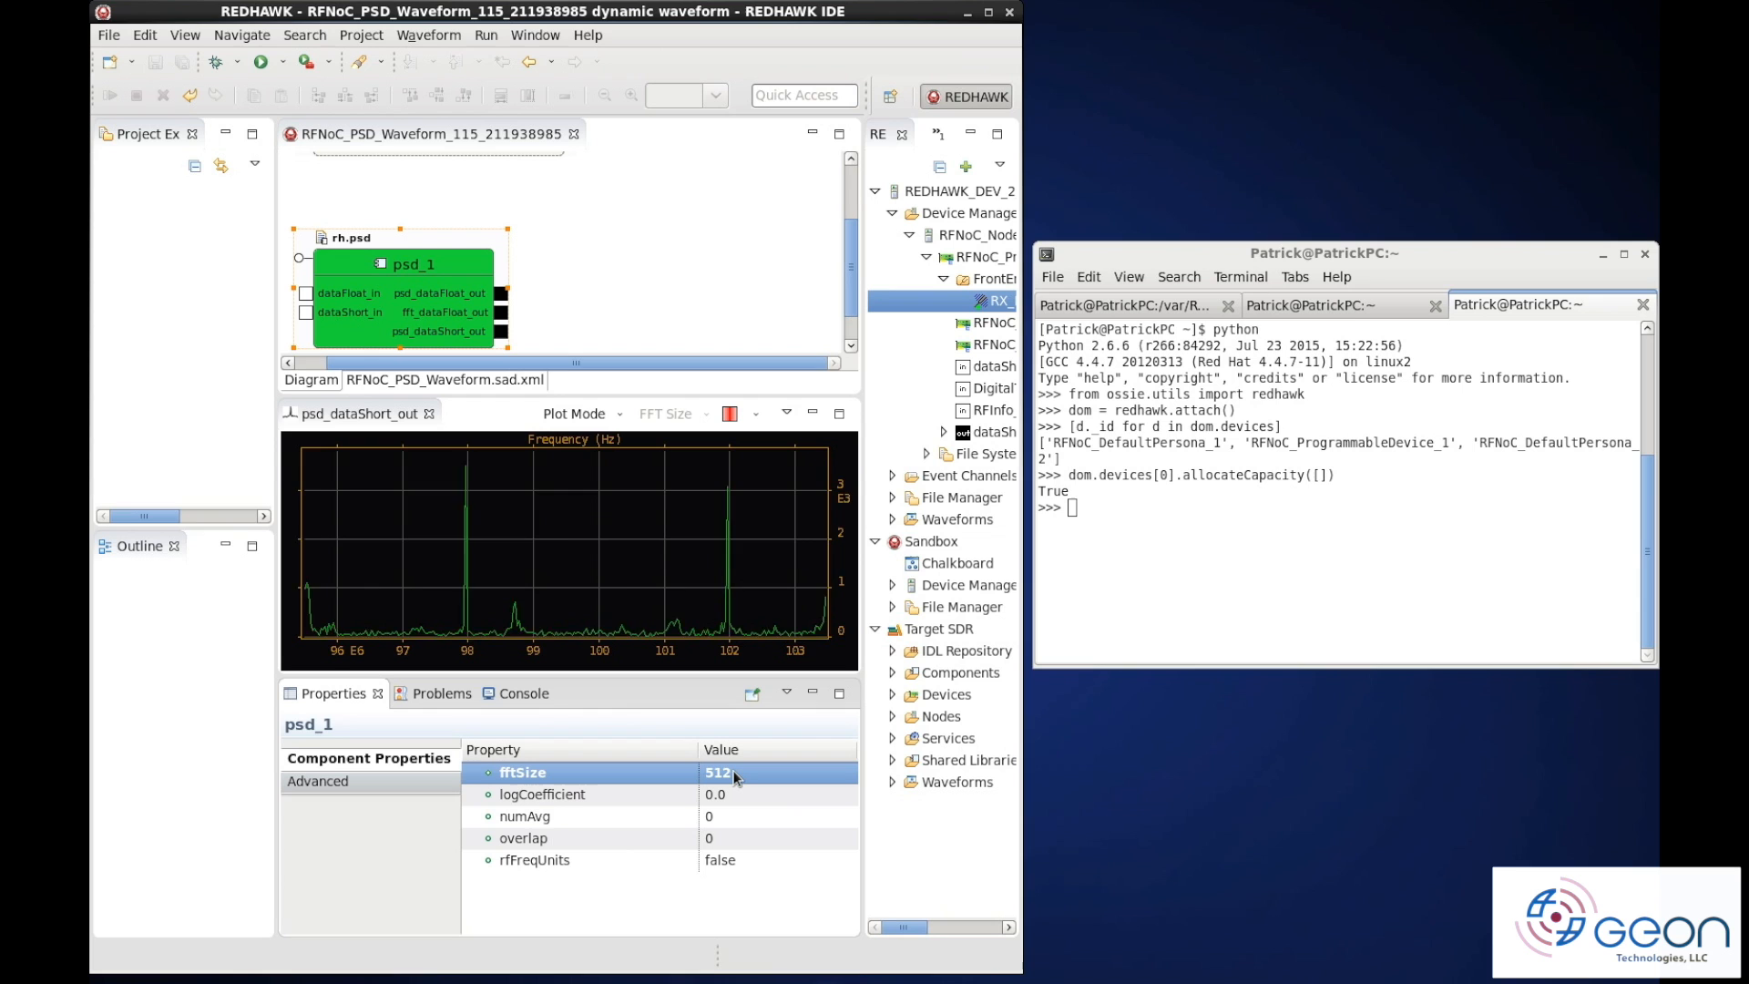
{"action": "mouse_move", "coordinate": [710, 803]}
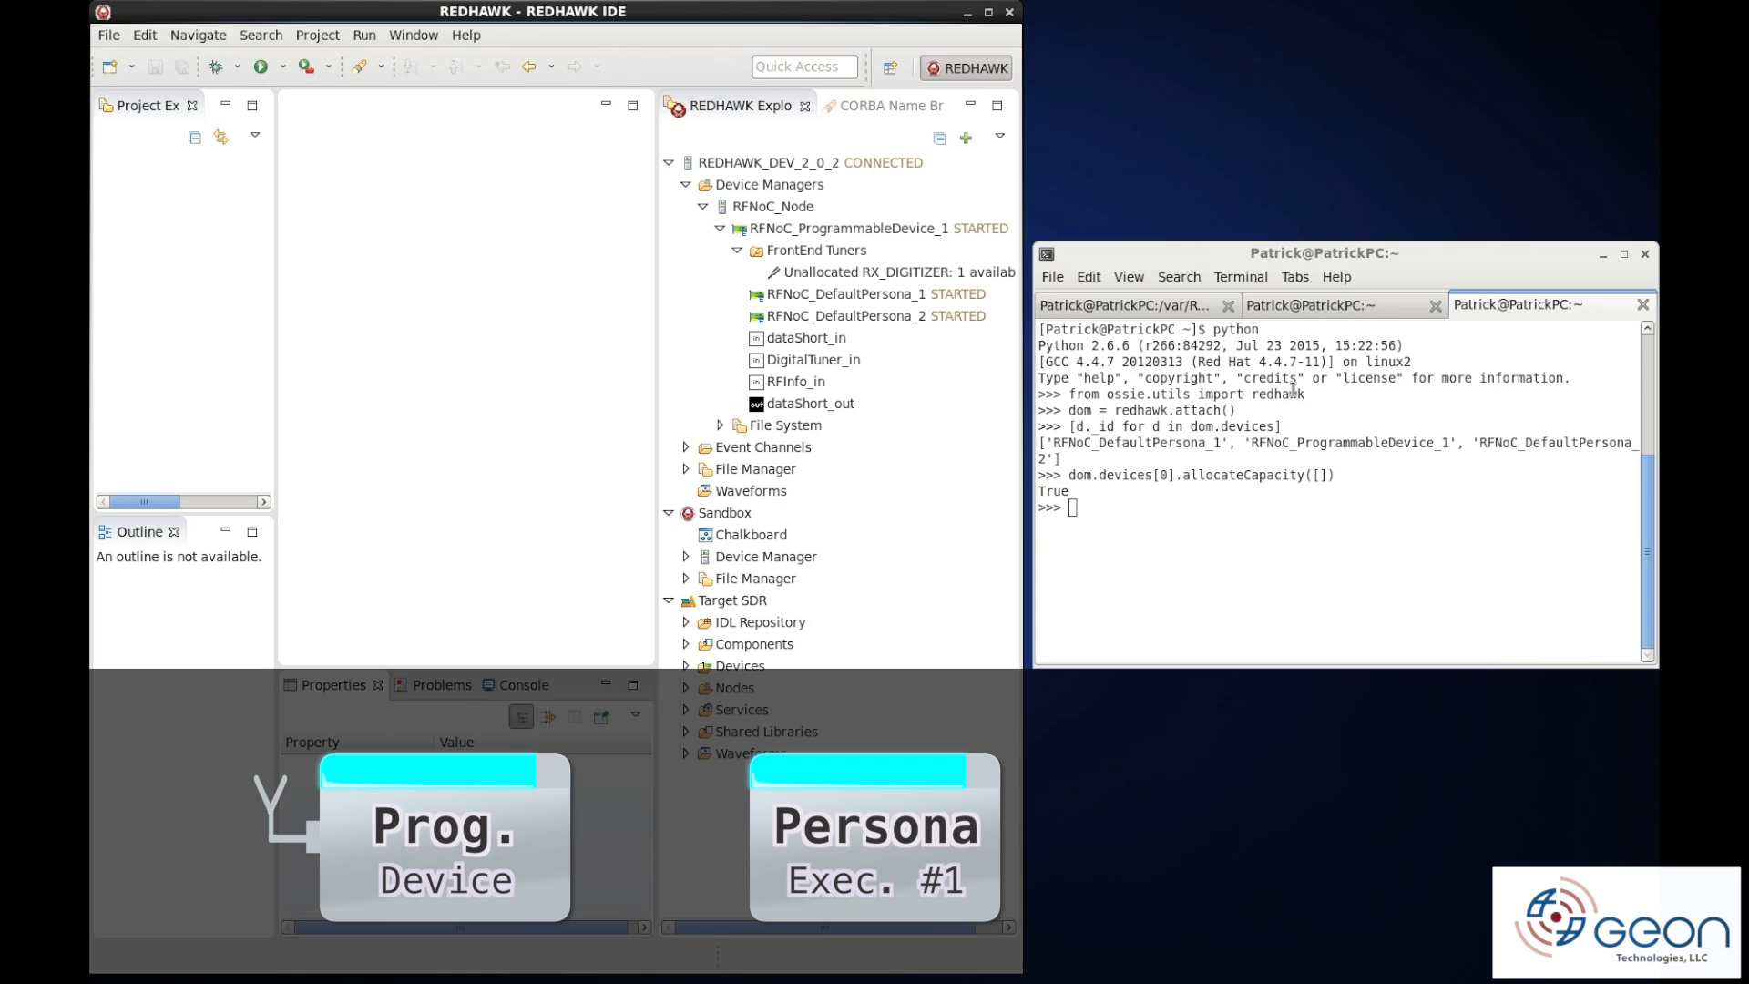
In Python, deallocate capacity on device 0 and allocate capacity on device 2
{"action": "type", "text": "dom.devices[0].allocateCapacity([])"}
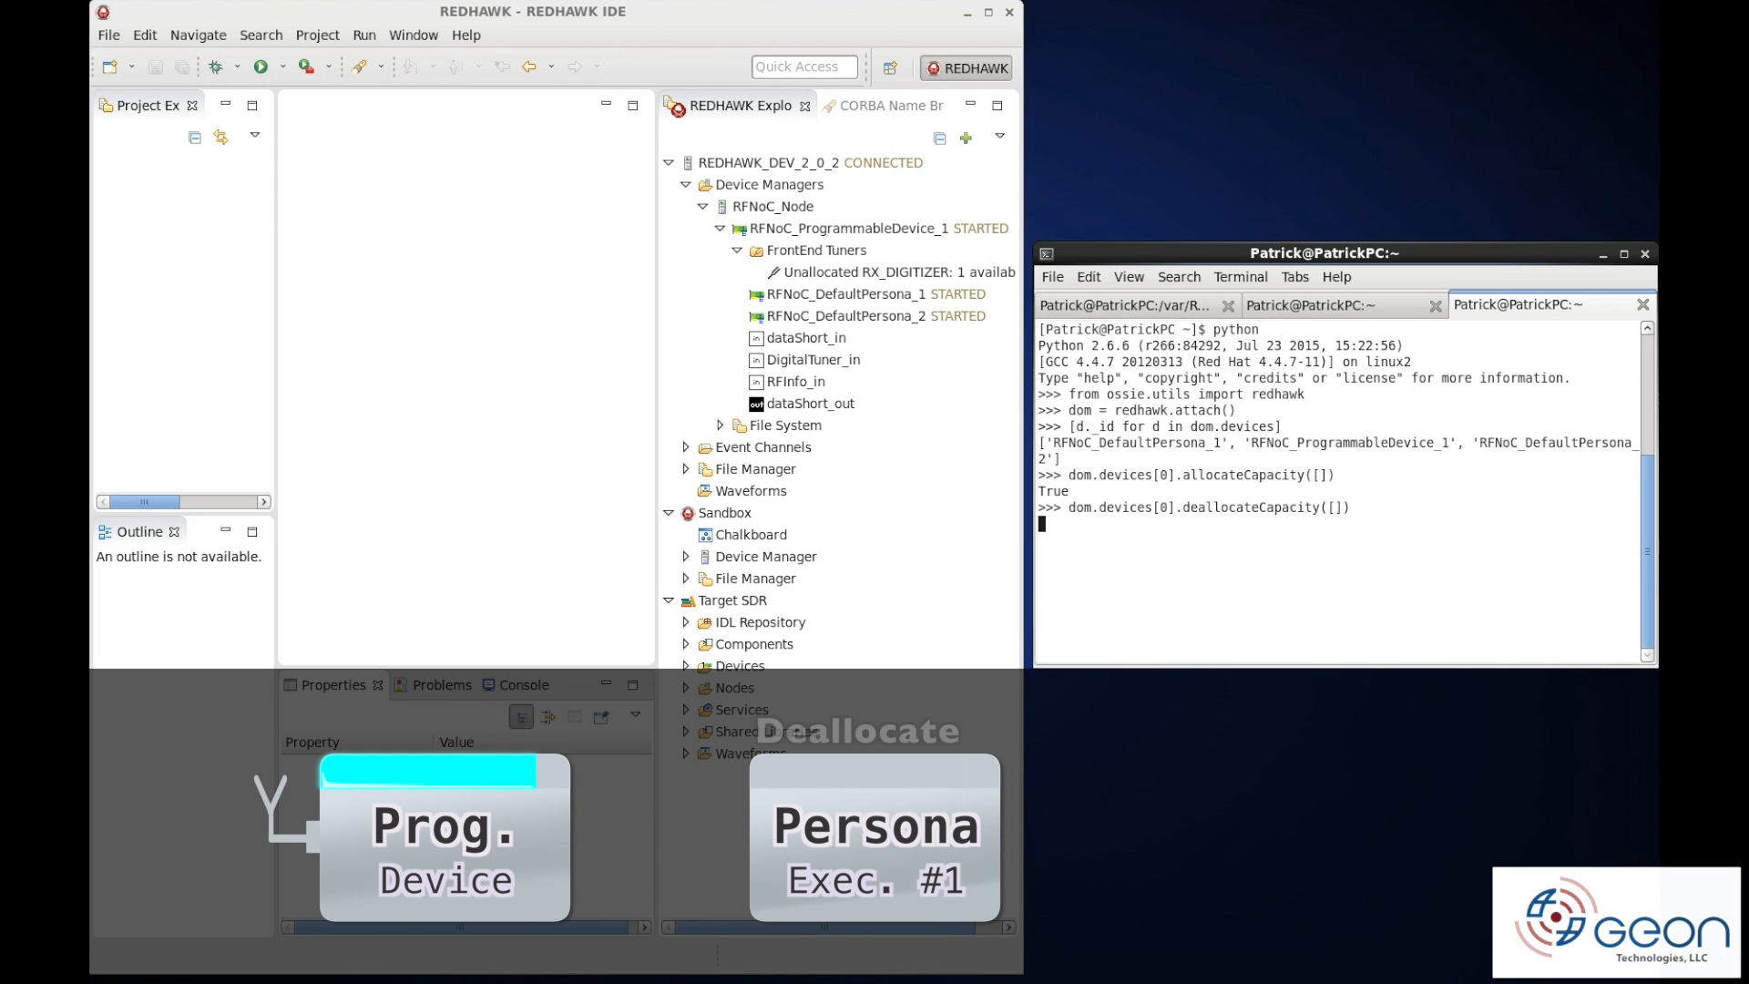
{"action": "key", "text": "Return"}
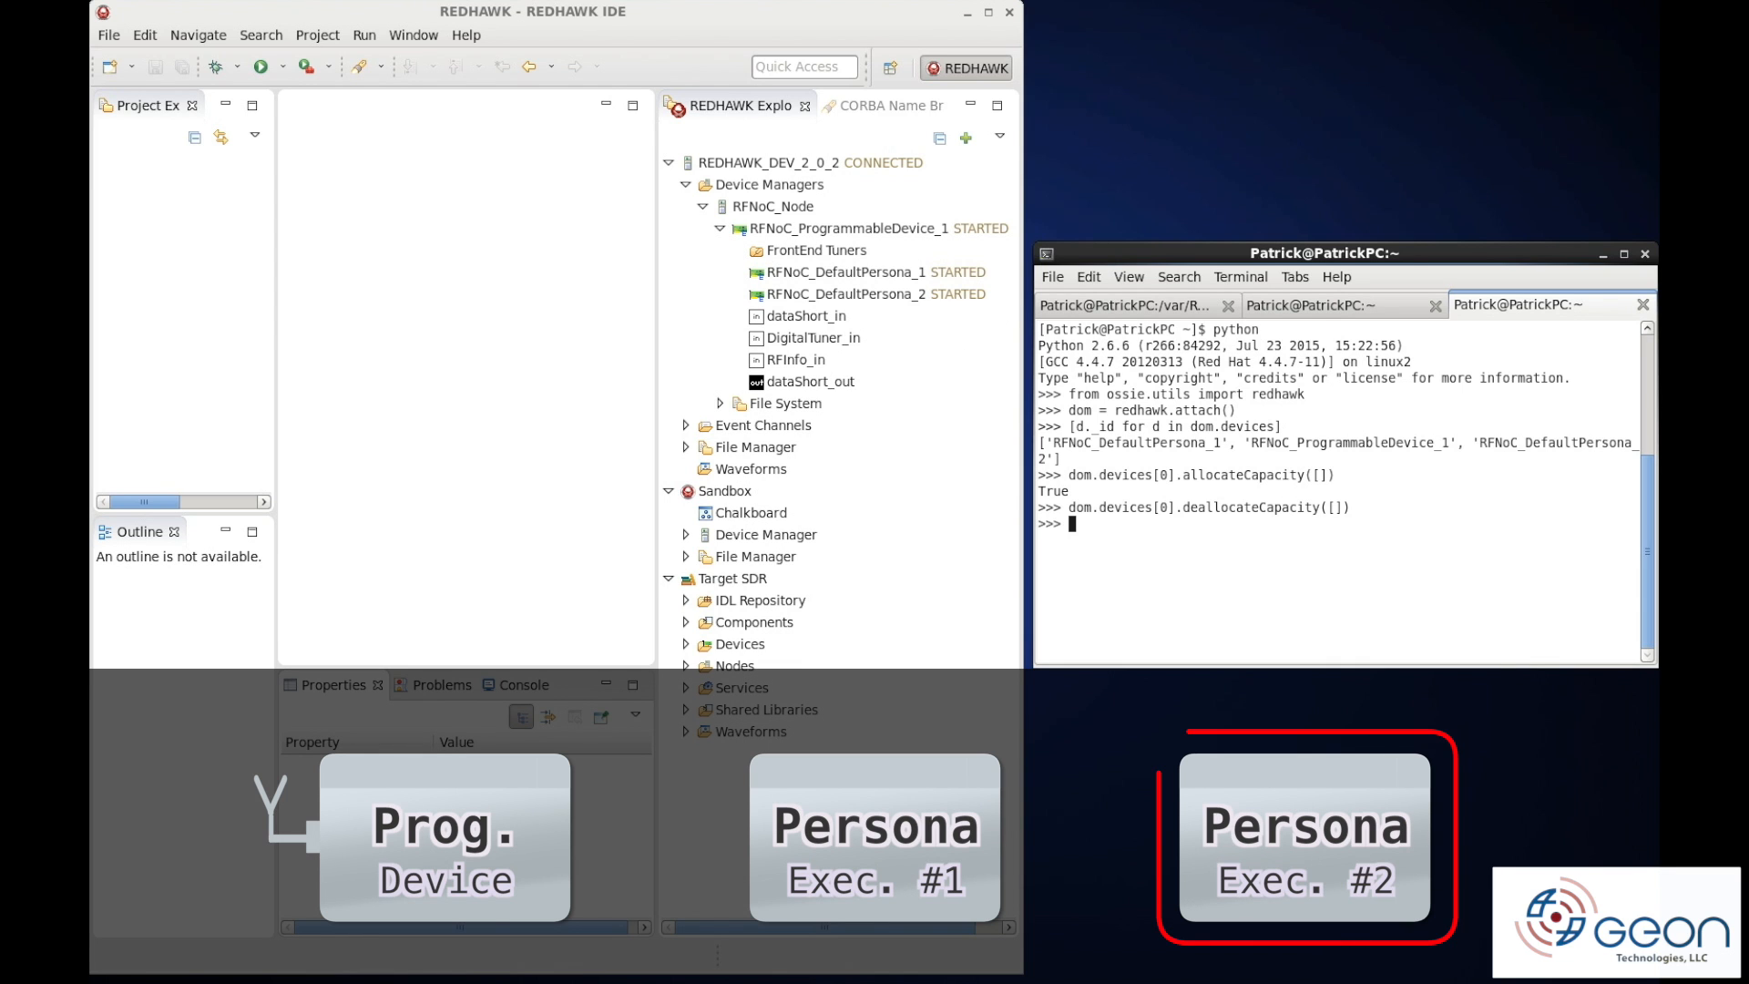
{"action": "type", "text": "dom.devices[02].allocateCapacity([])"}
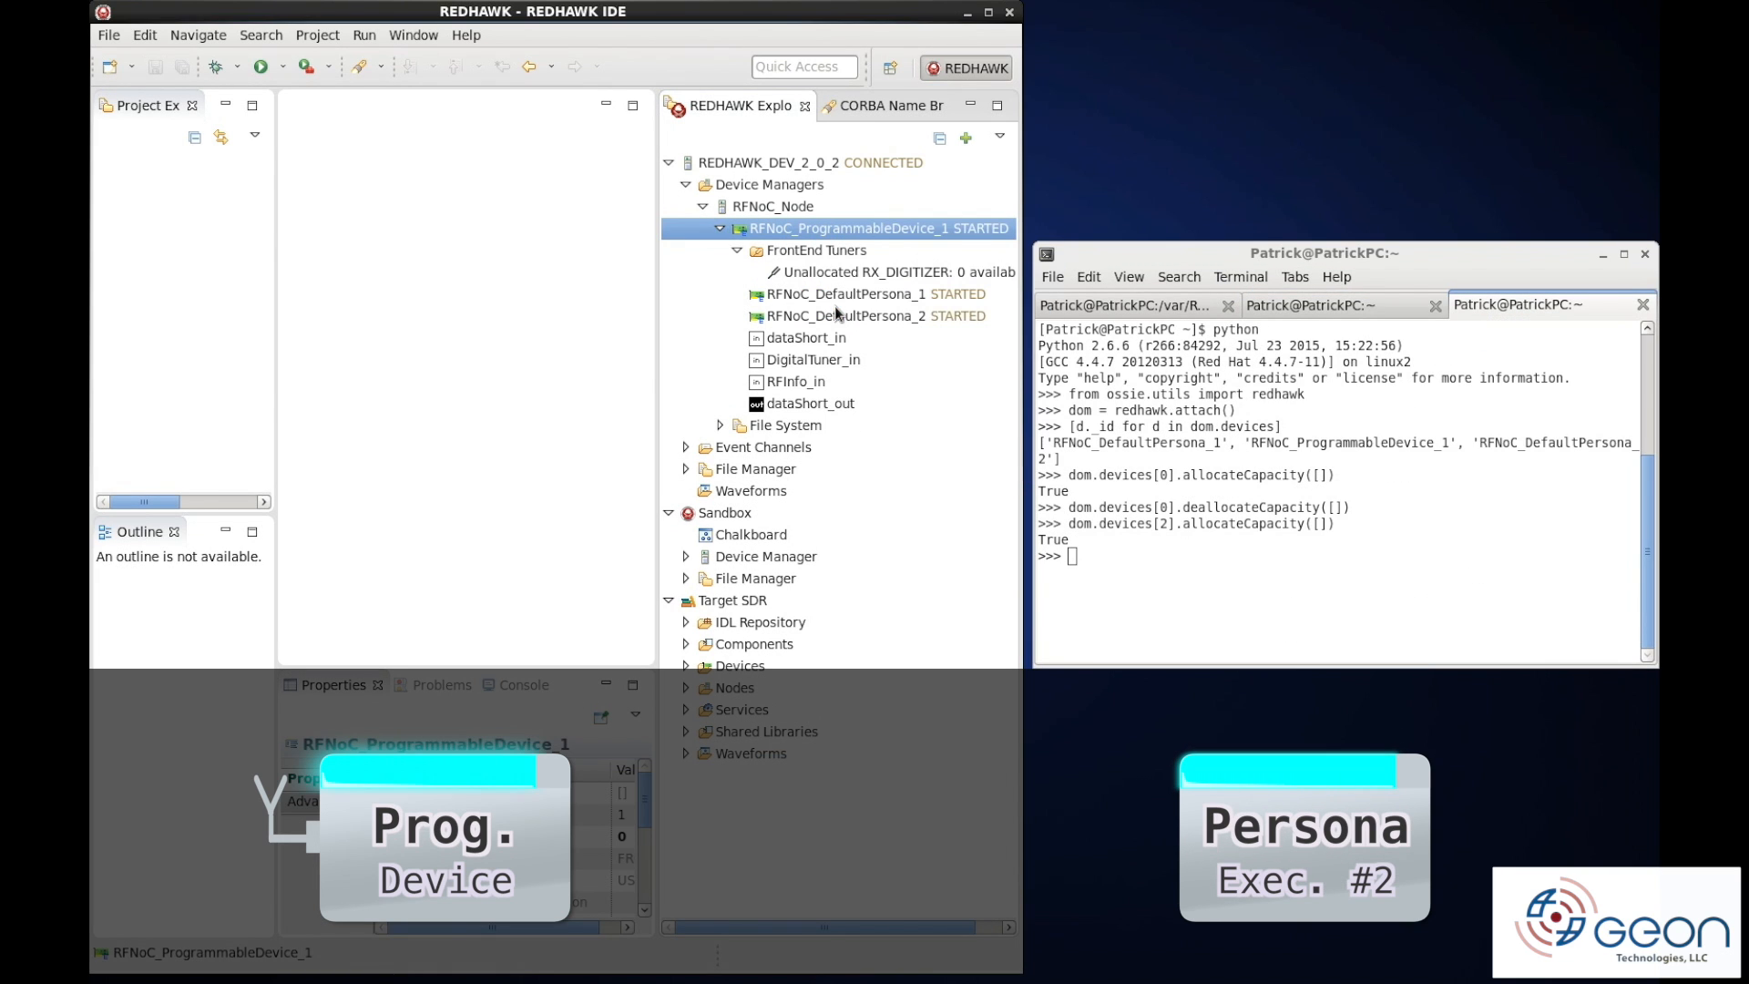
Refresh the FrontEnd Tuners listing and inspect the unallocated RX_DIGITIZER tuner
{"action": "left_click", "coordinate": [893, 271]}
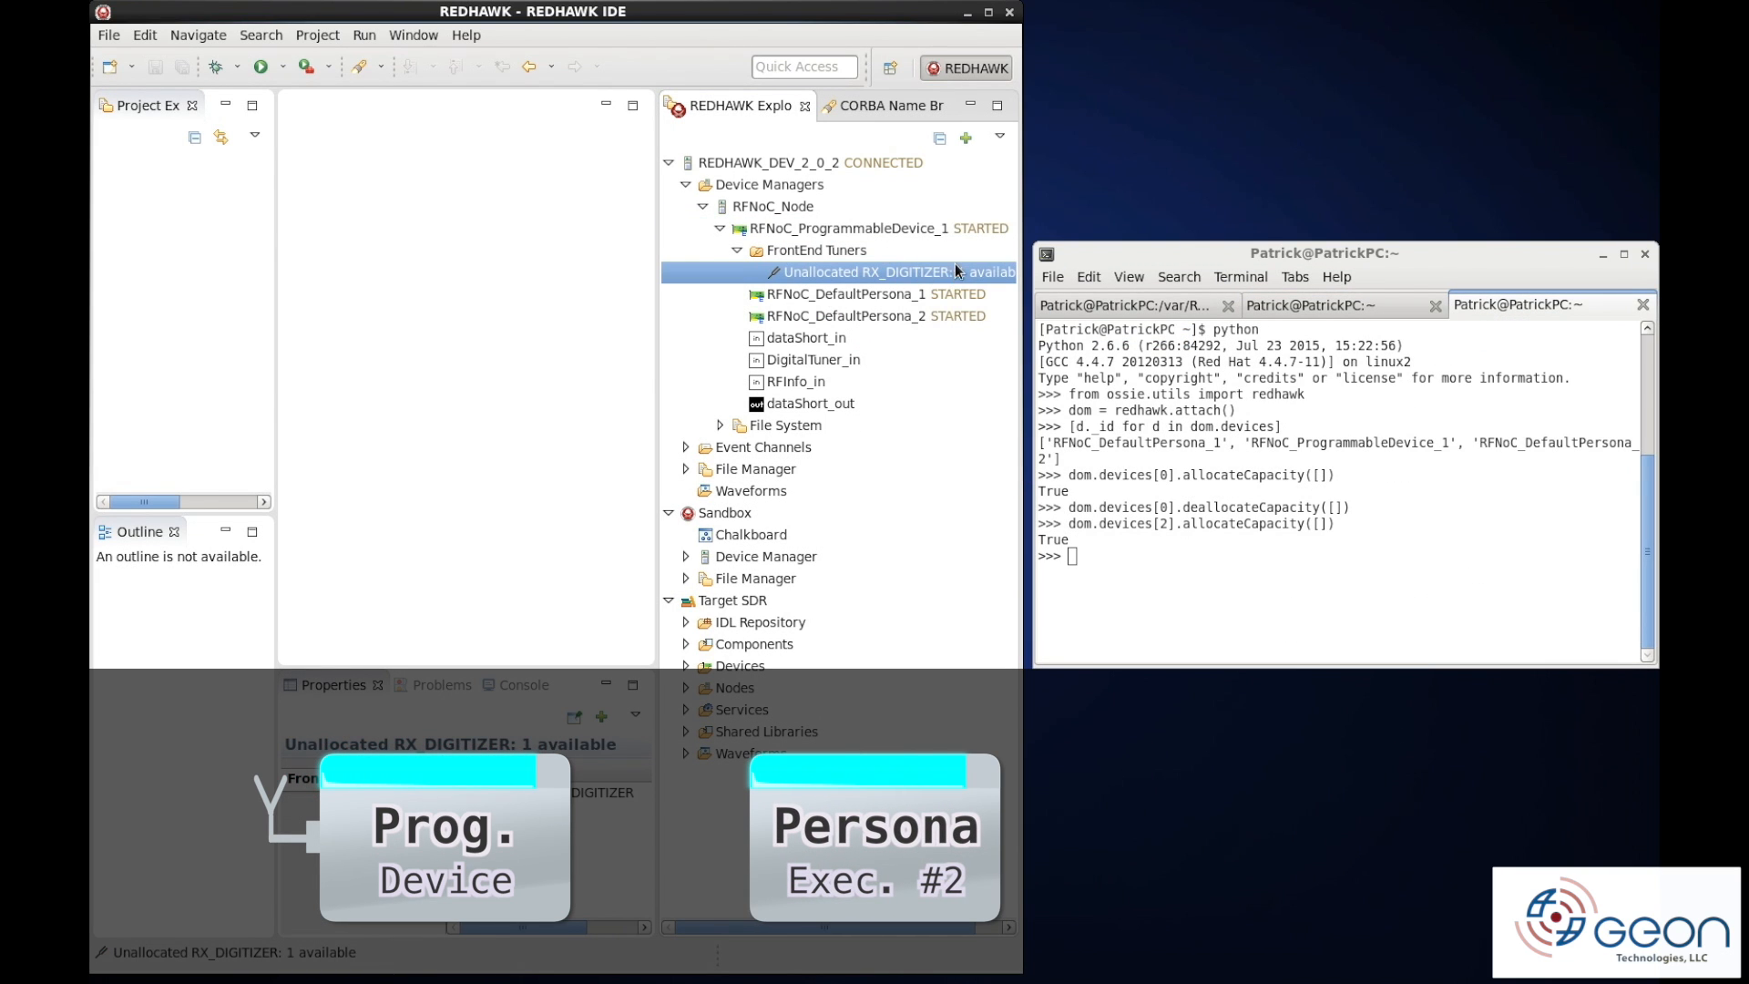
{"action": "left_click", "coordinate": [853, 315]}
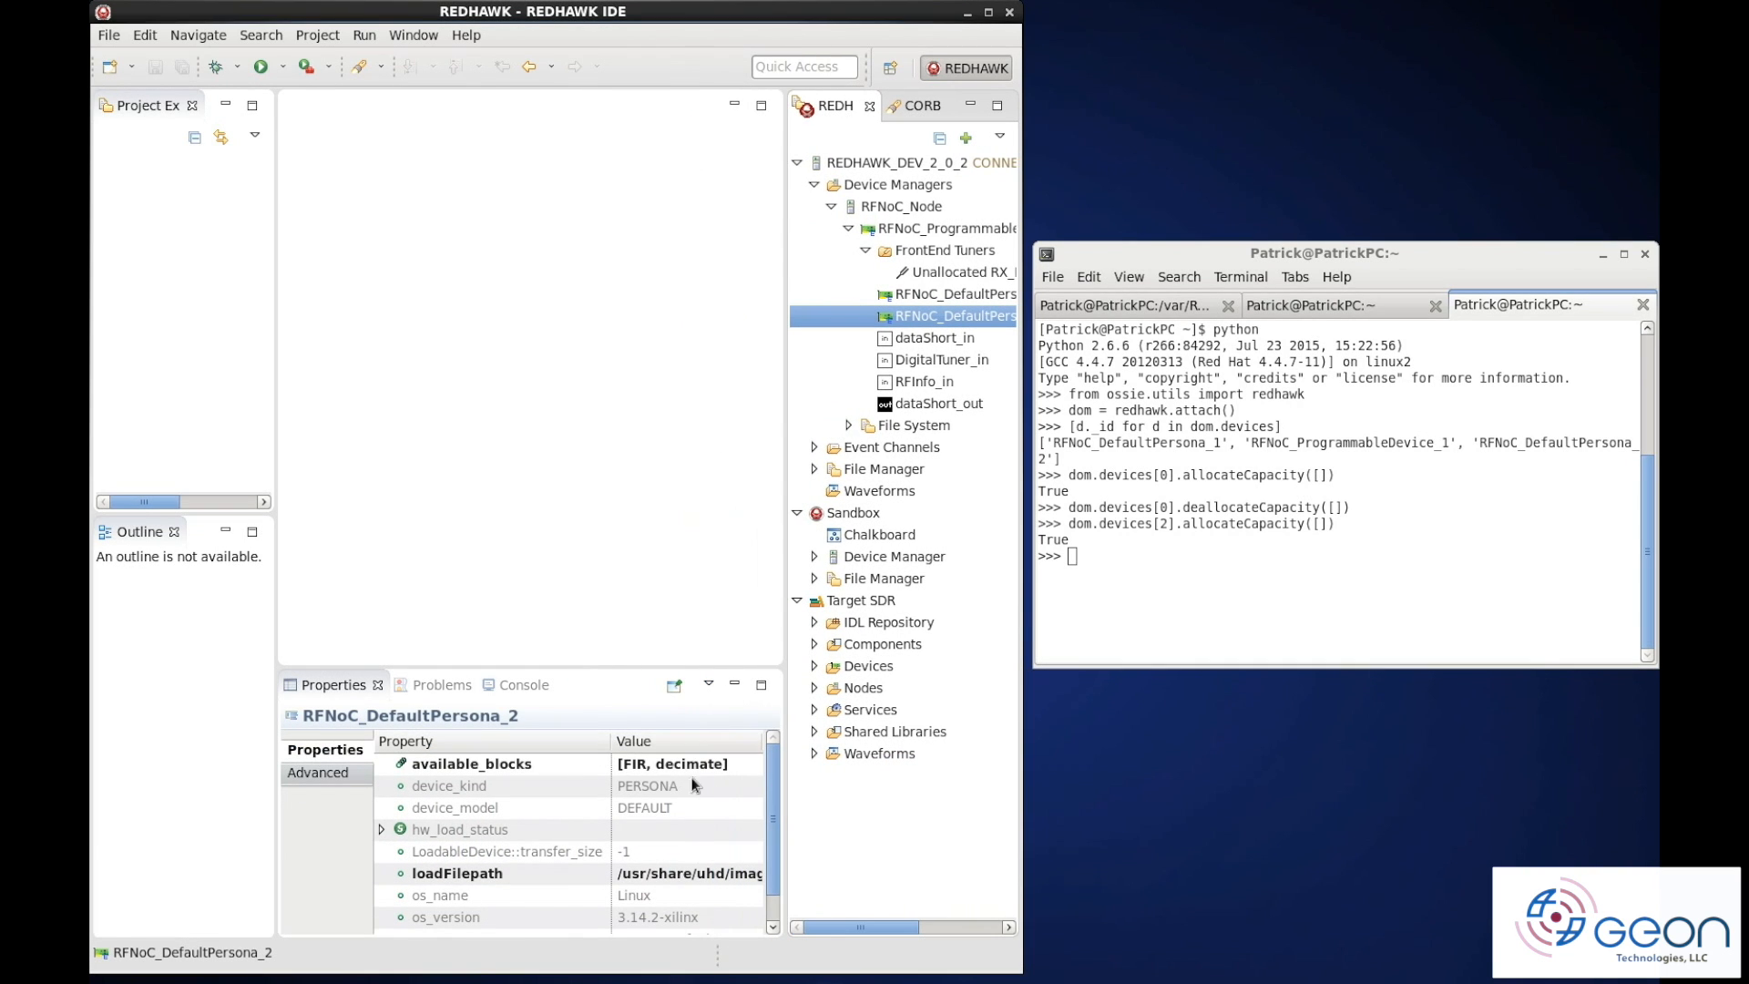
{"action": "mouse_move", "coordinate": [777, 668]}
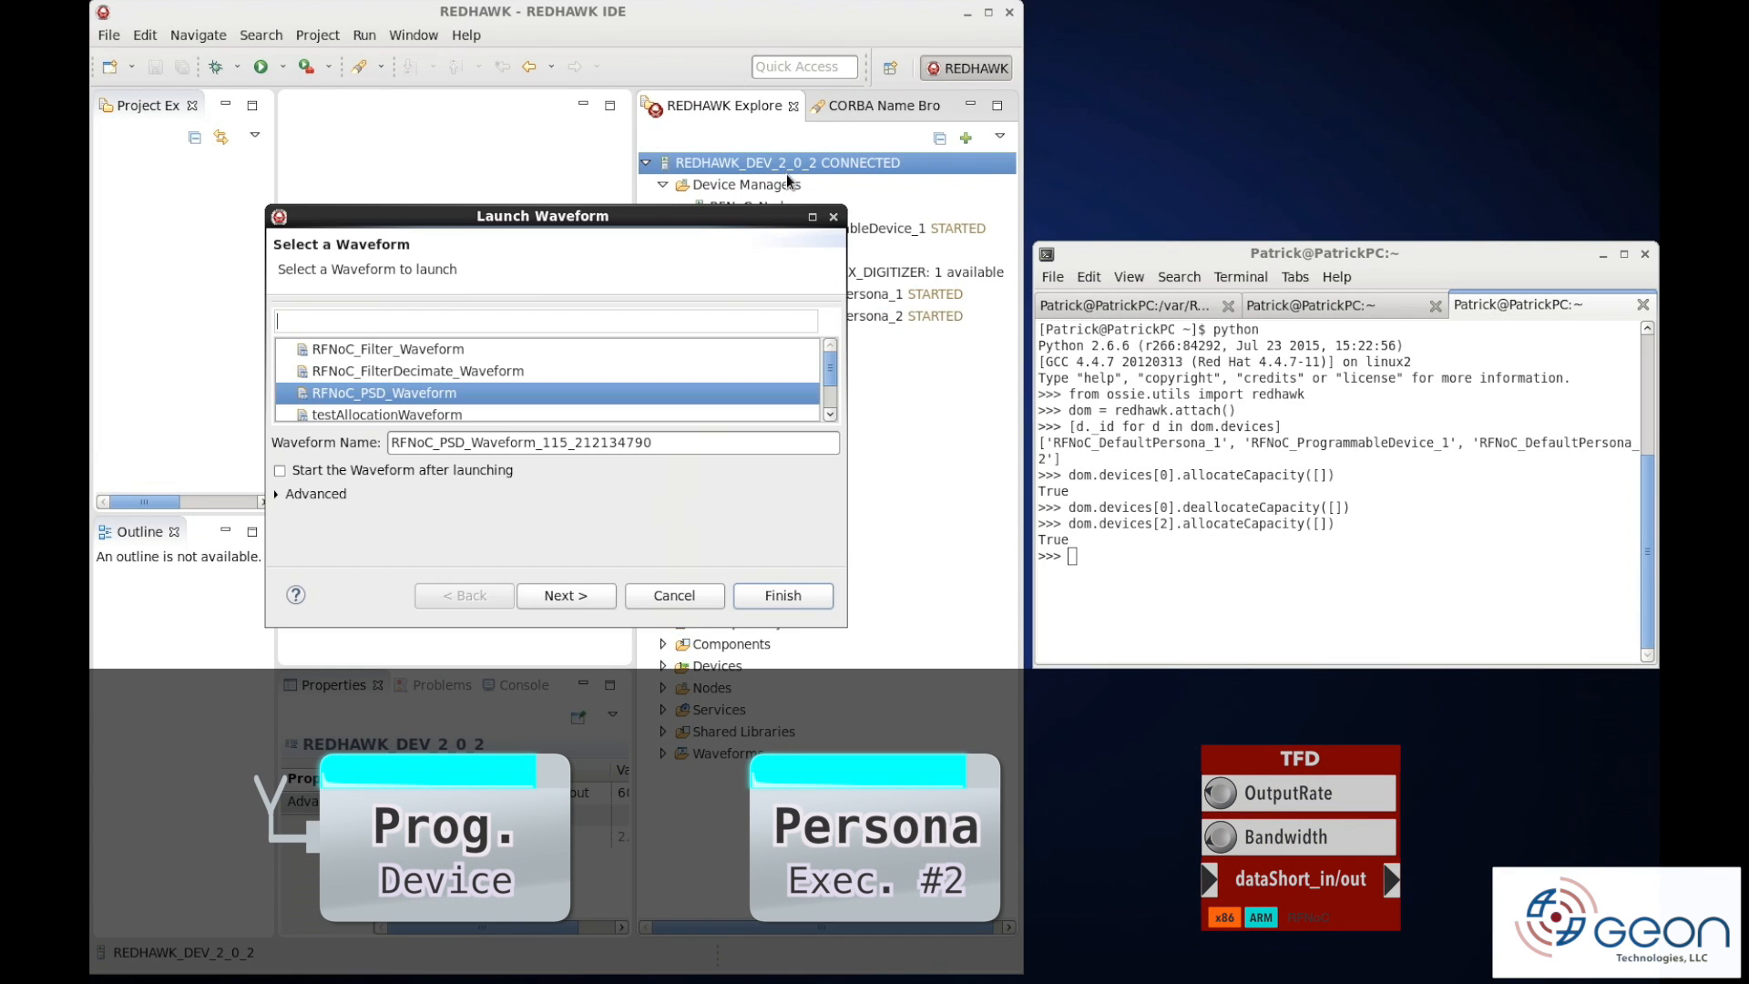
Choose RFNoC_FilterDecimate_Waveform and advance to device assignment
{"action": "left_click", "coordinate": [419, 370]}
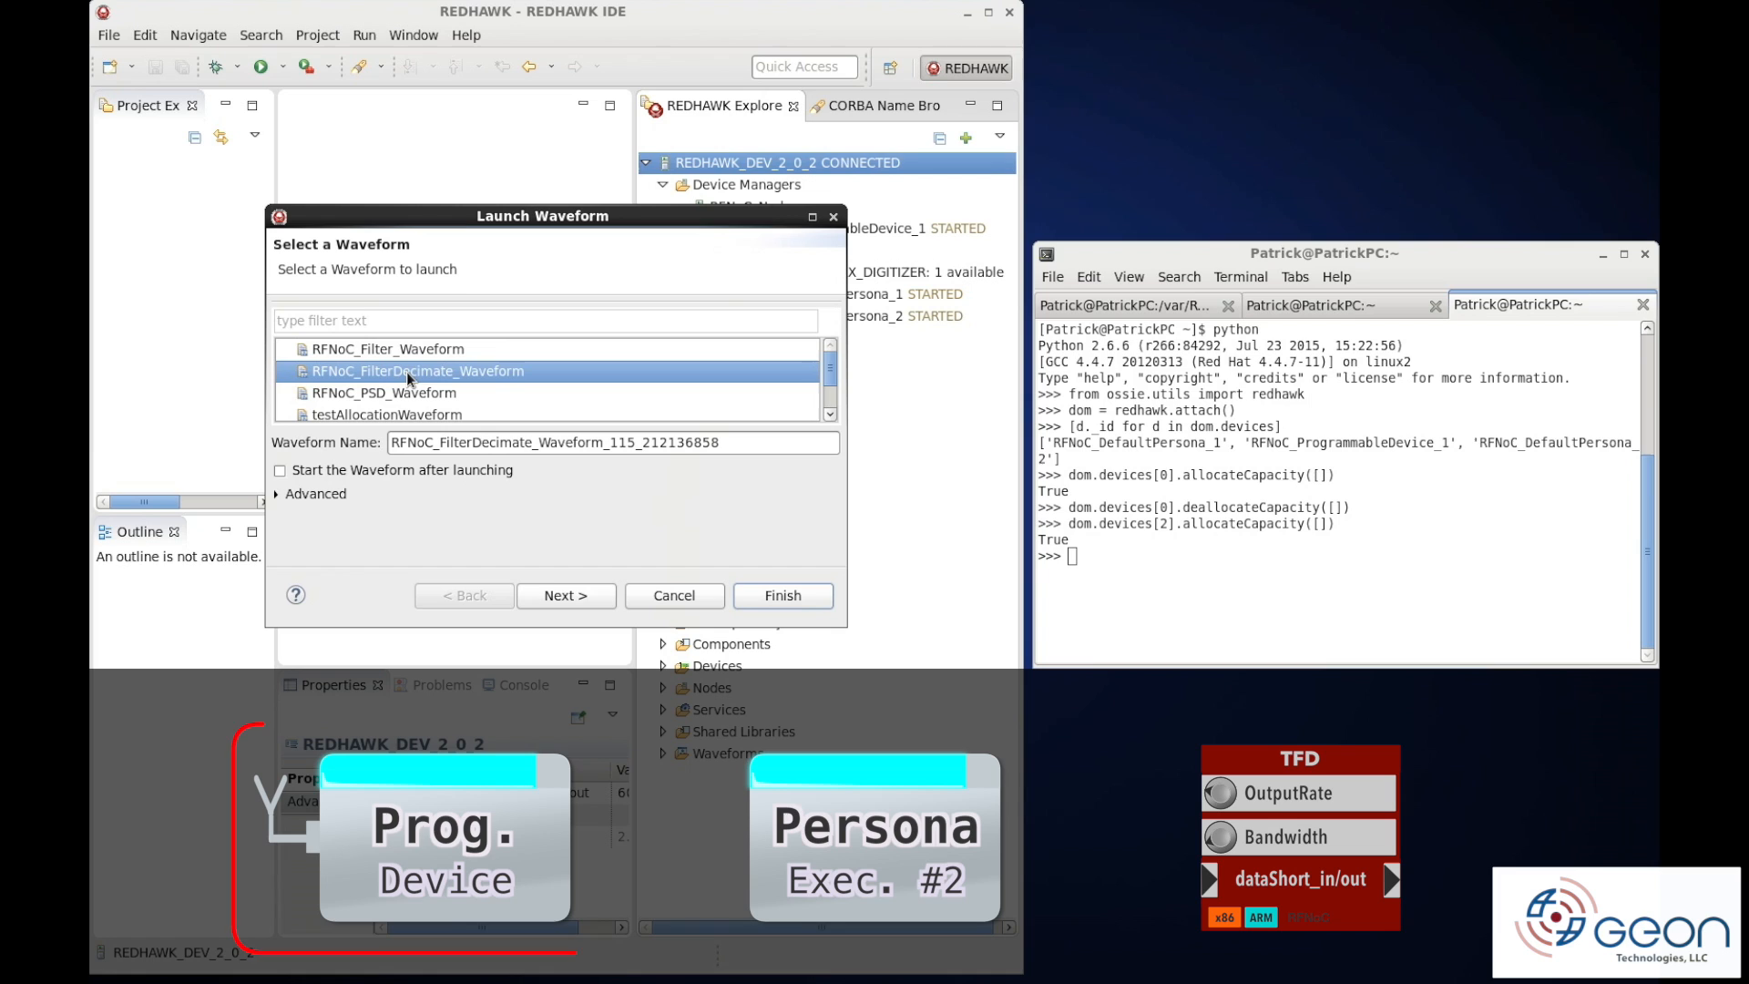
{"action": "left_click", "coordinate": [565, 594]}
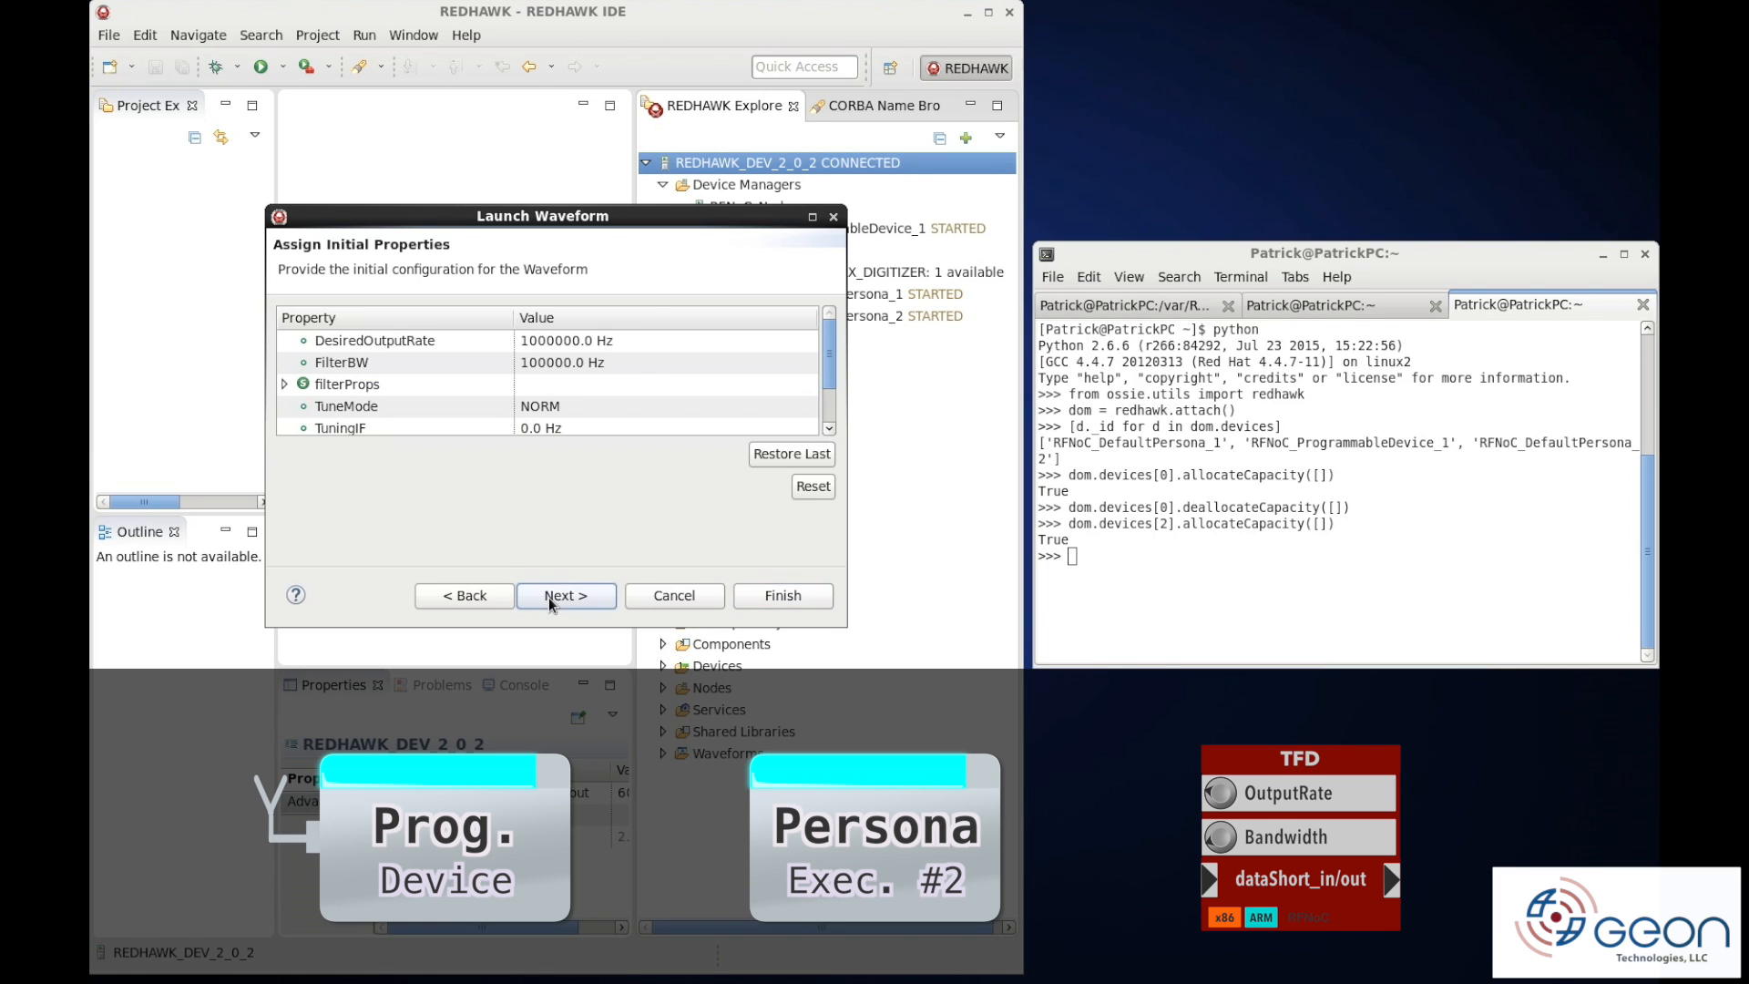
{"action": "left_click", "coordinate": [565, 594]}
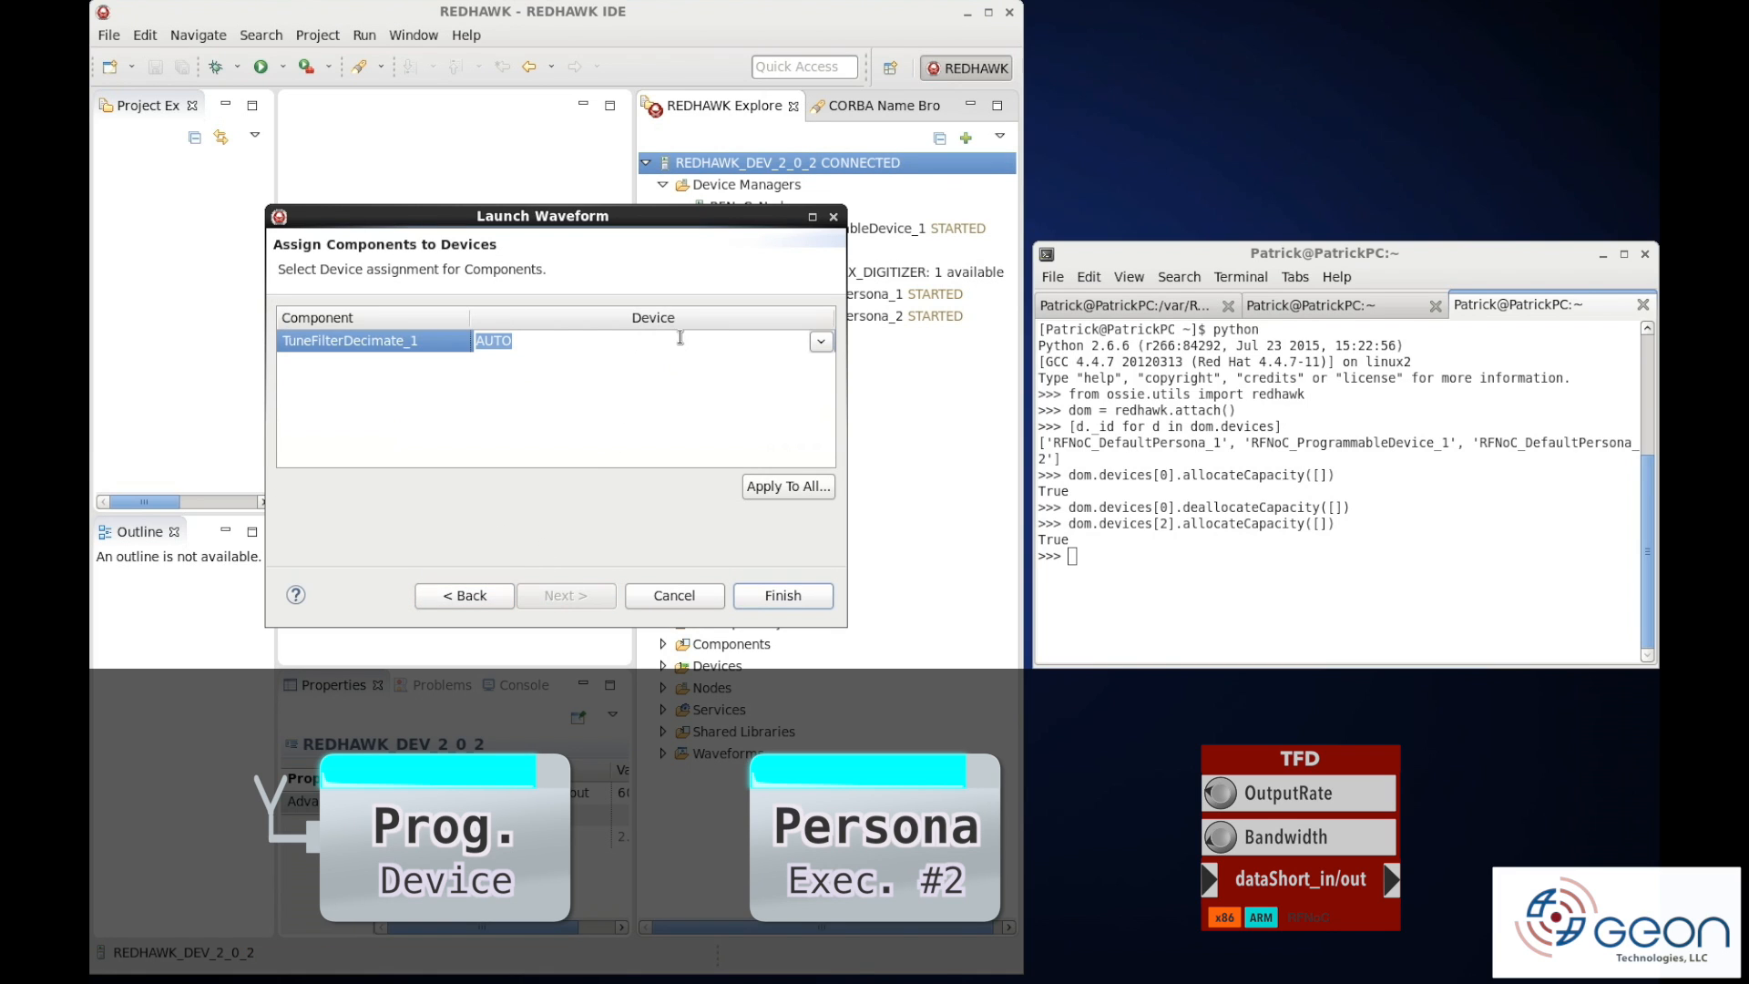
Assign TuneFilterDecimate_1 to RFNoC_DefaultPersona_2 and finish launching the waveform
{"action": "left_click", "coordinate": [821, 340]}
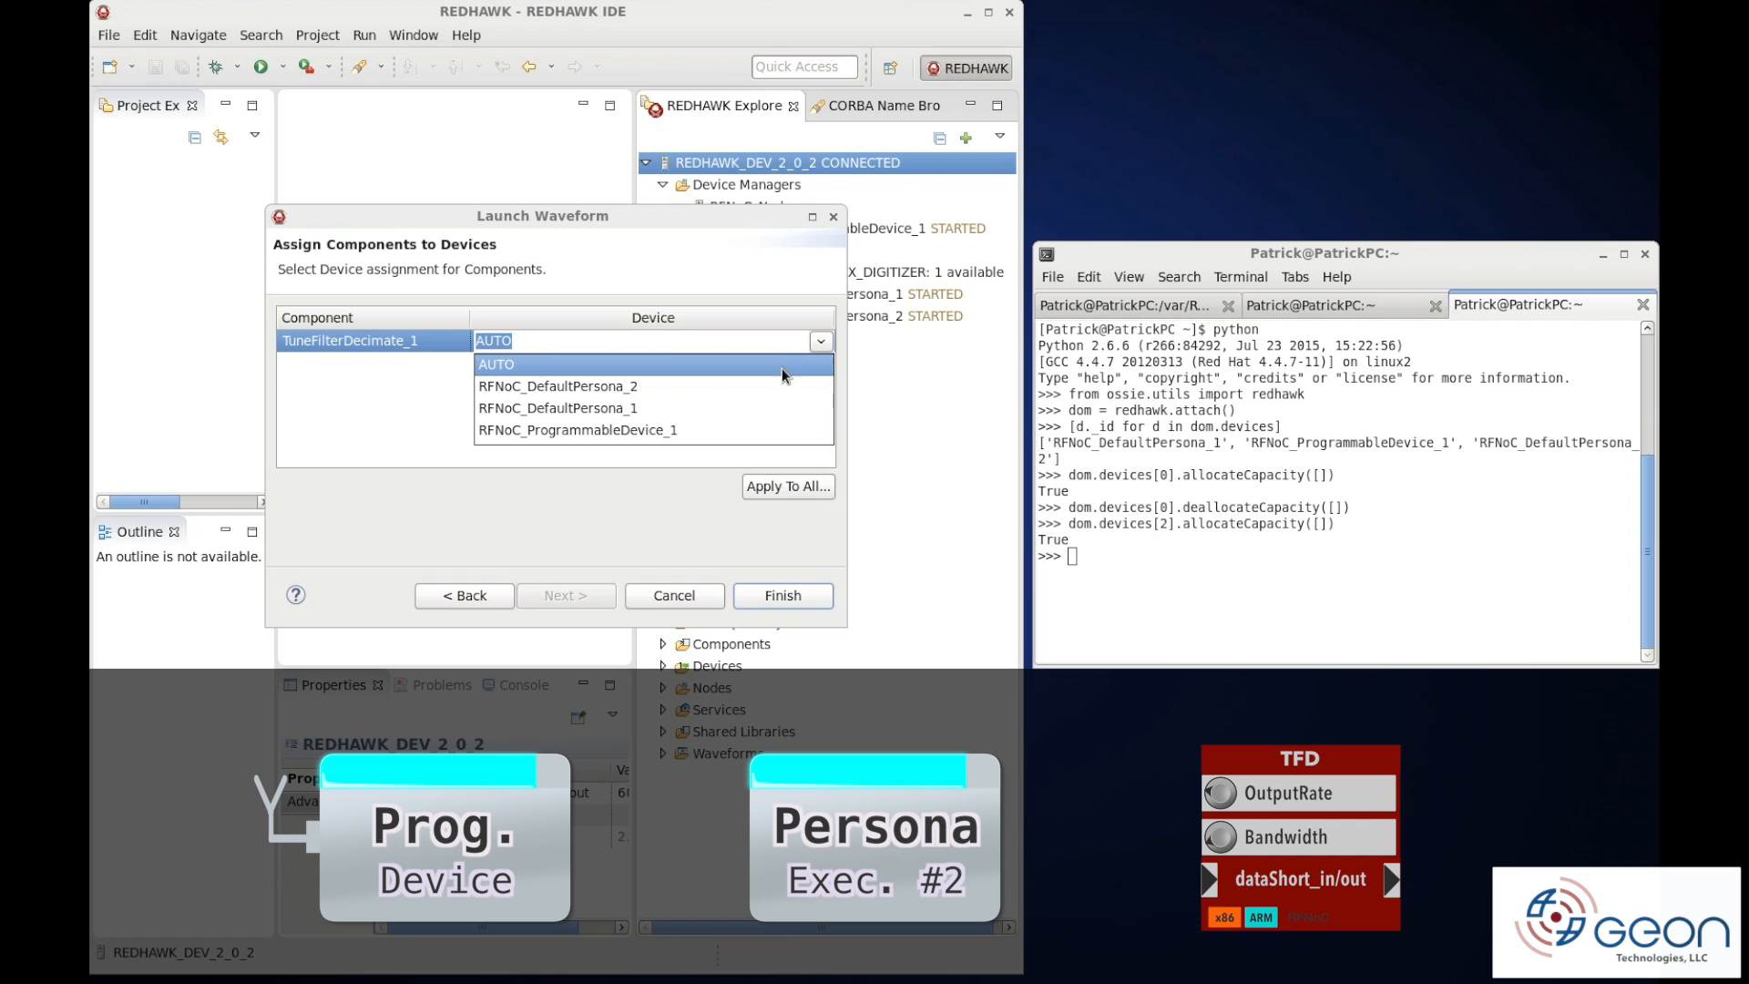
{"action": "left_click", "coordinate": [557, 386]}
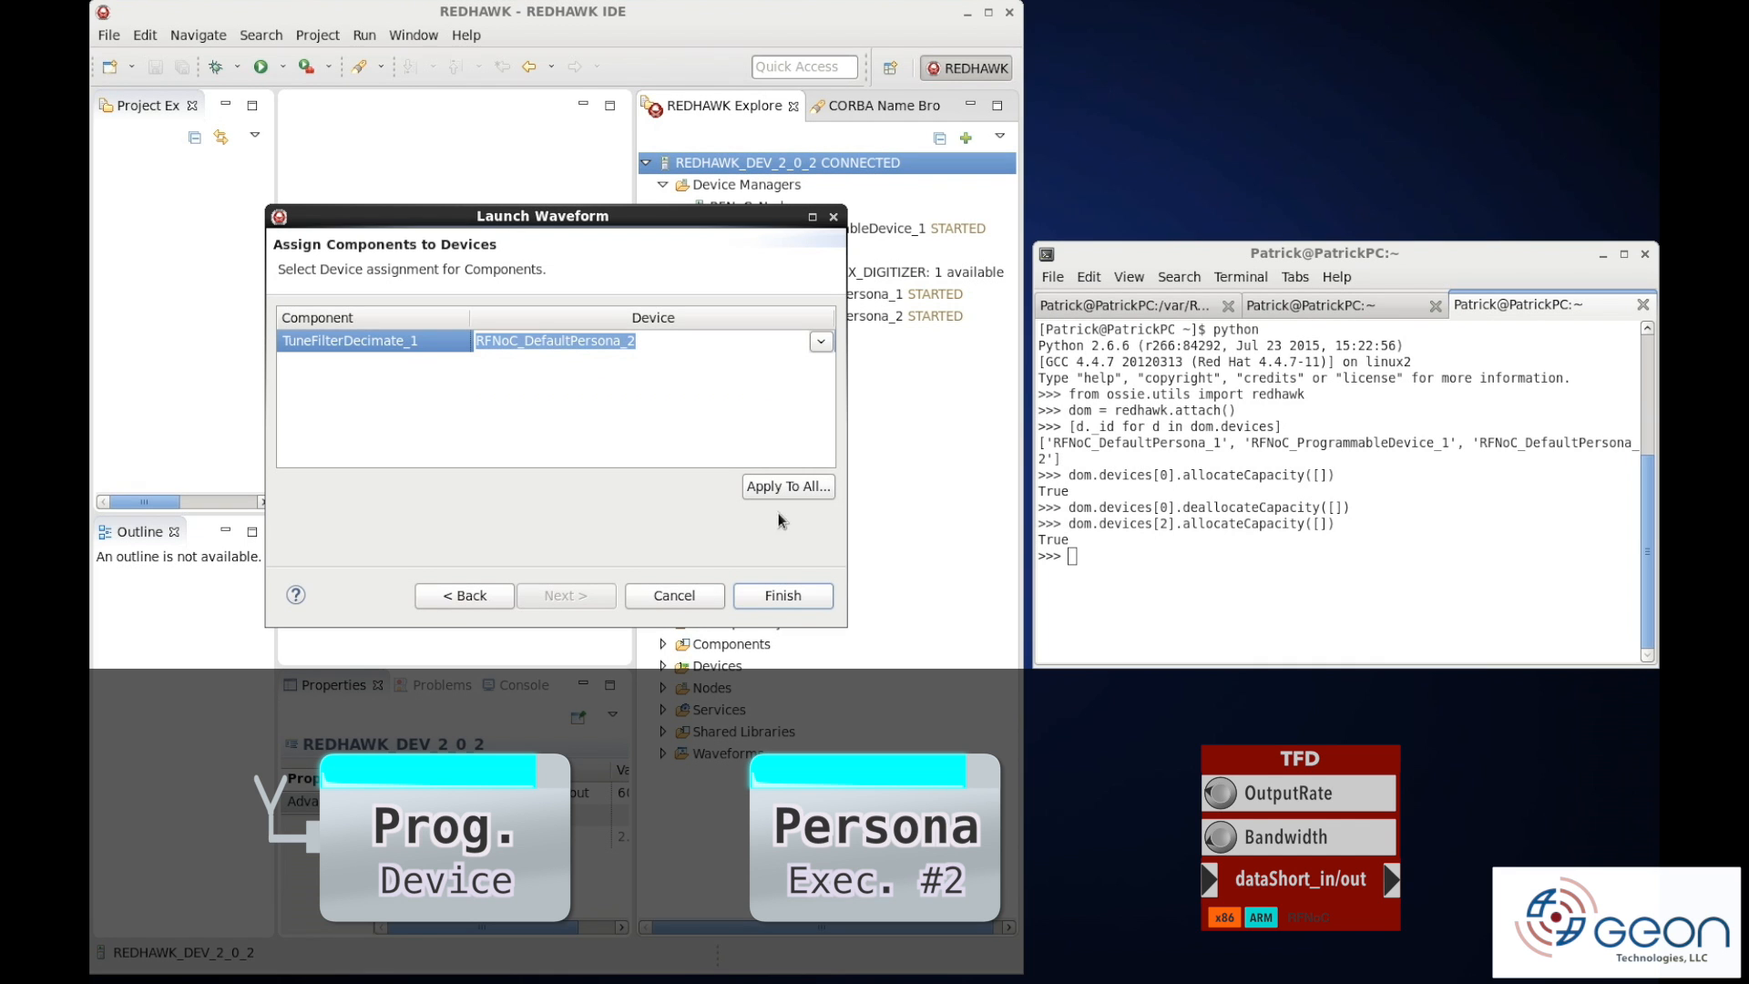
{"action": "left_click", "coordinate": [782, 594]}
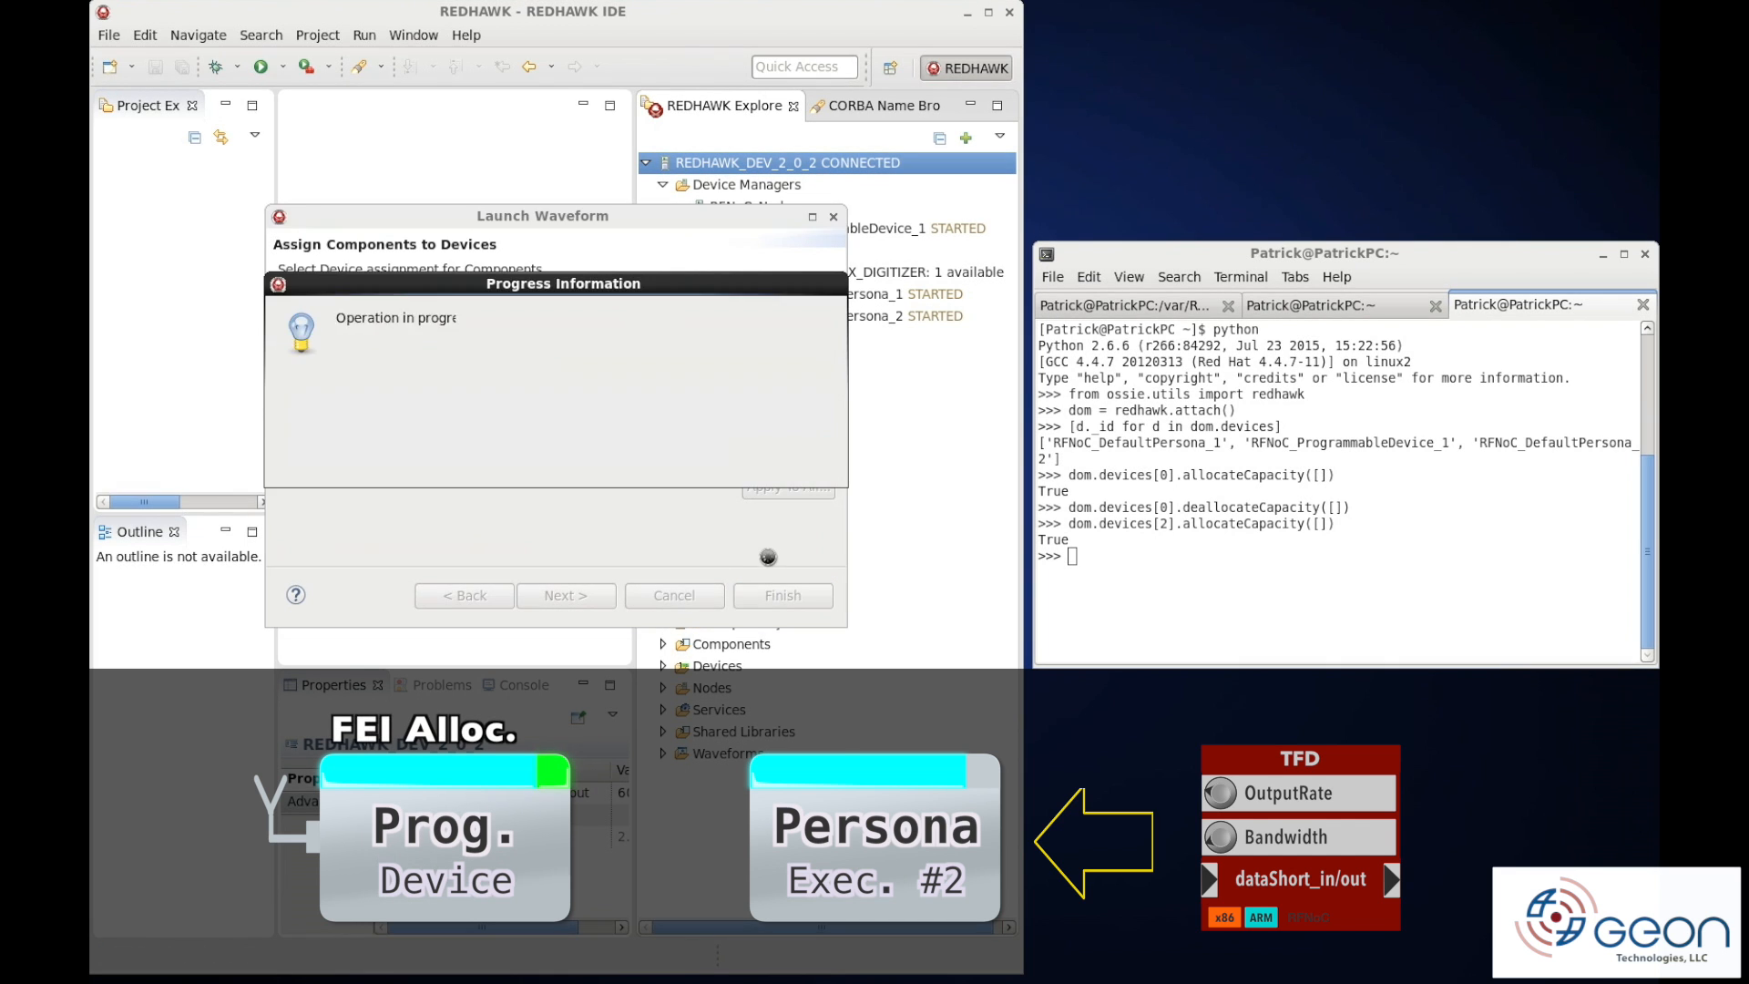
{"action": "left_click", "coordinate": [782, 594]}
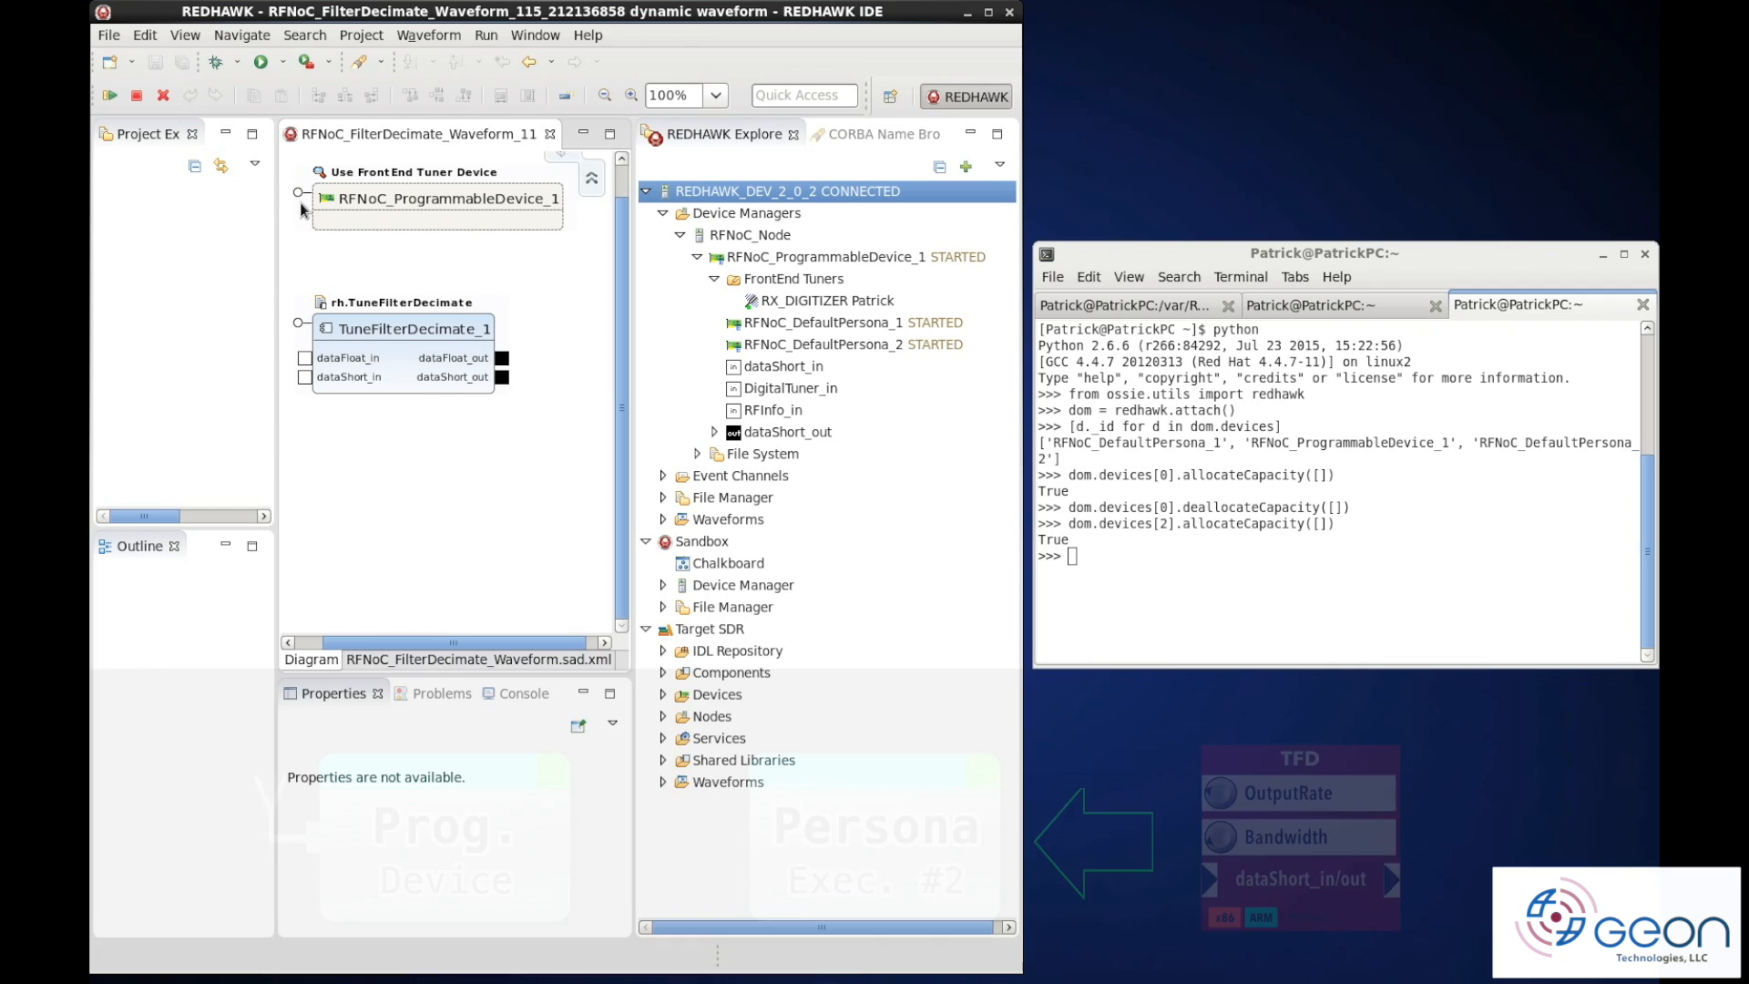
Start the FilterDecimate waveform and plot its dataShort_out output port
{"action": "left_click", "coordinate": [410, 328]}
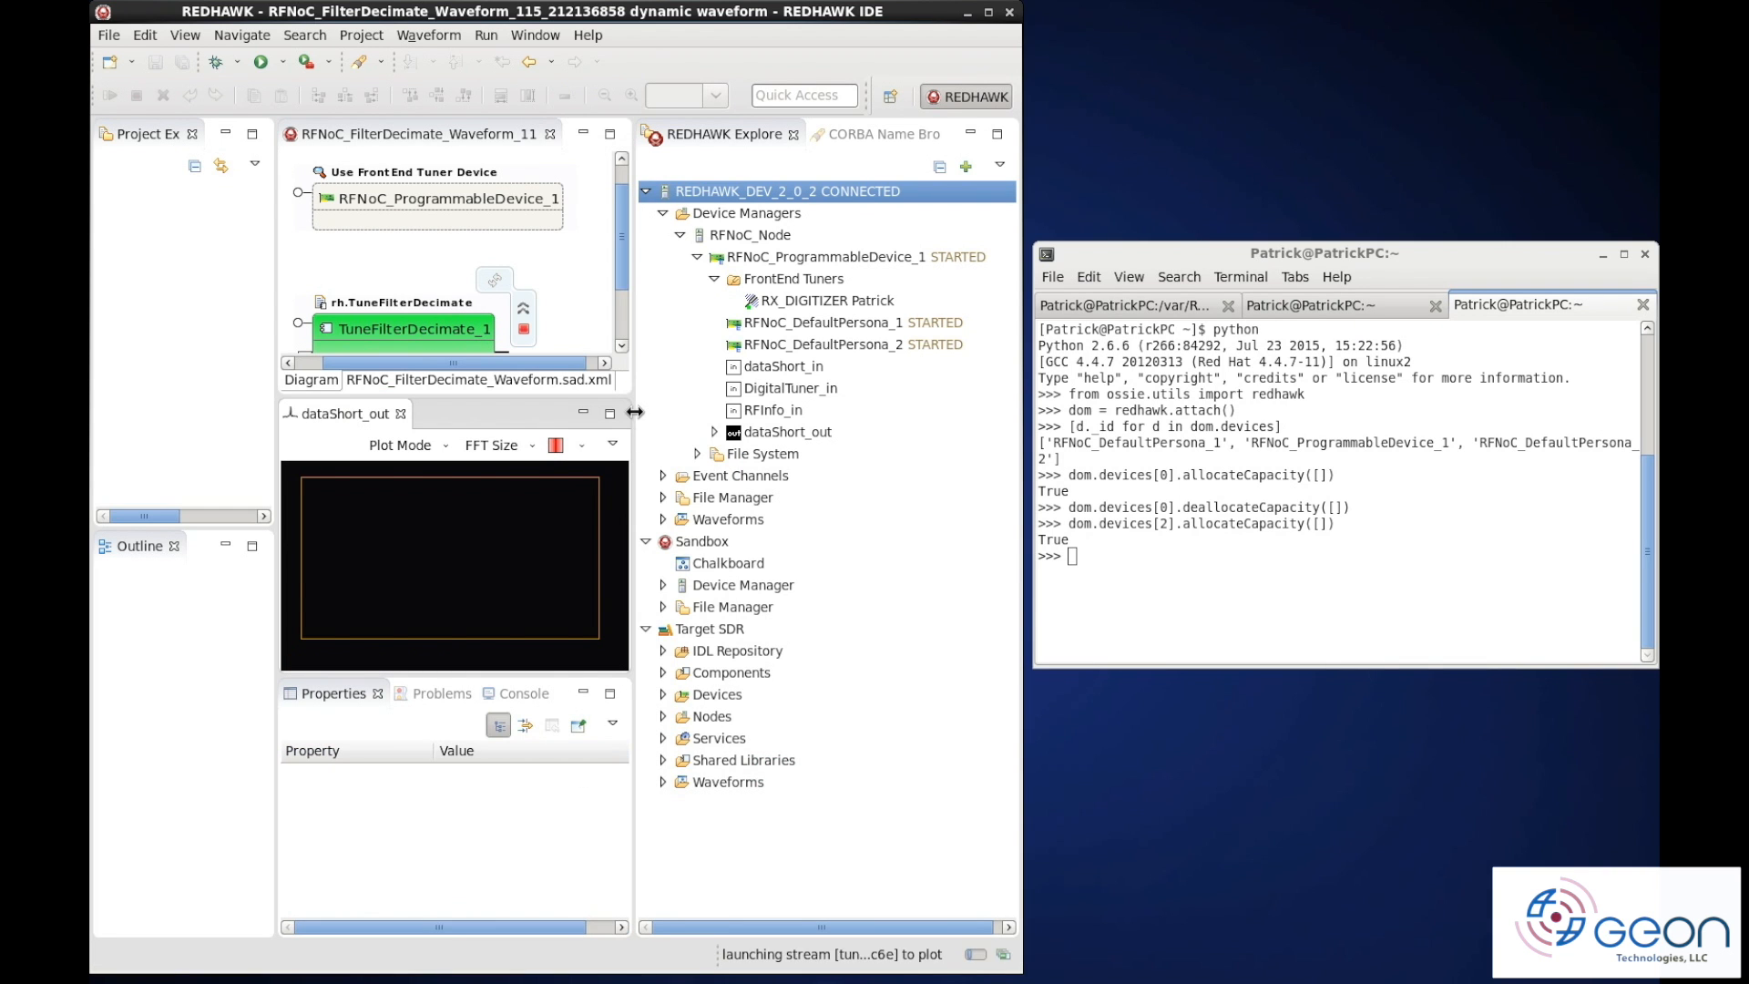
{"action": "left_click", "coordinate": [849, 414]}
{"action": "type", "text": "2"}
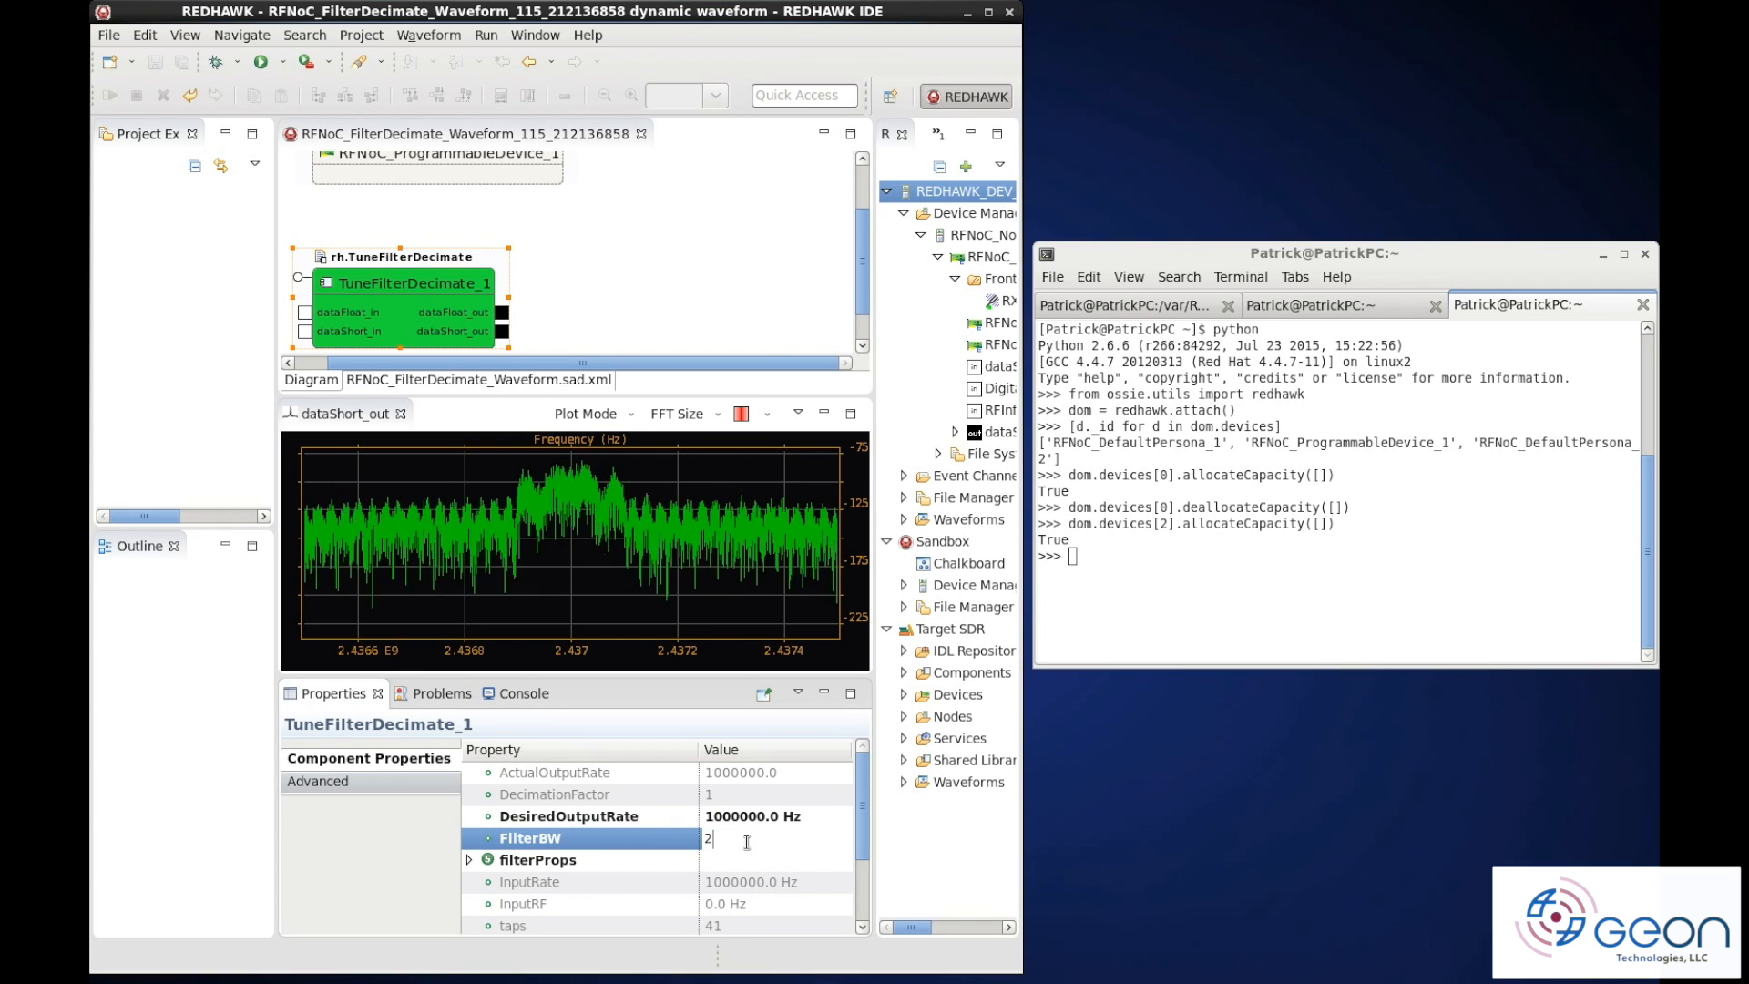
Set TuneFilterDecimate_1 FilterBW to 100000 Hz and DesiredOutputRate to 500000 Hz
{"action": "type", "text": "50000"}
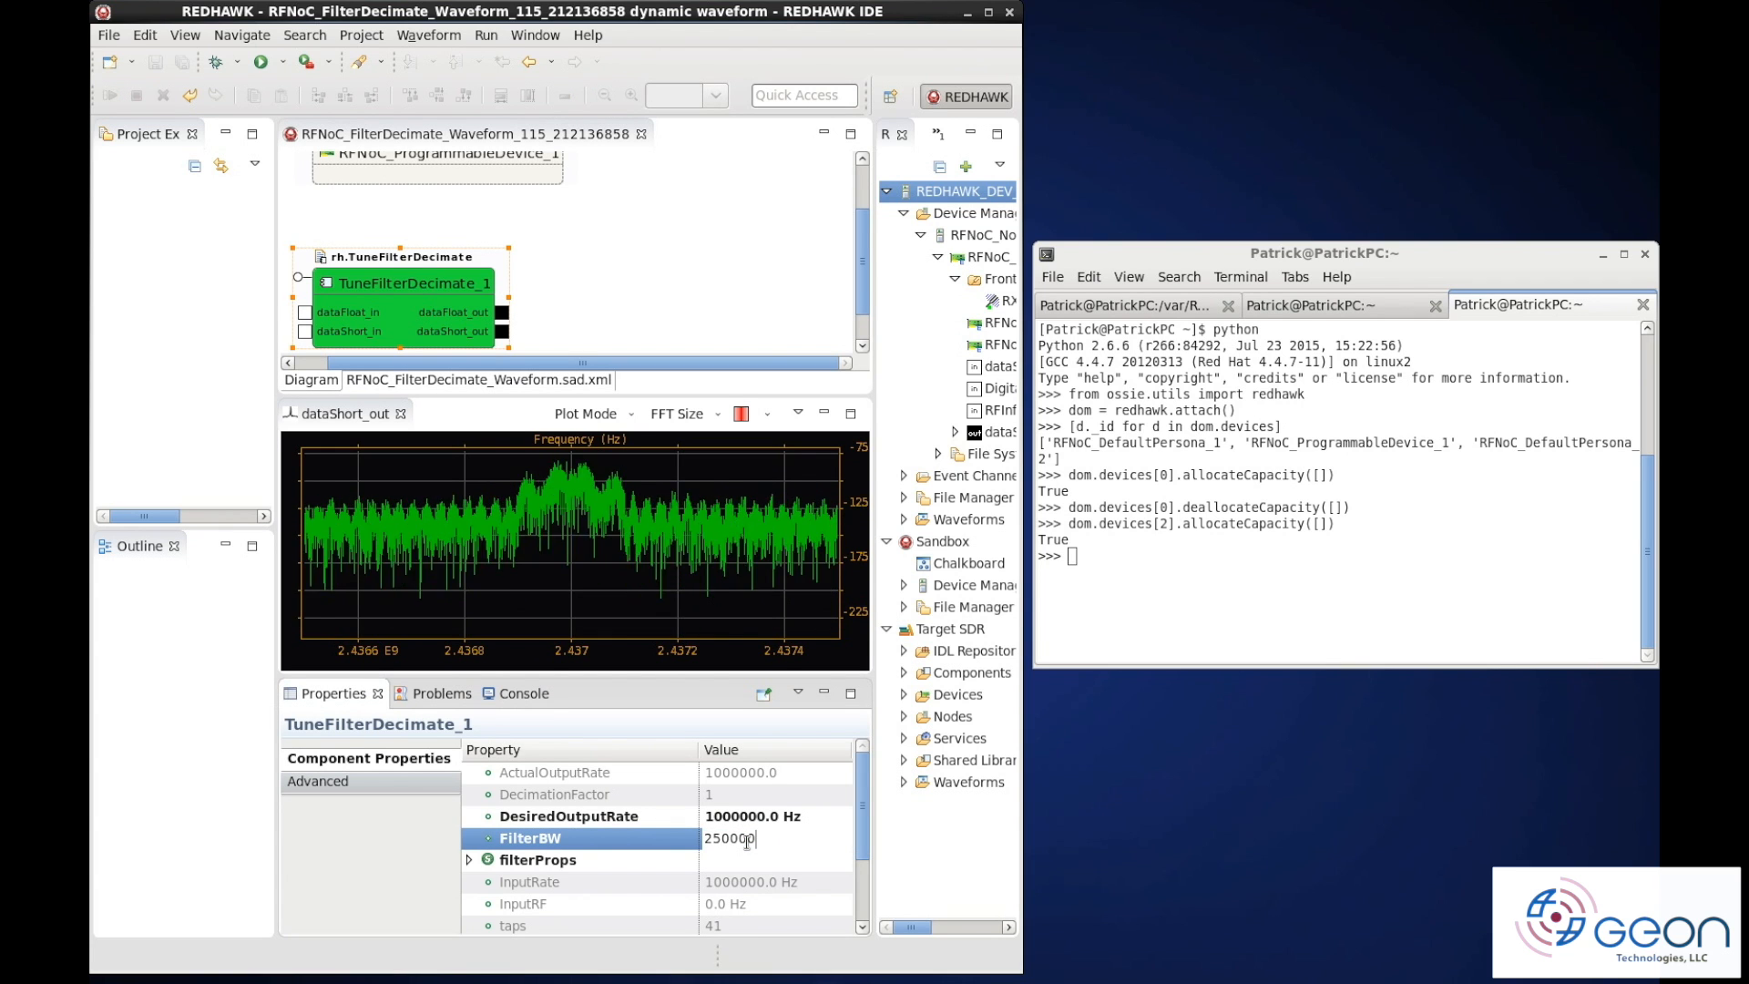
{"action": "key", "text": "Return"}
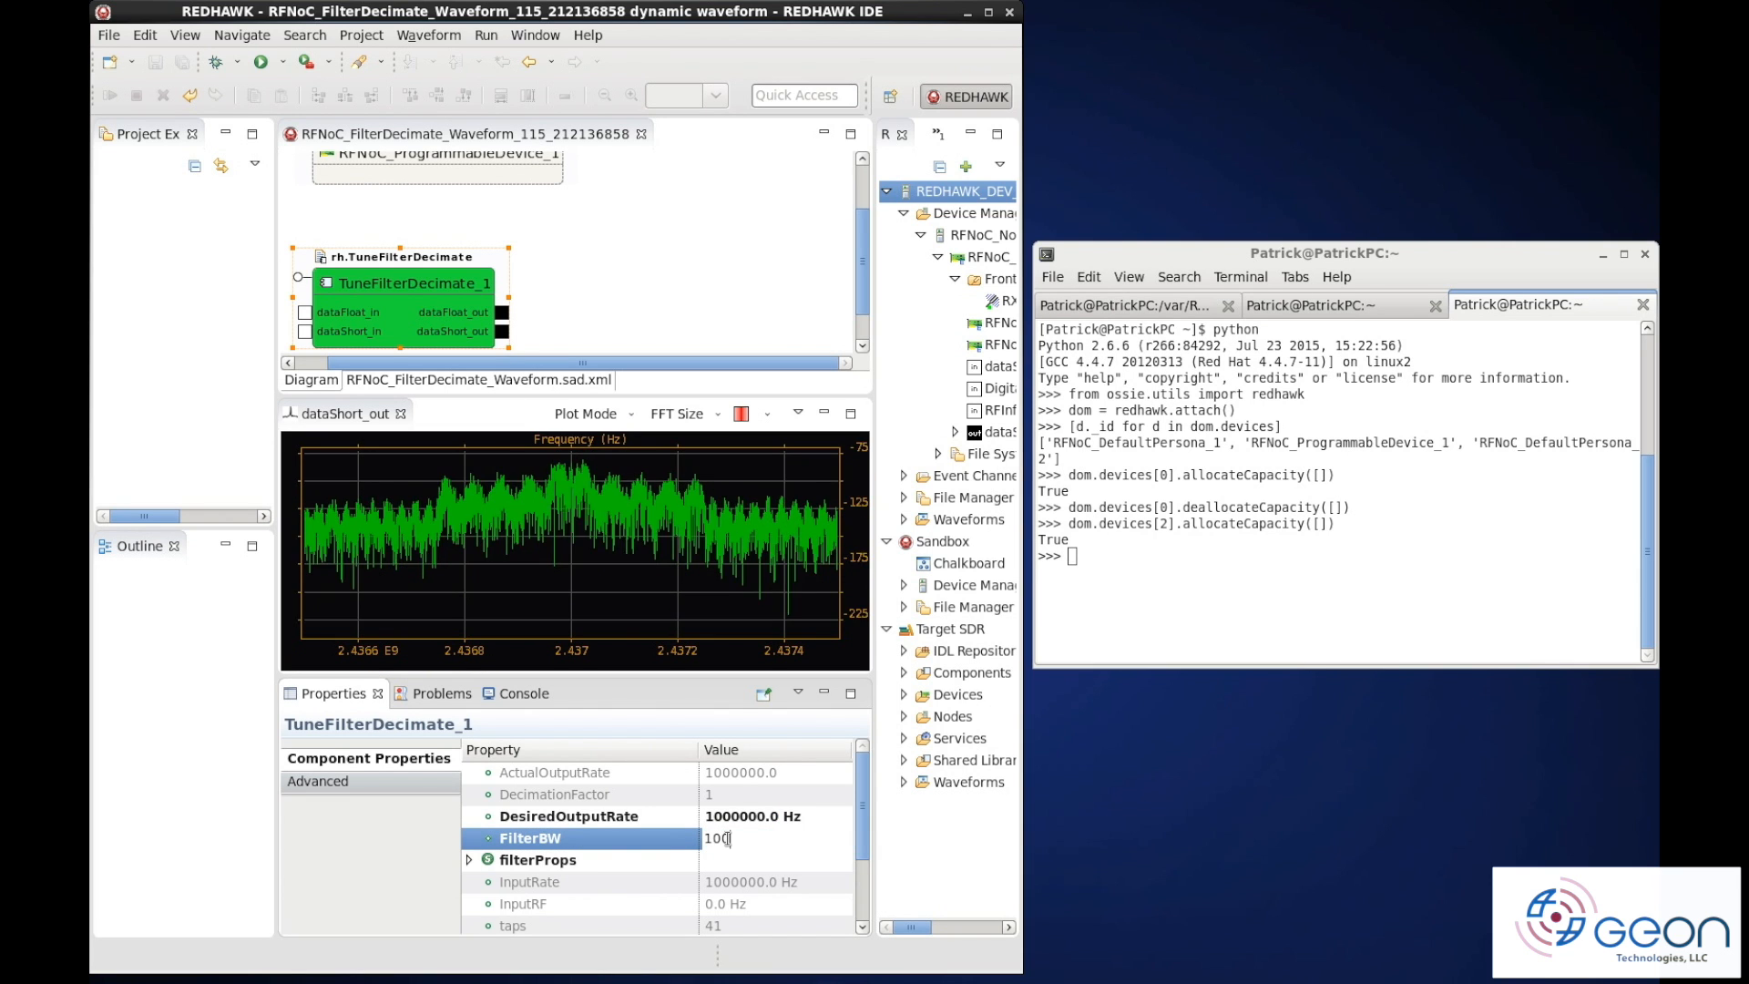
{"action": "key", "text": "Return"}
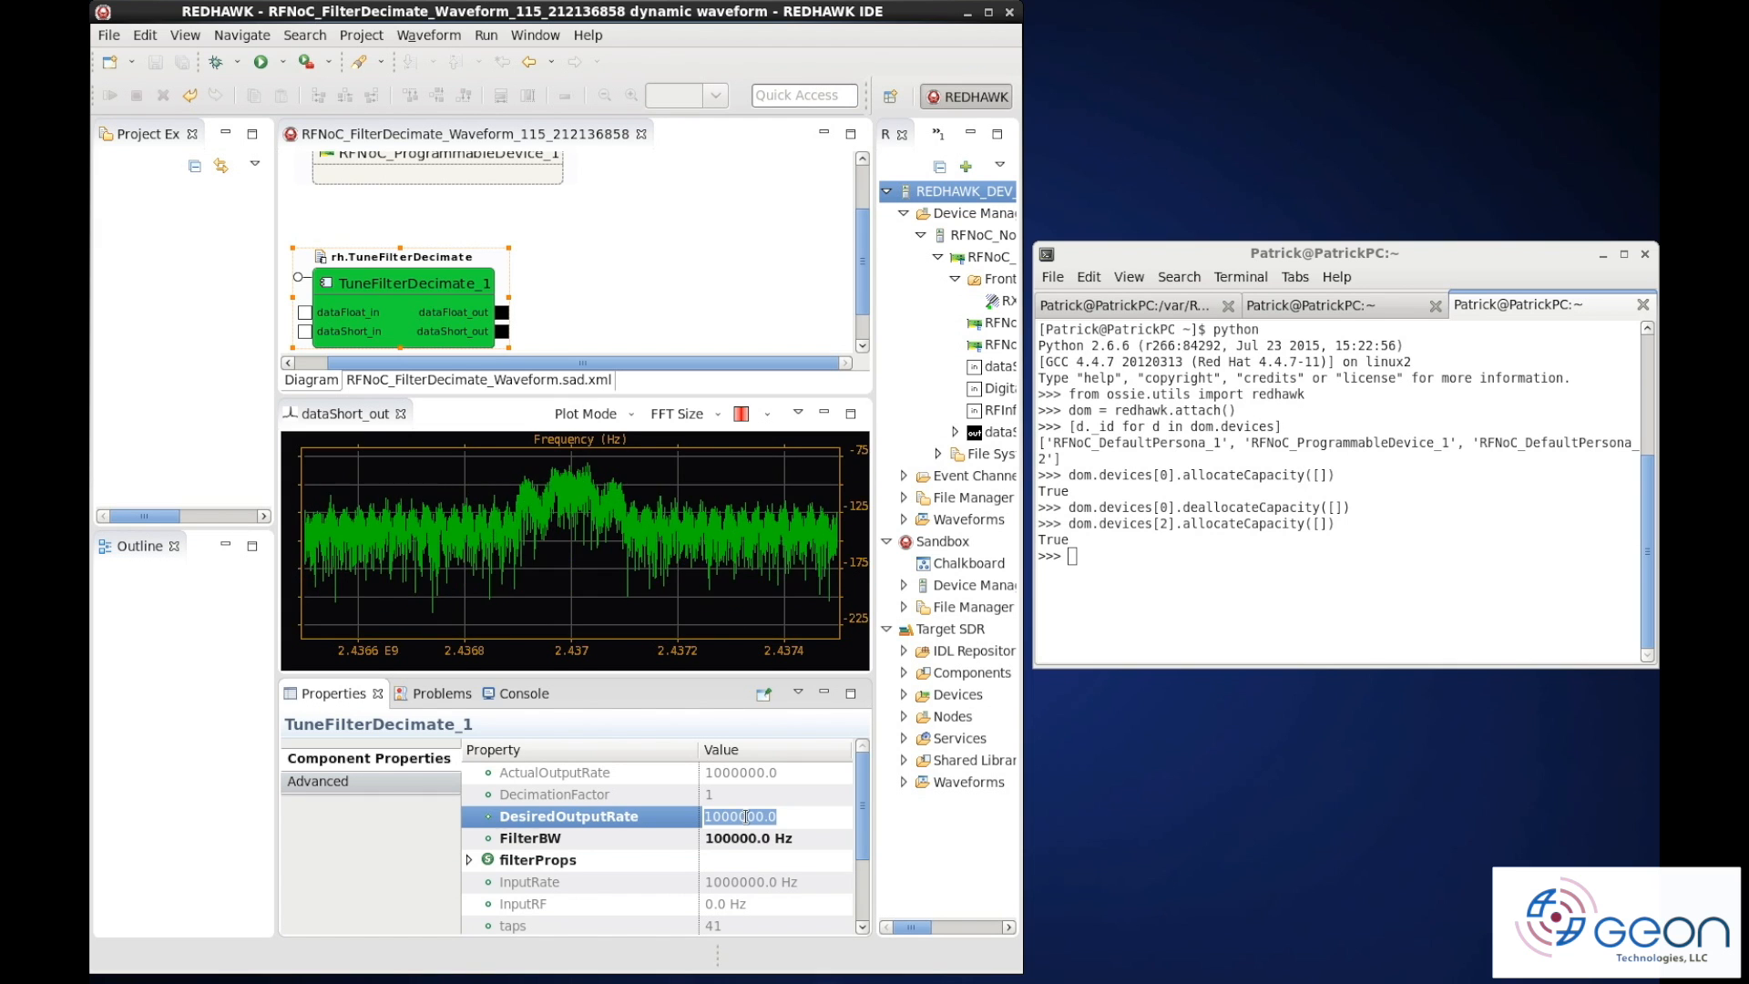
{"action": "type", "text": "500000"}
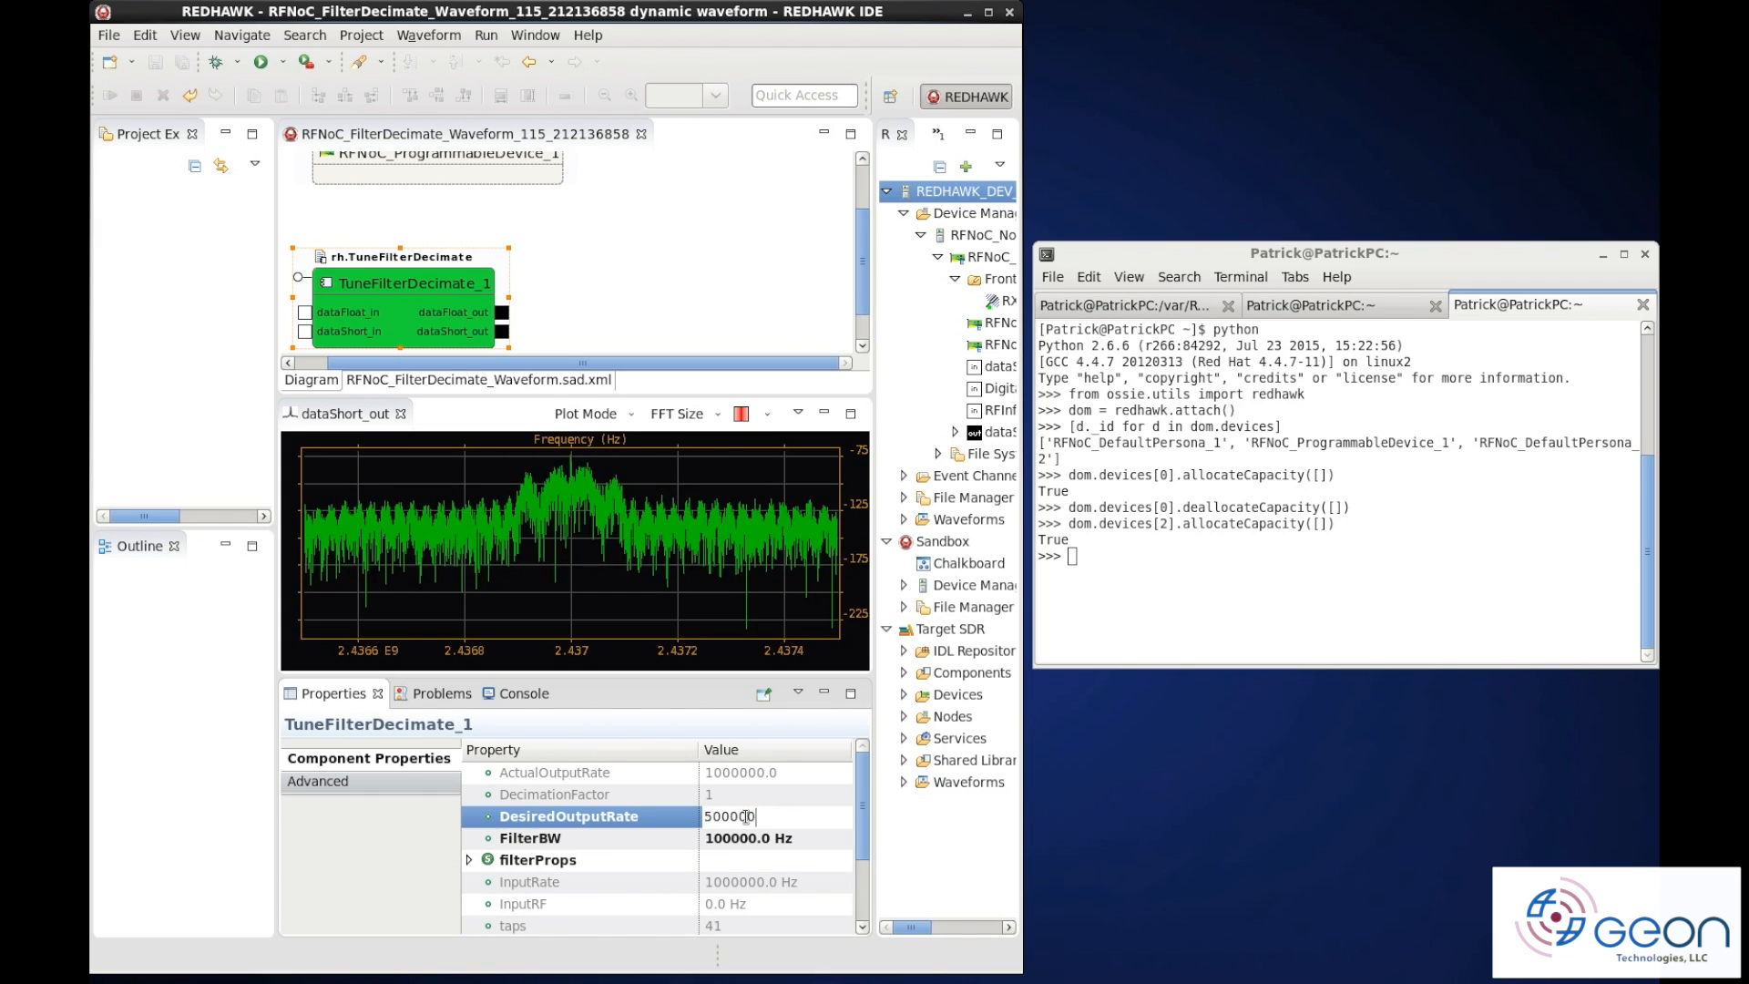
{"action": "key", "text": "Return"}
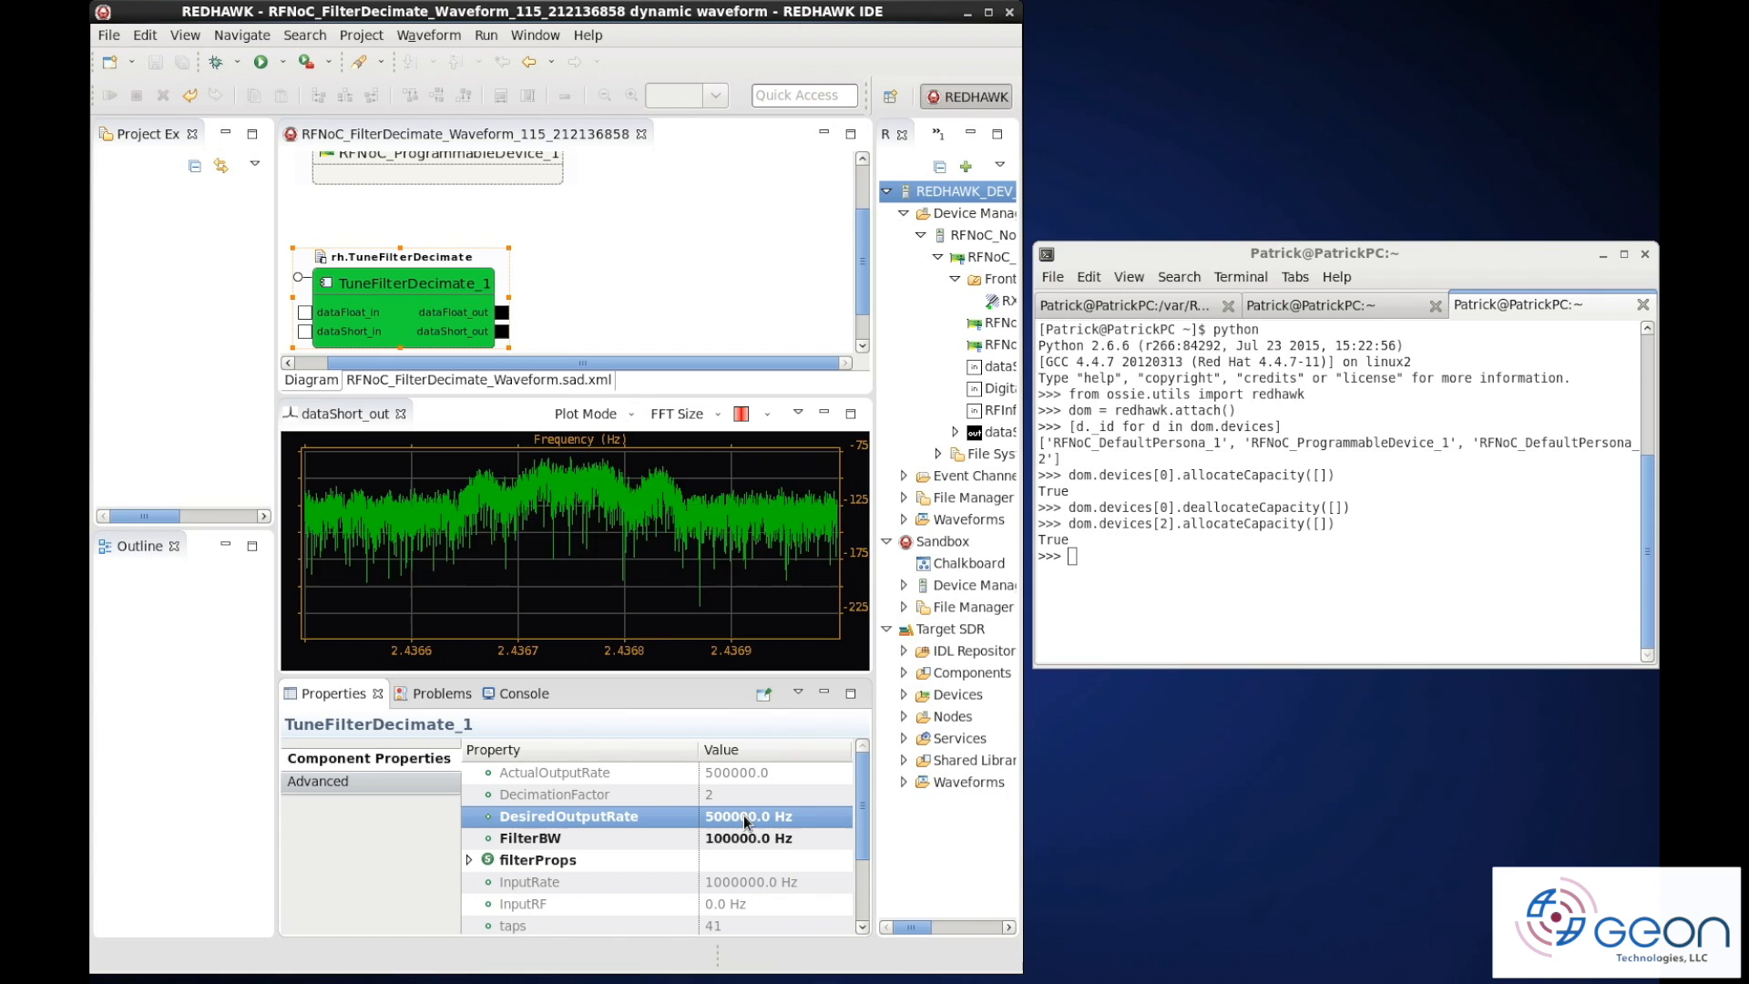
{"action": "mouse_move", "coordinate": [454, 577]}
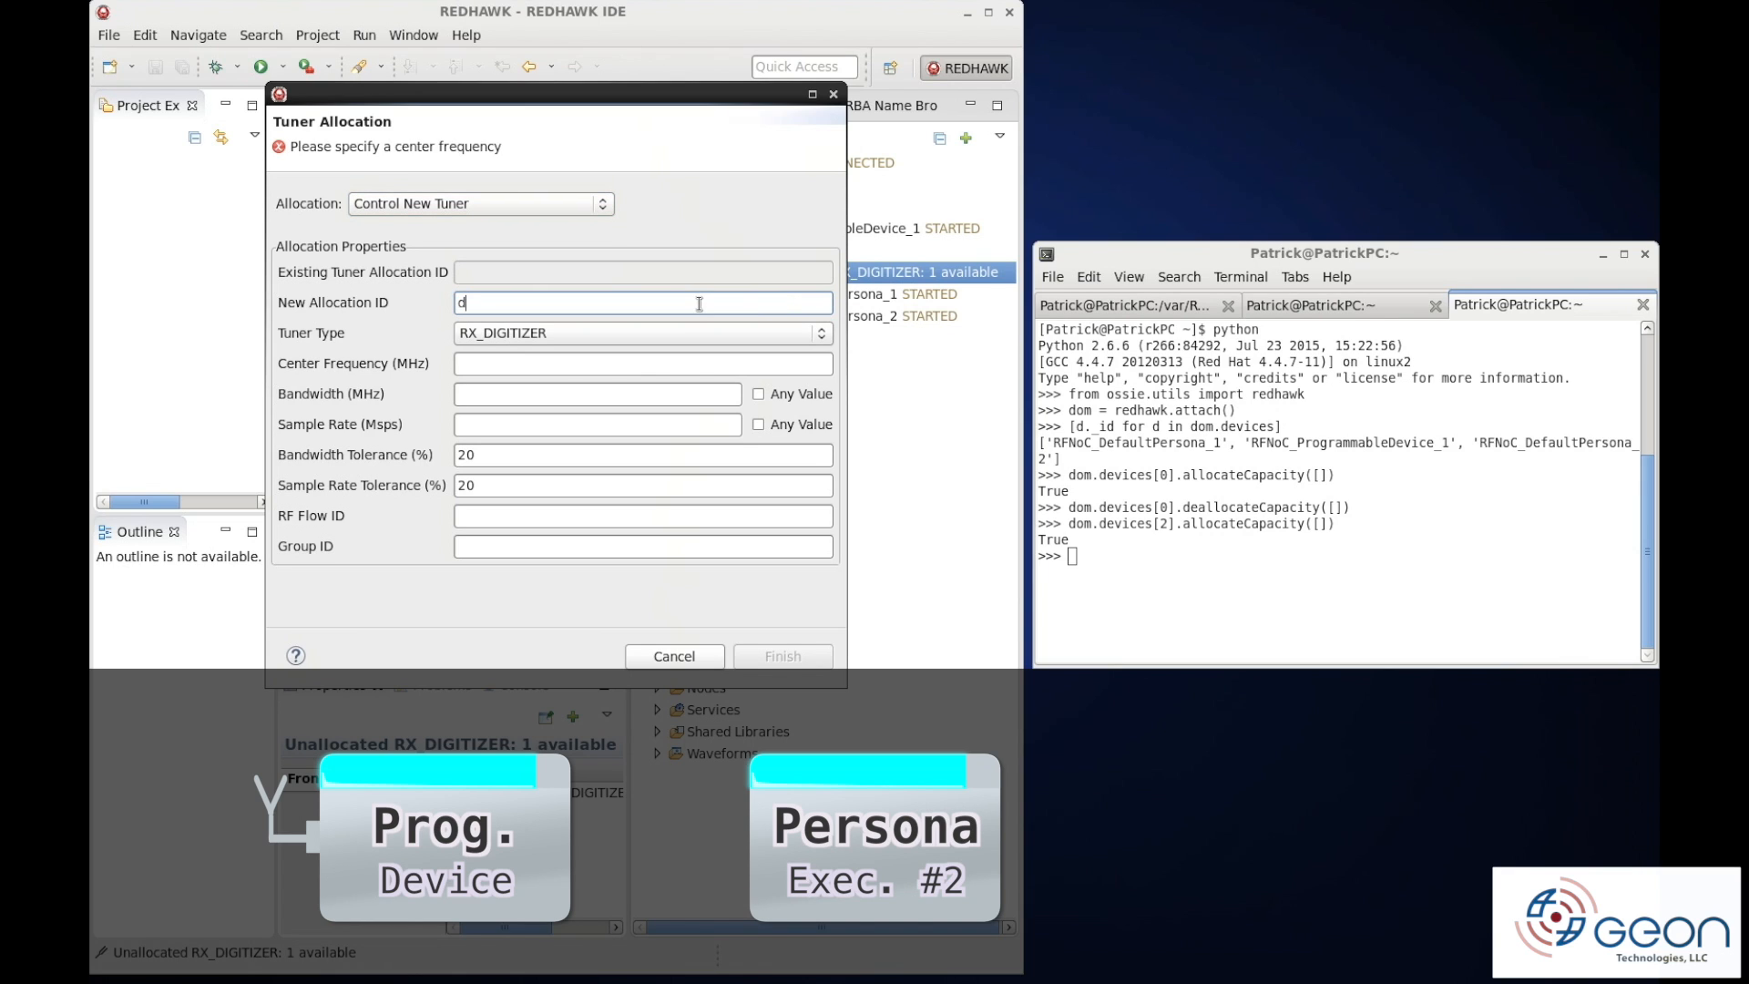
Name the new controlling RX_DIGITIZER allocation 'demo' and bring up the sandbox Chalkboard
{"action": "type", "text": "emo"}
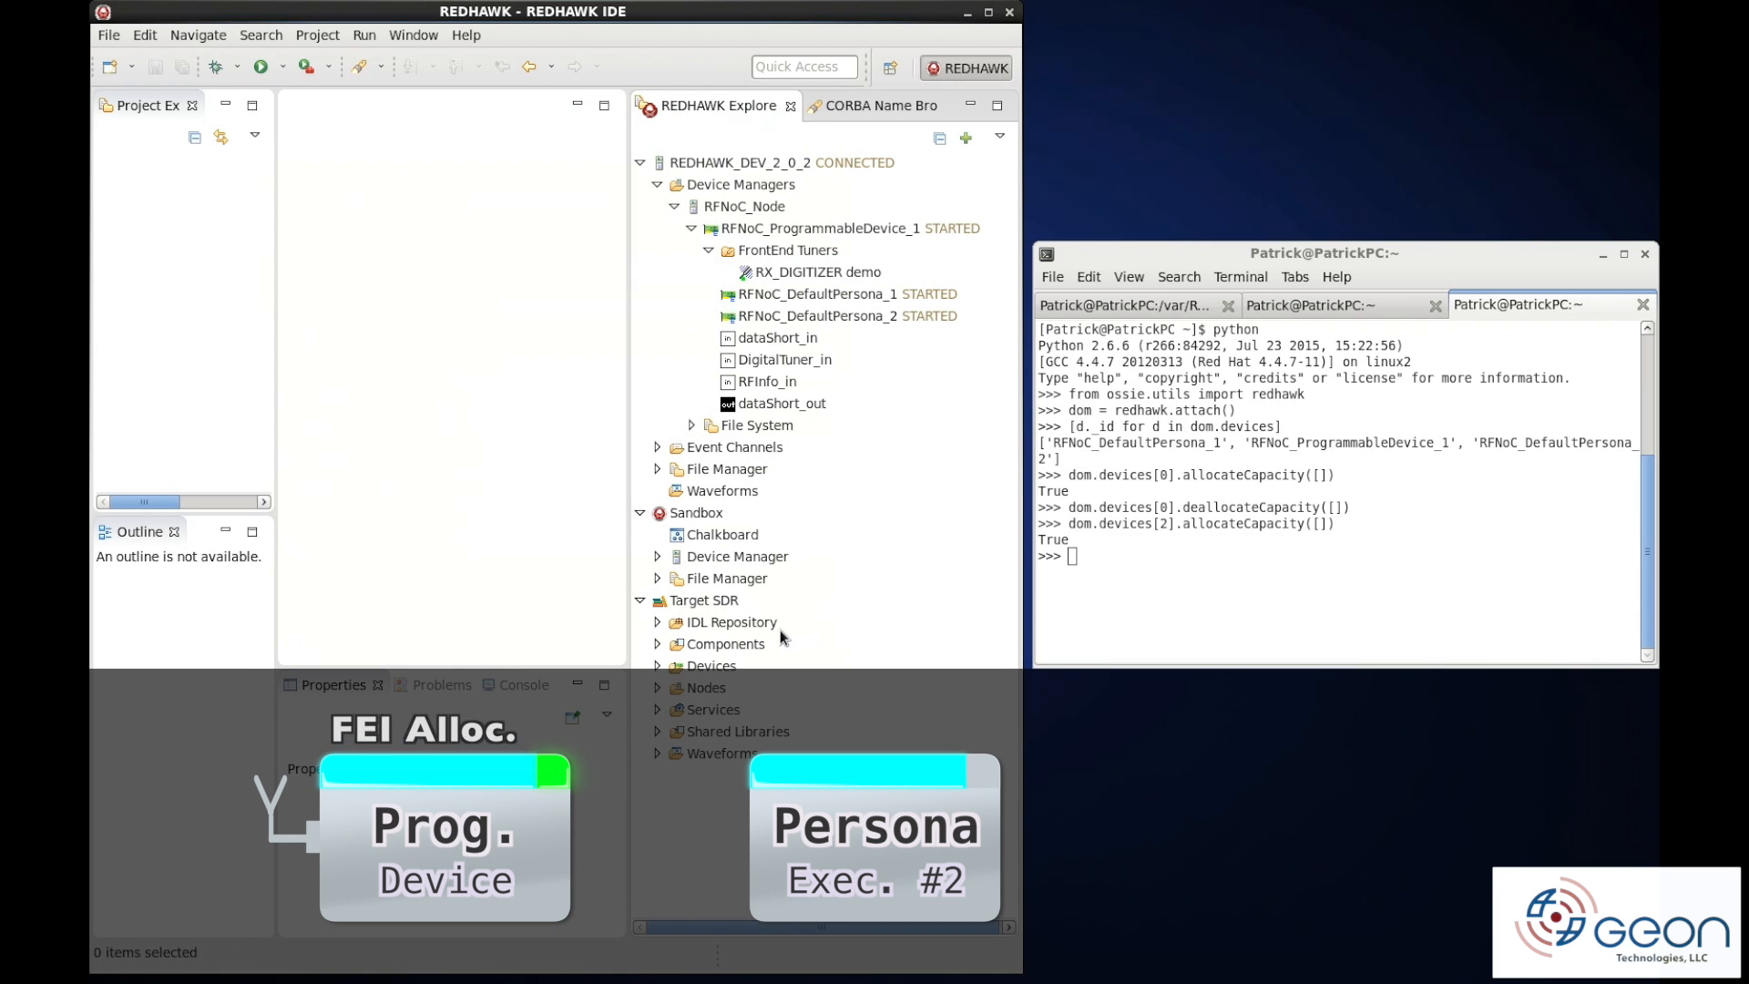
{"action": "double_click", "coordinate": [721, 534]}
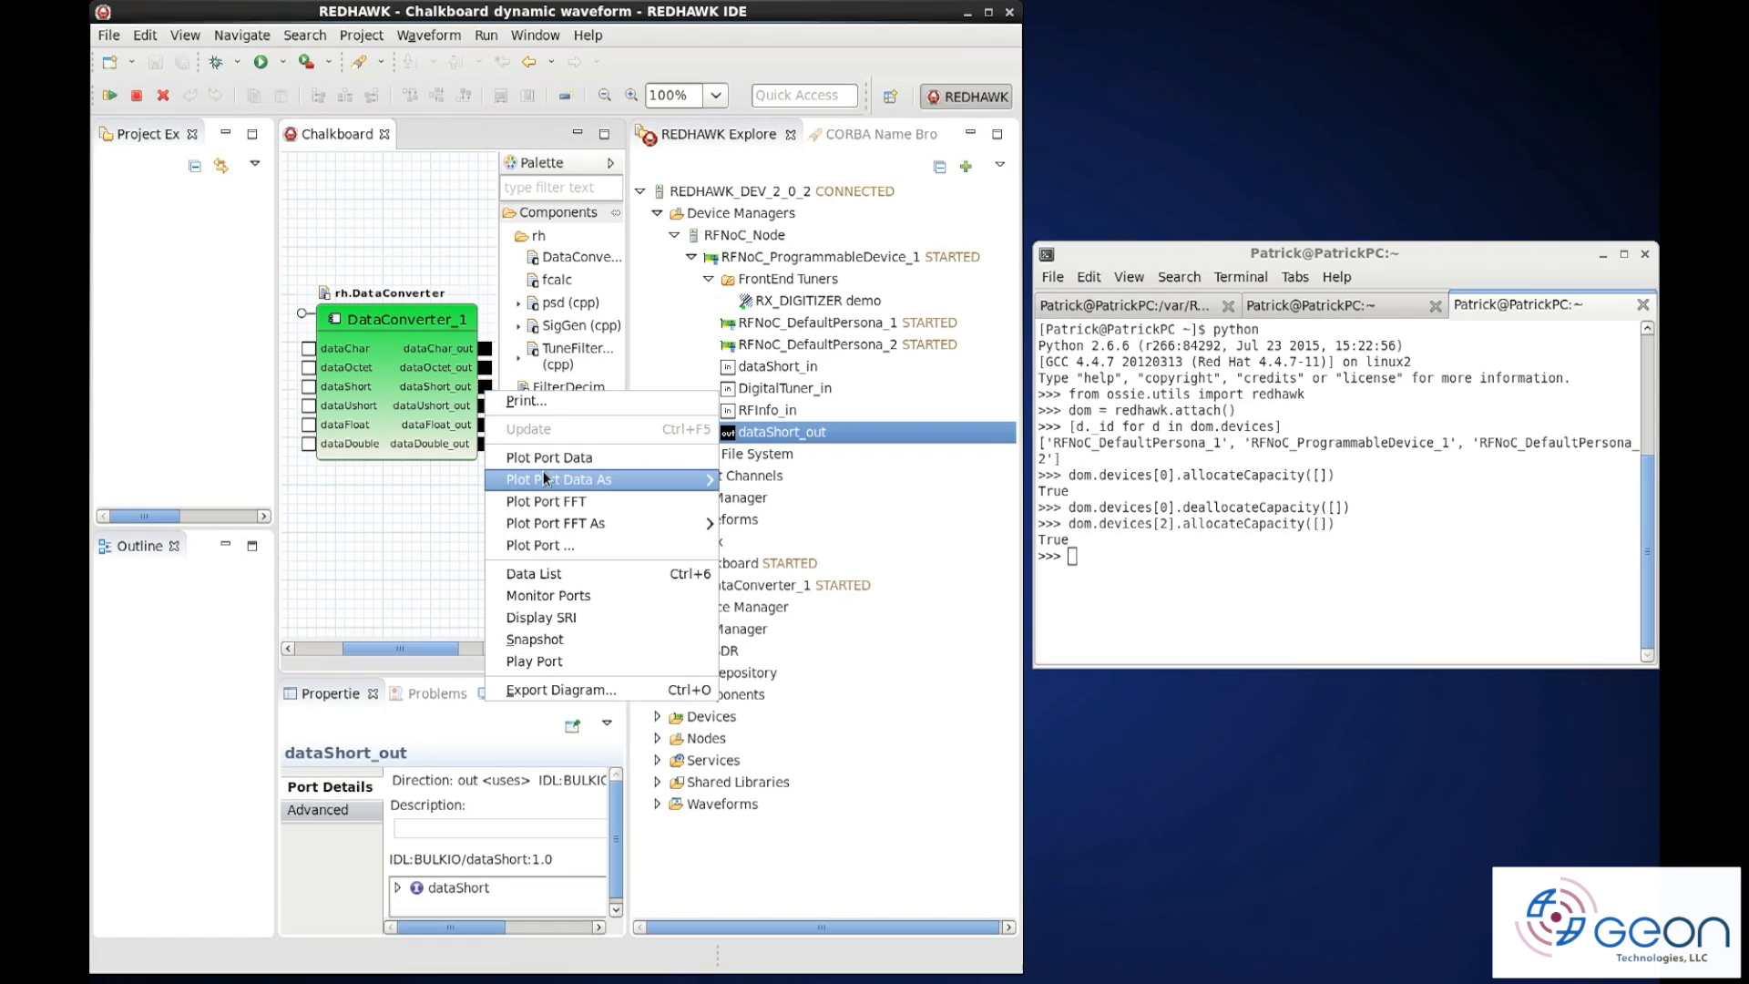
Plot the live FFT spectrum of the device's dataShort_out port alongside DataConverter_1
{"action": "left_click", "coordinate": [545, 501]}
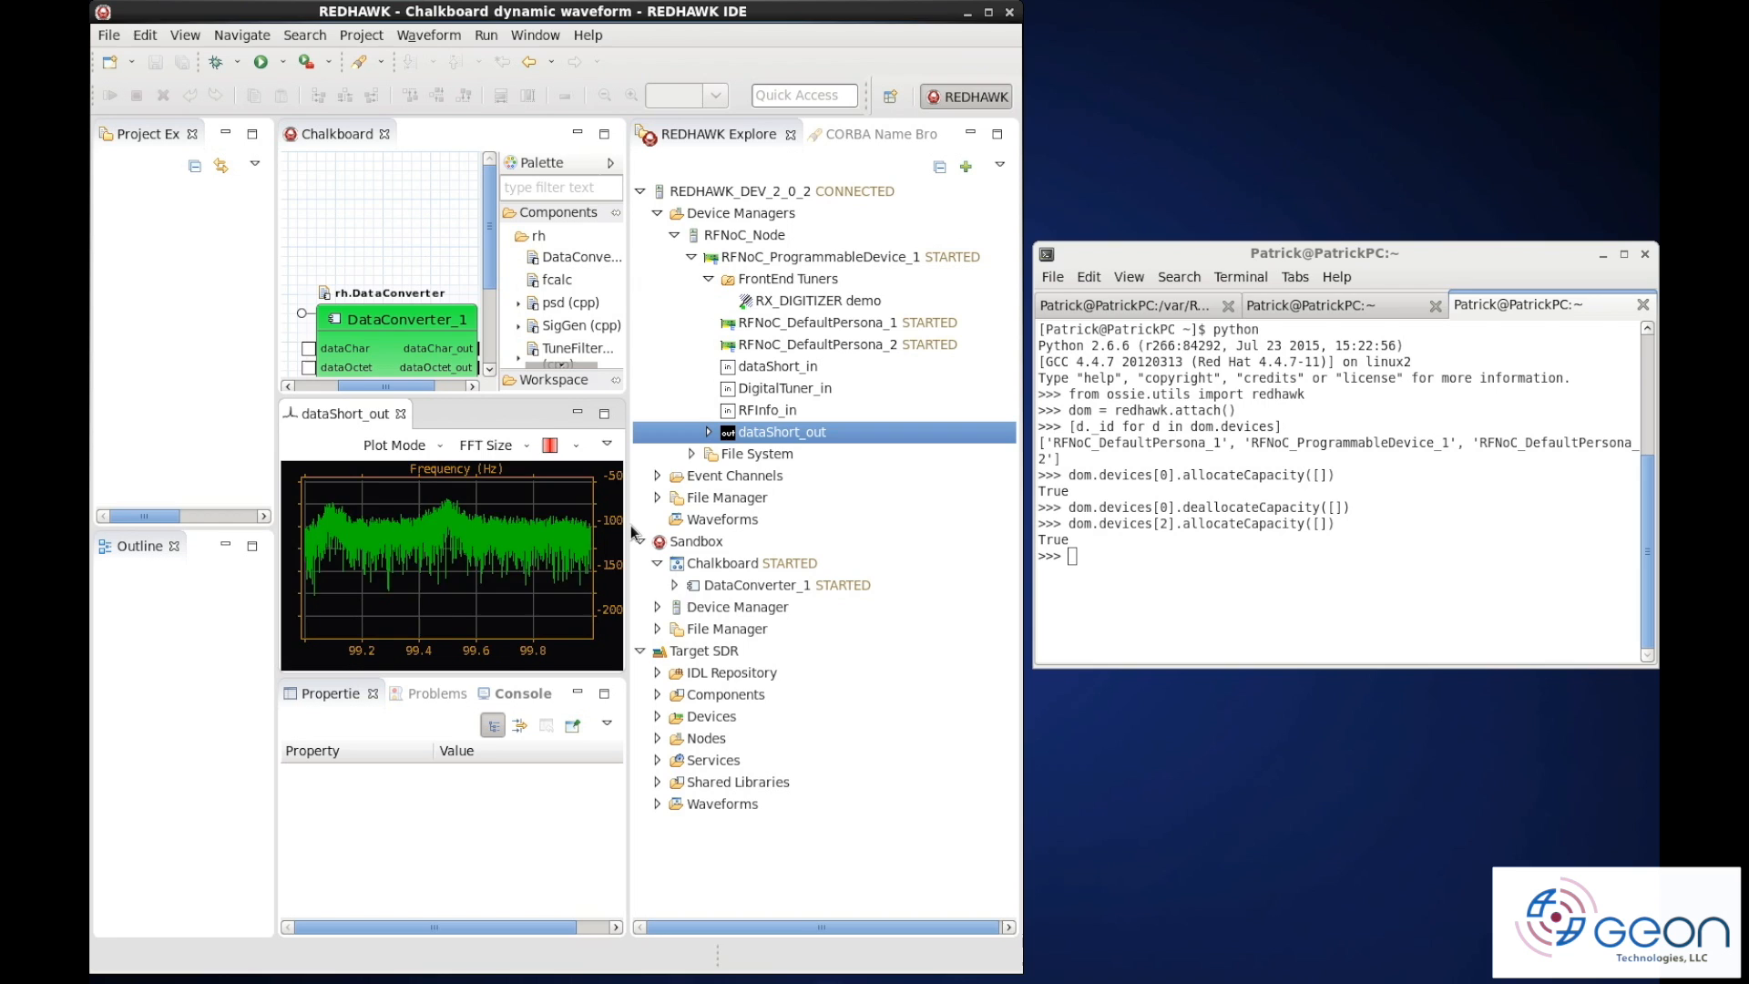